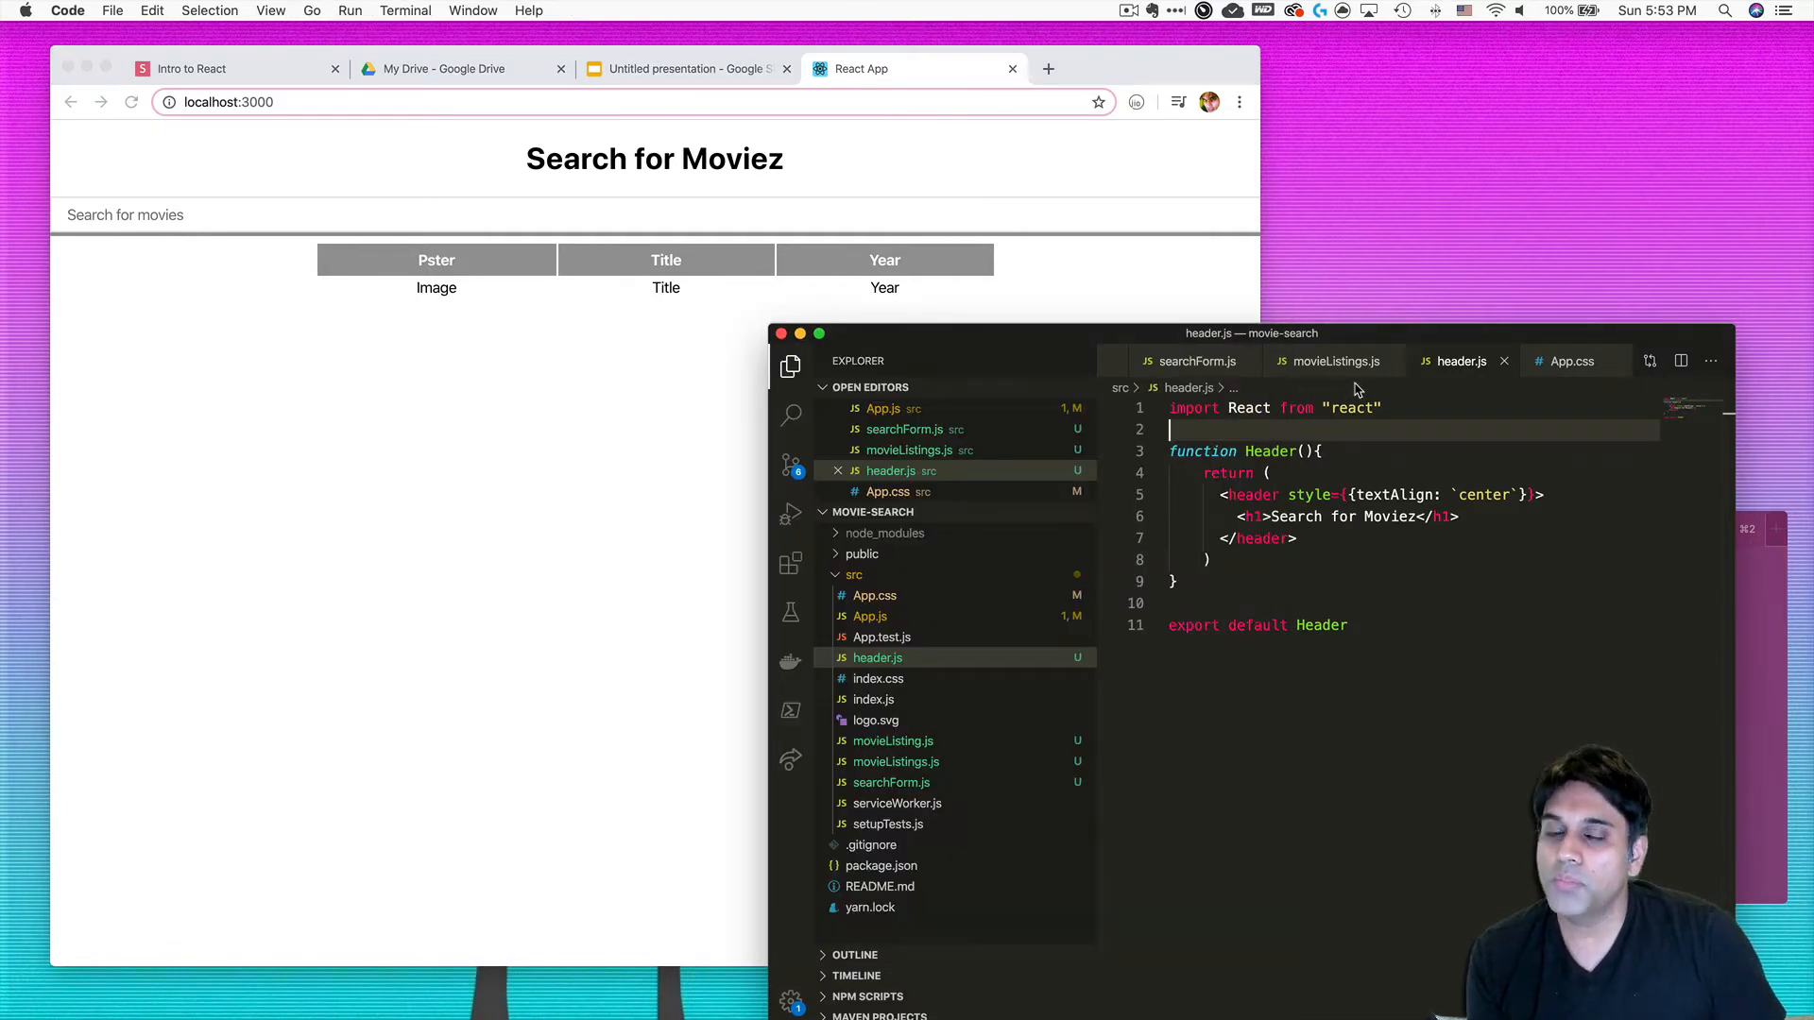
{"action": "mouse_move", "coordinate": [1519, 384]}
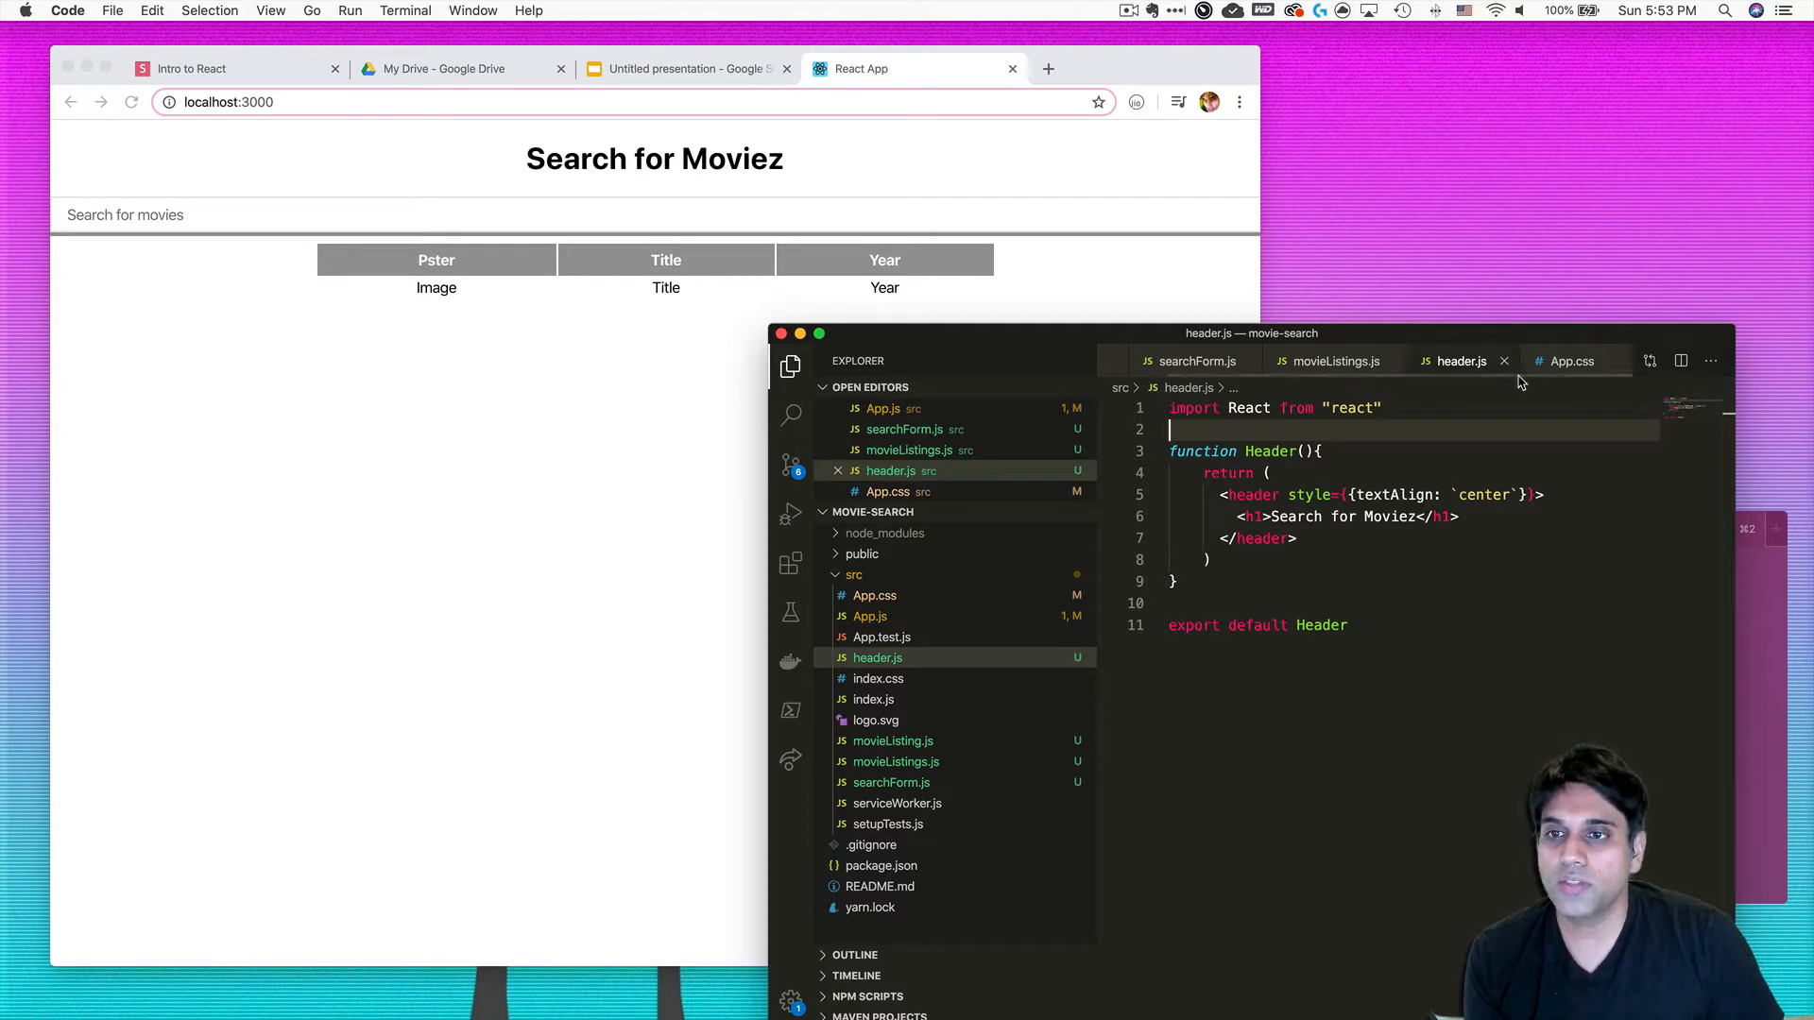
- Bring up the project's GitHub repository page showing src/SearchForm.js in Chrome
{"action": "left_click", "coordinate": [1570, 361]}
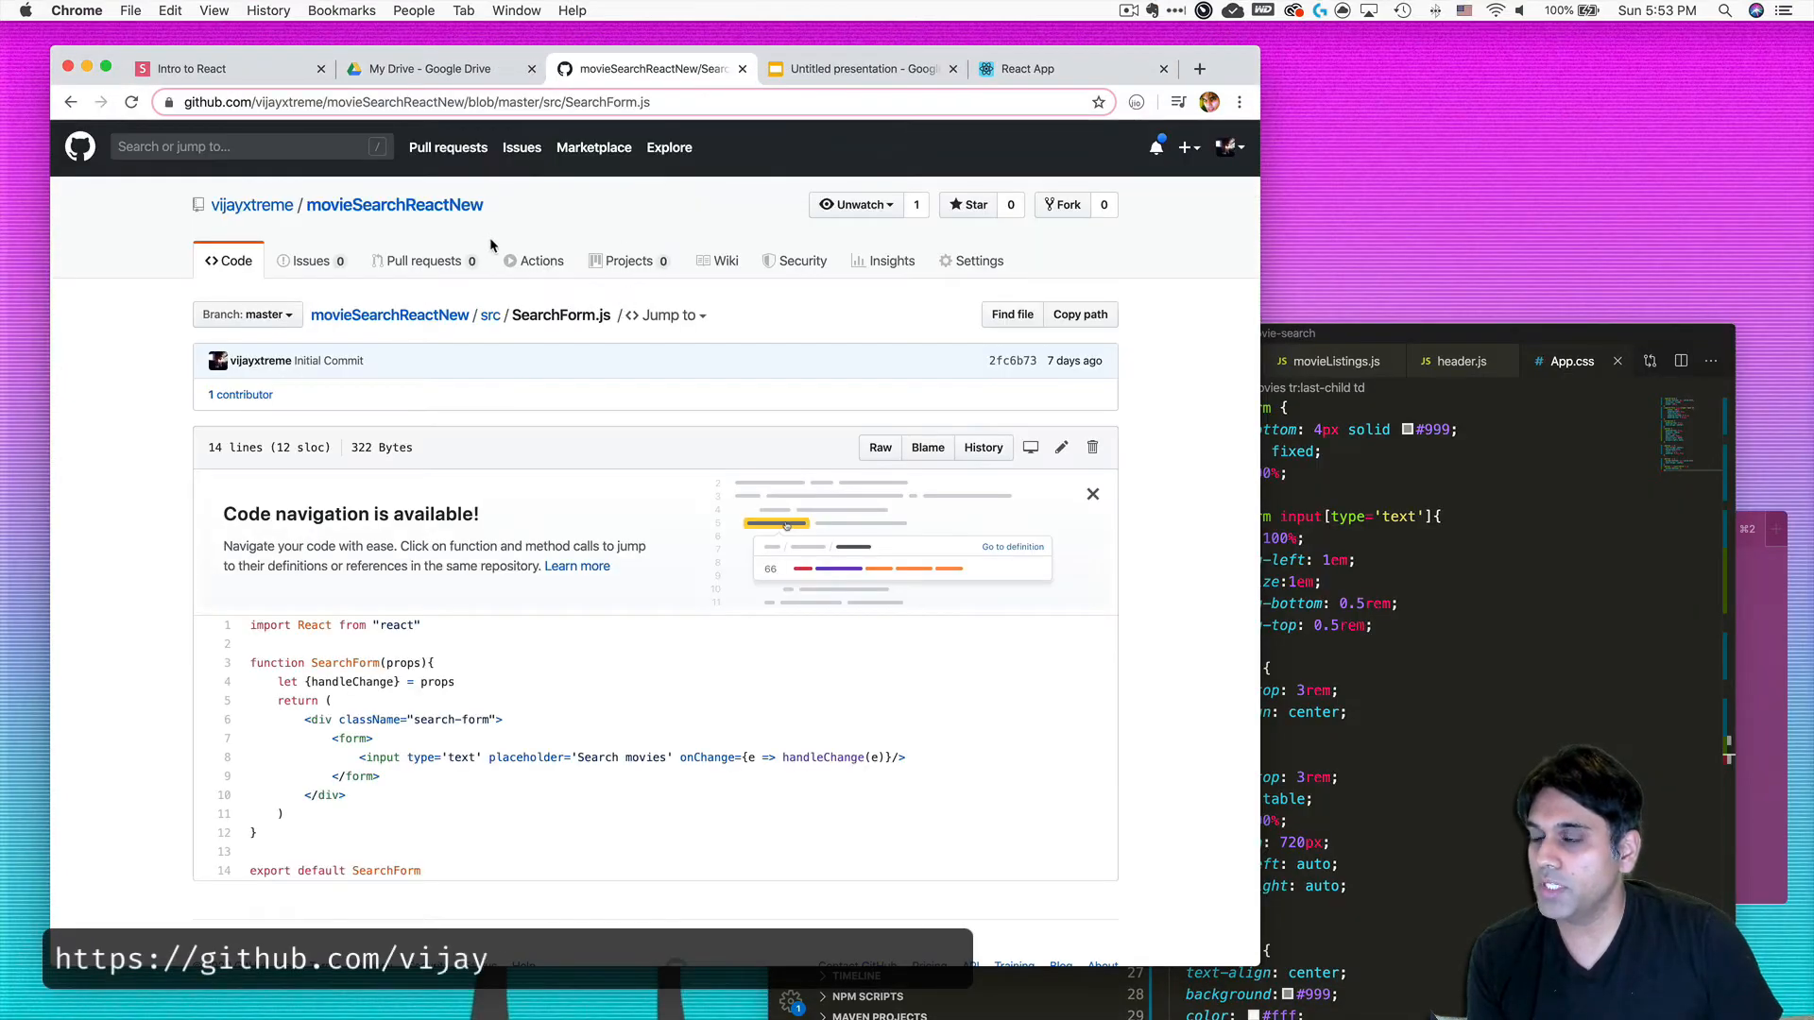
- Navigate to the repository's App.css on GitHub to review its search-form and table rules
{"action": "left_click", "coordinate": [489, 315]}
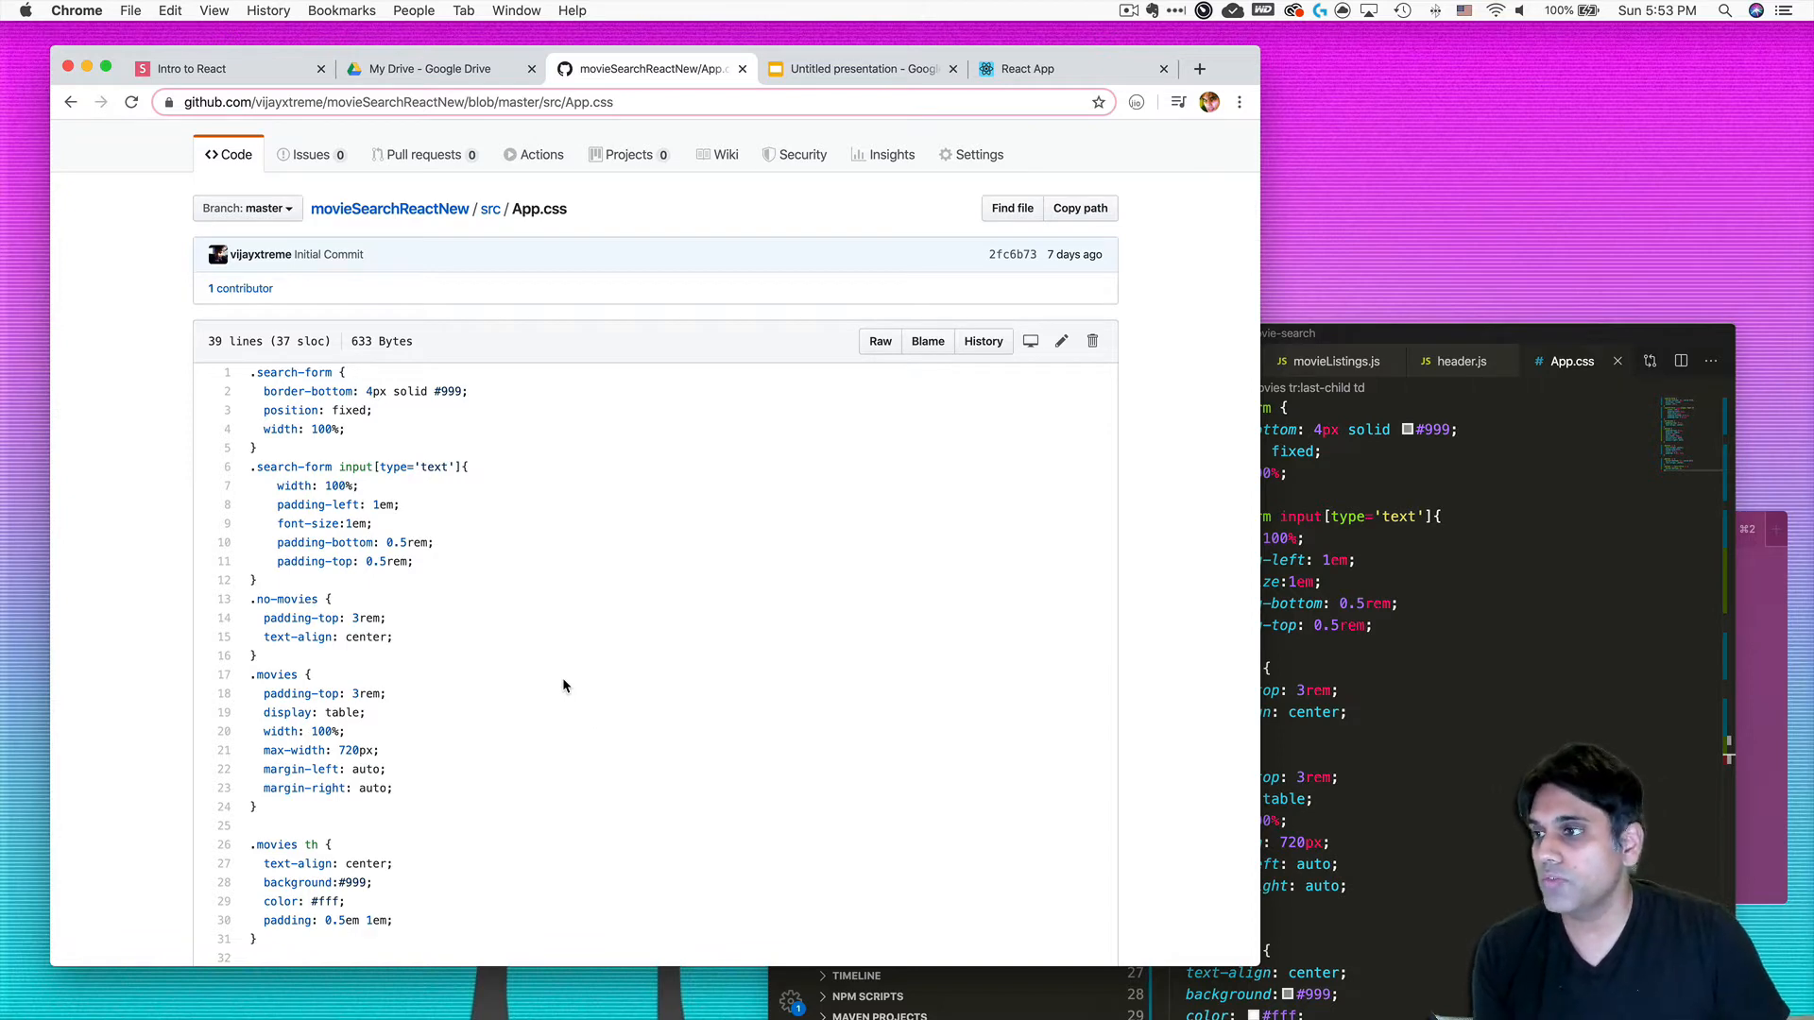
{"action": "mouse_move", "coordinate": [1123, 264]}
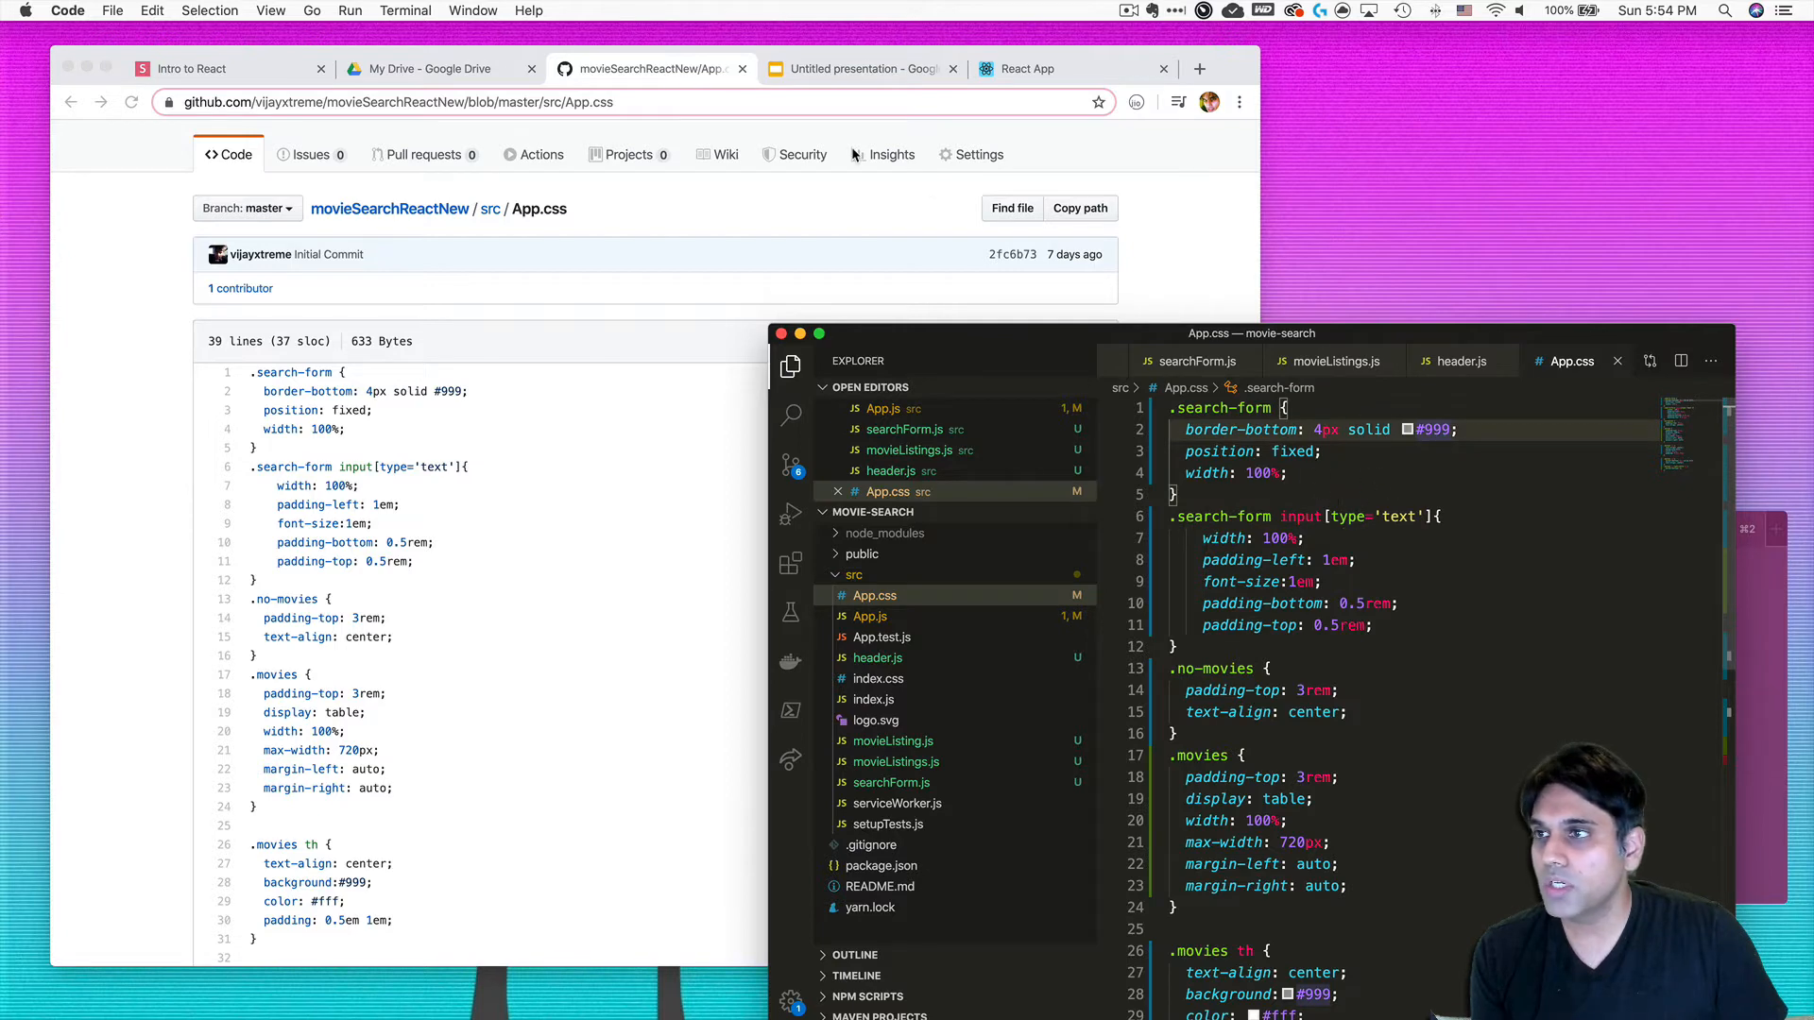
- View the running React app and scroll through the movies table styles in App.css
{"action": "left_click", "coordinate": [1026, 68]}
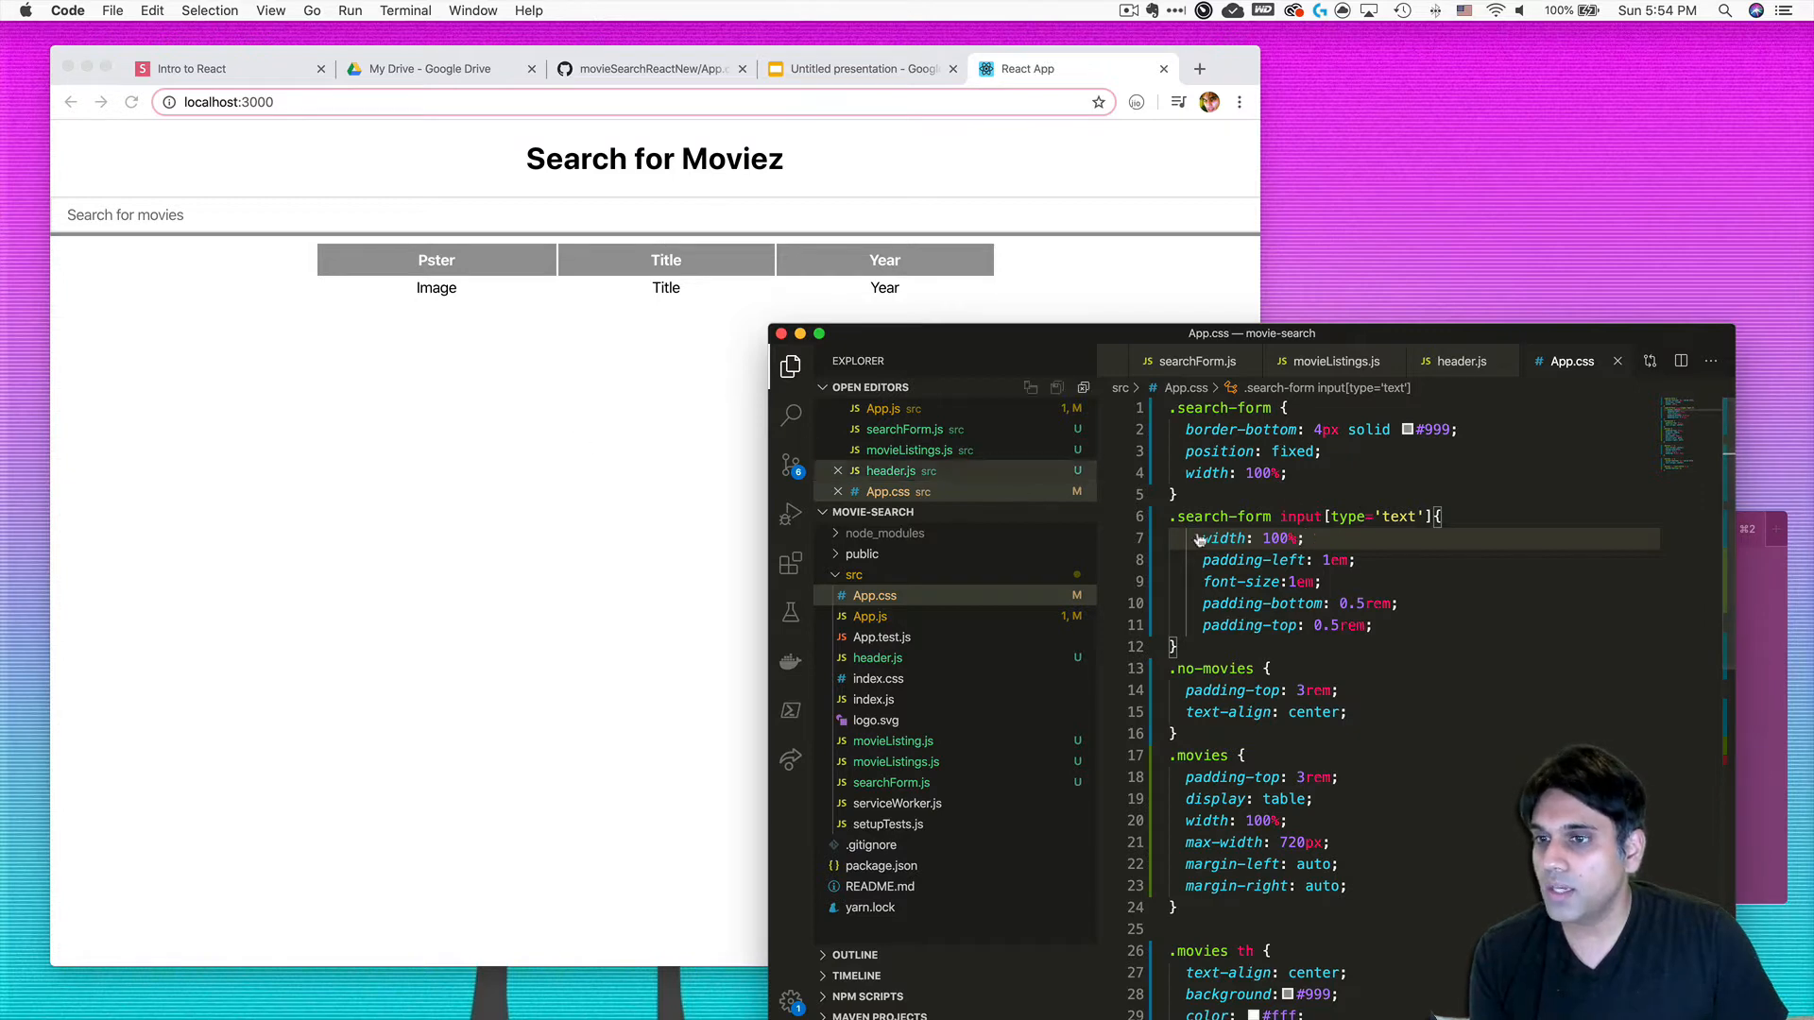
{"action": "scroll", "scroll_direction": "down", "scroll_amount": 3}
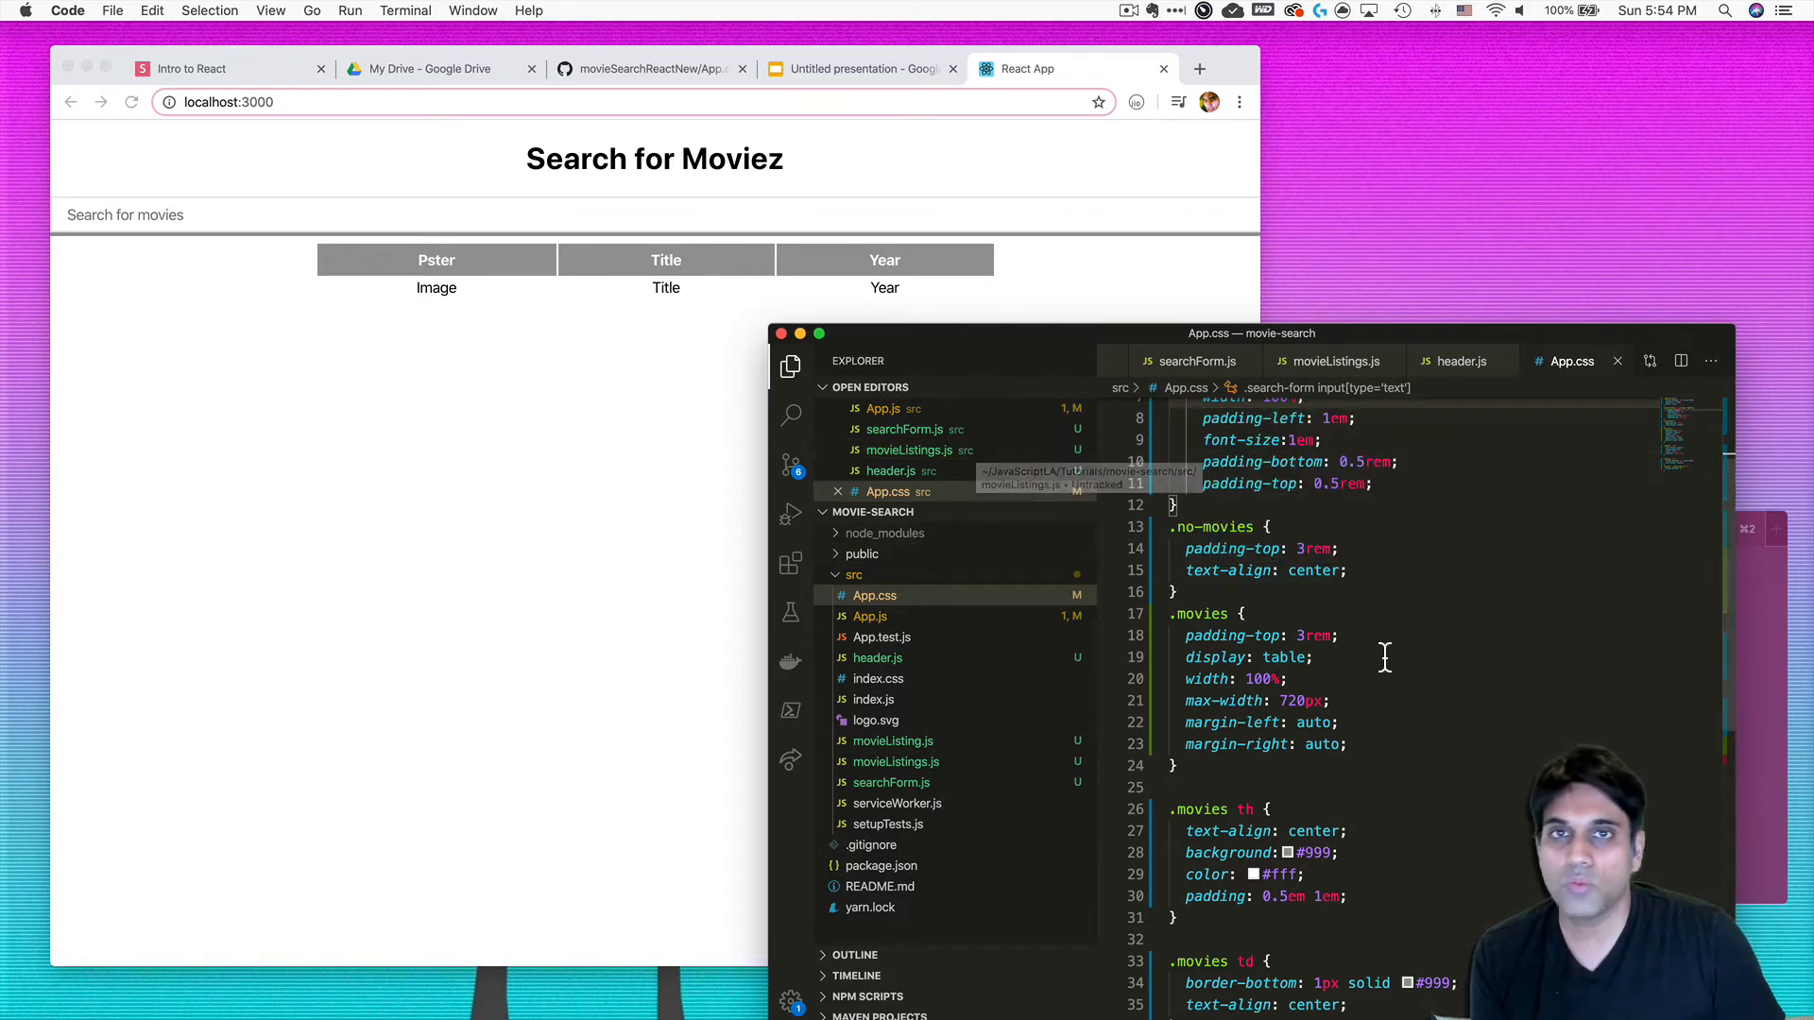
{"action": "scroll", "scroll_direction": "down", "scroll_amount": 3}
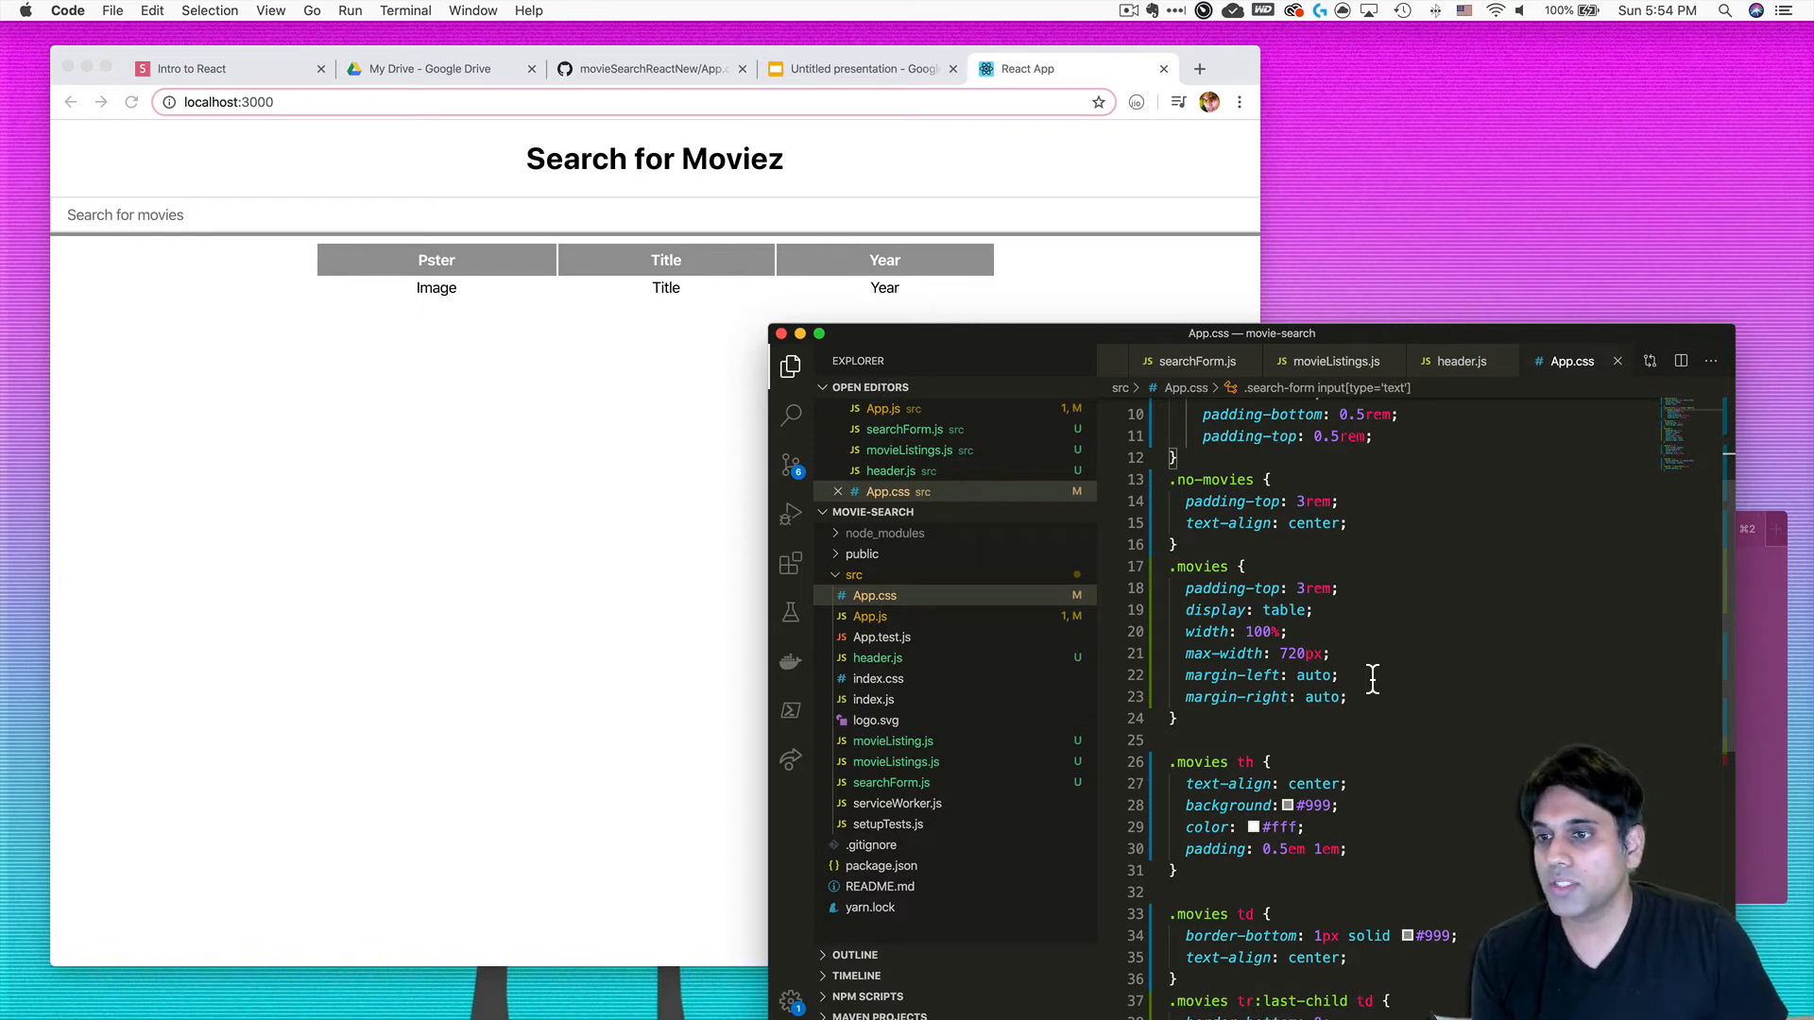
{"action": "mouse_move", "coordinate": [1266, 393]}
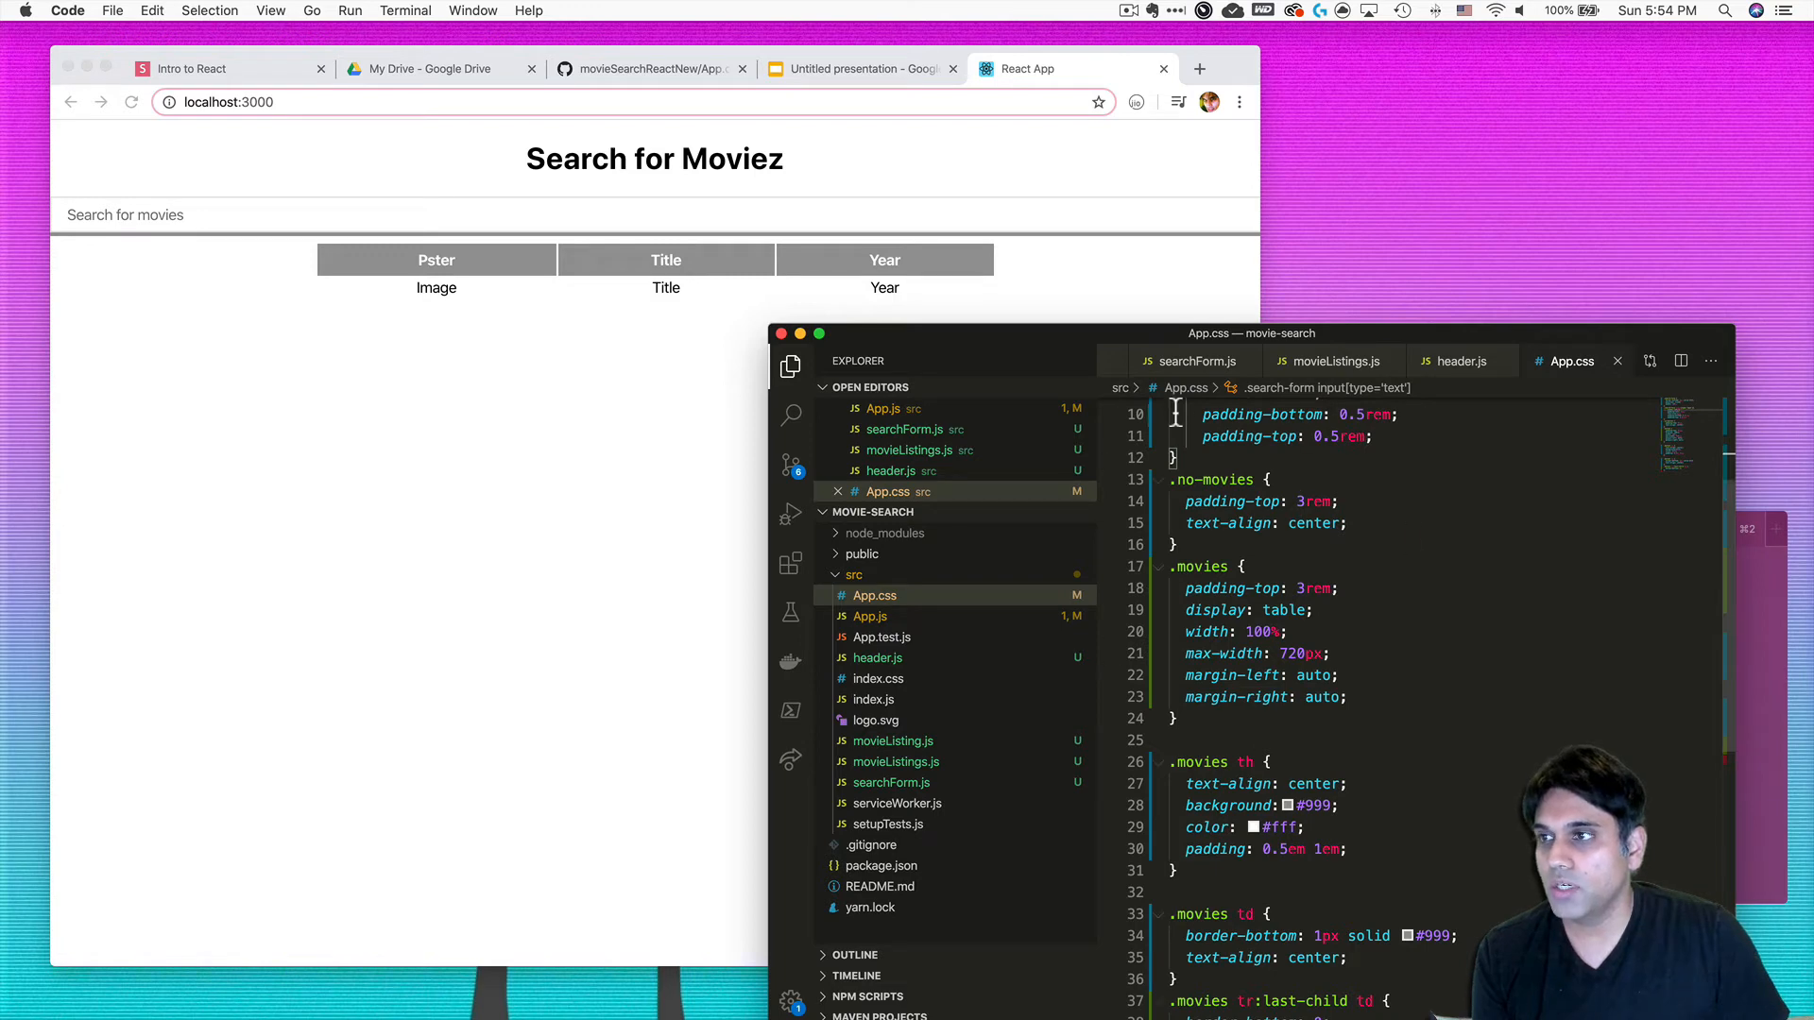
{"action": "scroll", "scroll_direction": "down", "scroll_amount": 3}
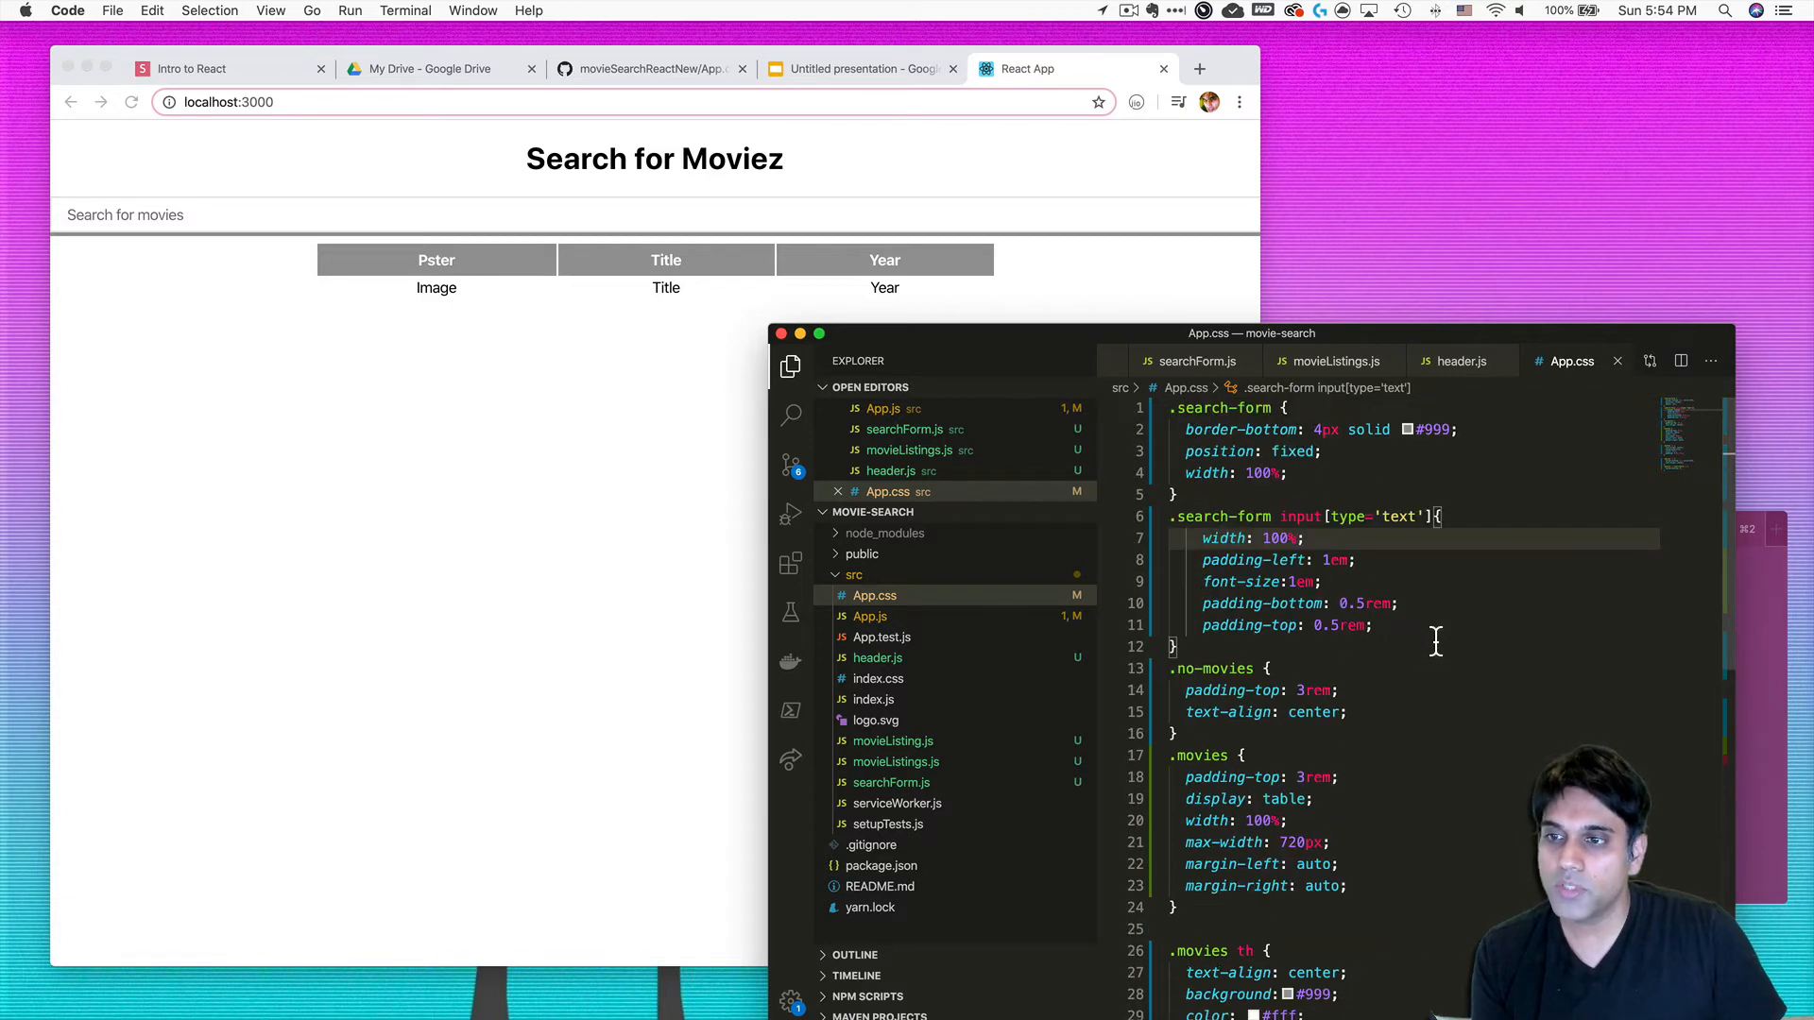
{"action": "scroll", "scroll_direction": "down", "scroll_amount": 3}
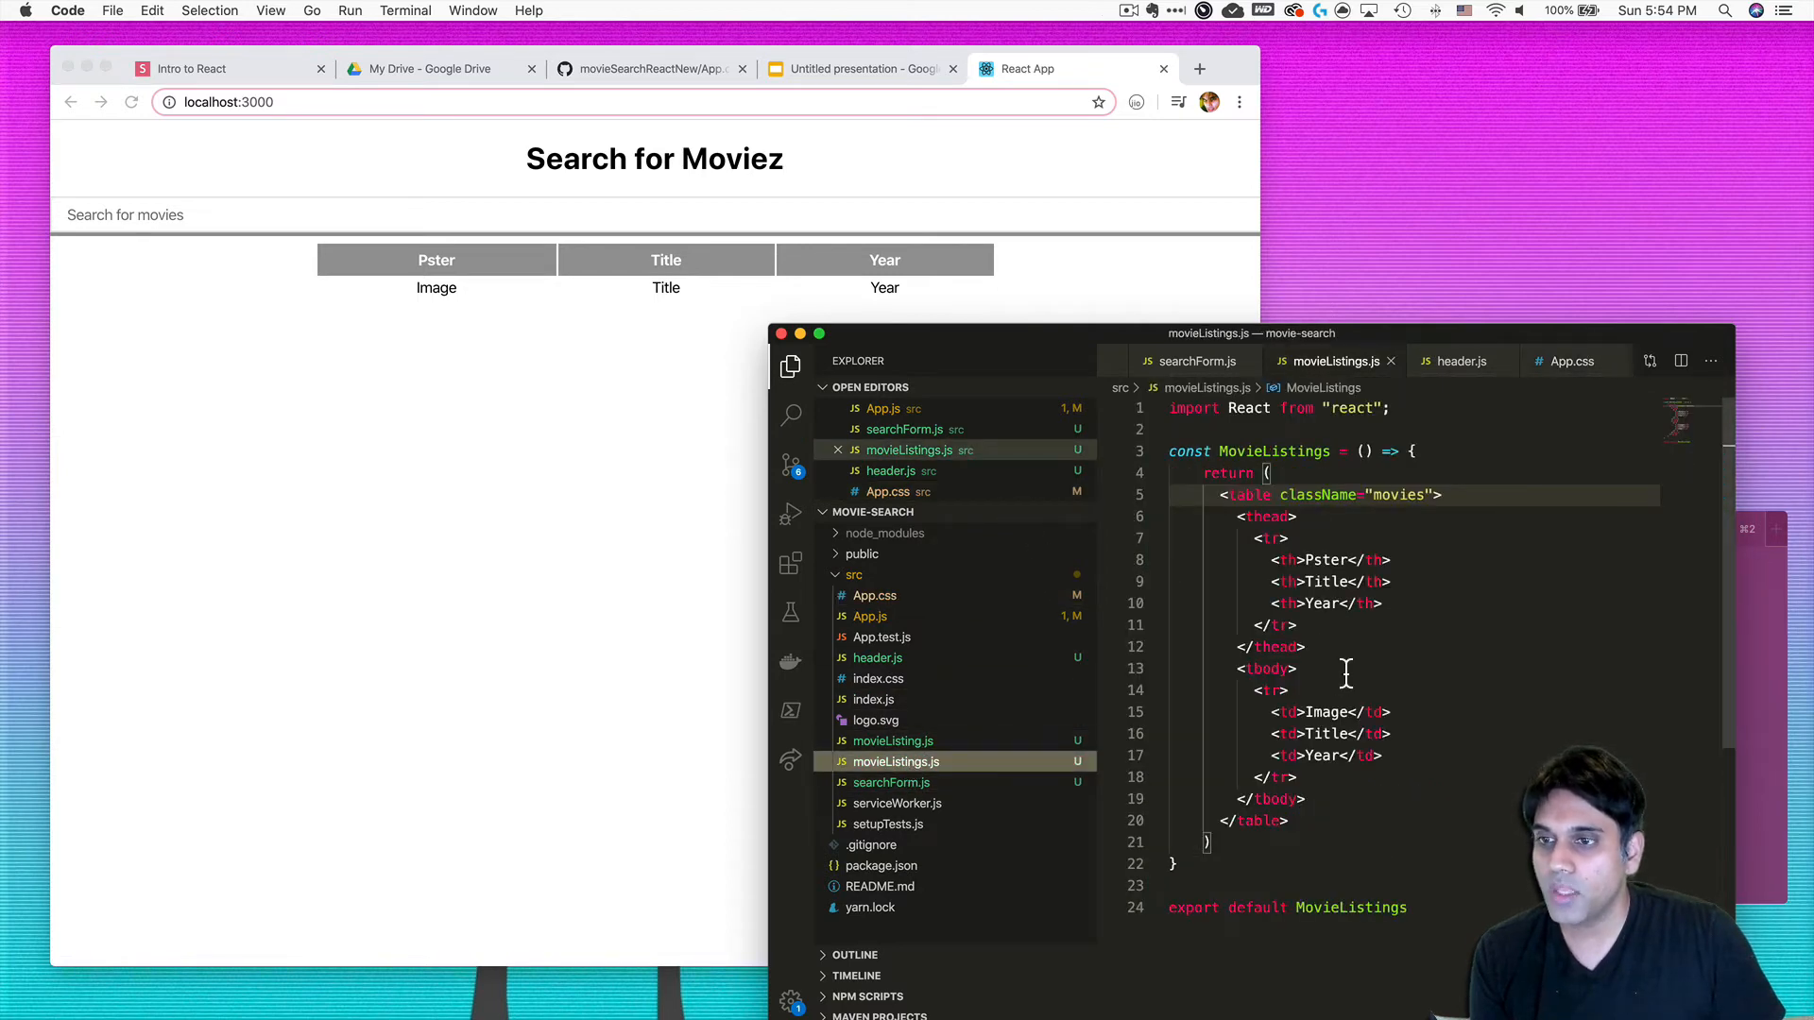
- Review the table JSX in movieListings.js, then switch to the empty movieListing.js file
{"action": "double_click", "coordinate": [1230, 472]}
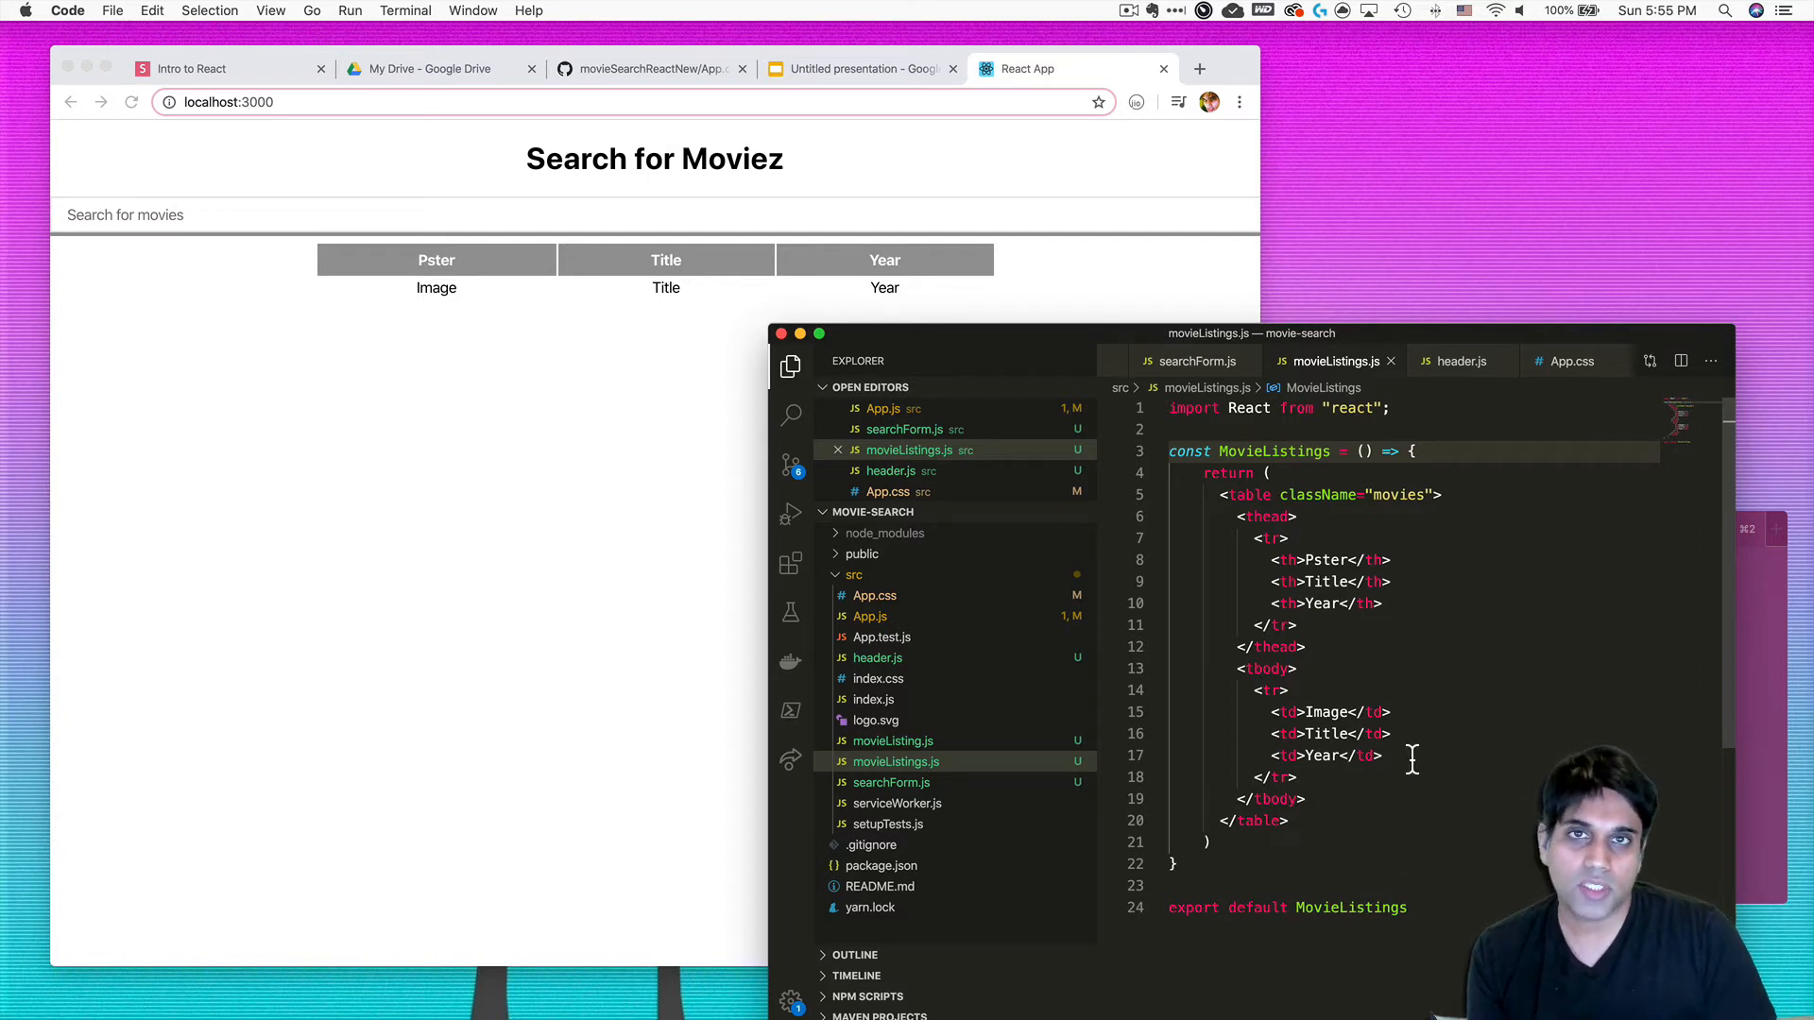
{"action": "mouse_move", "coordinate": [1340, 442]}
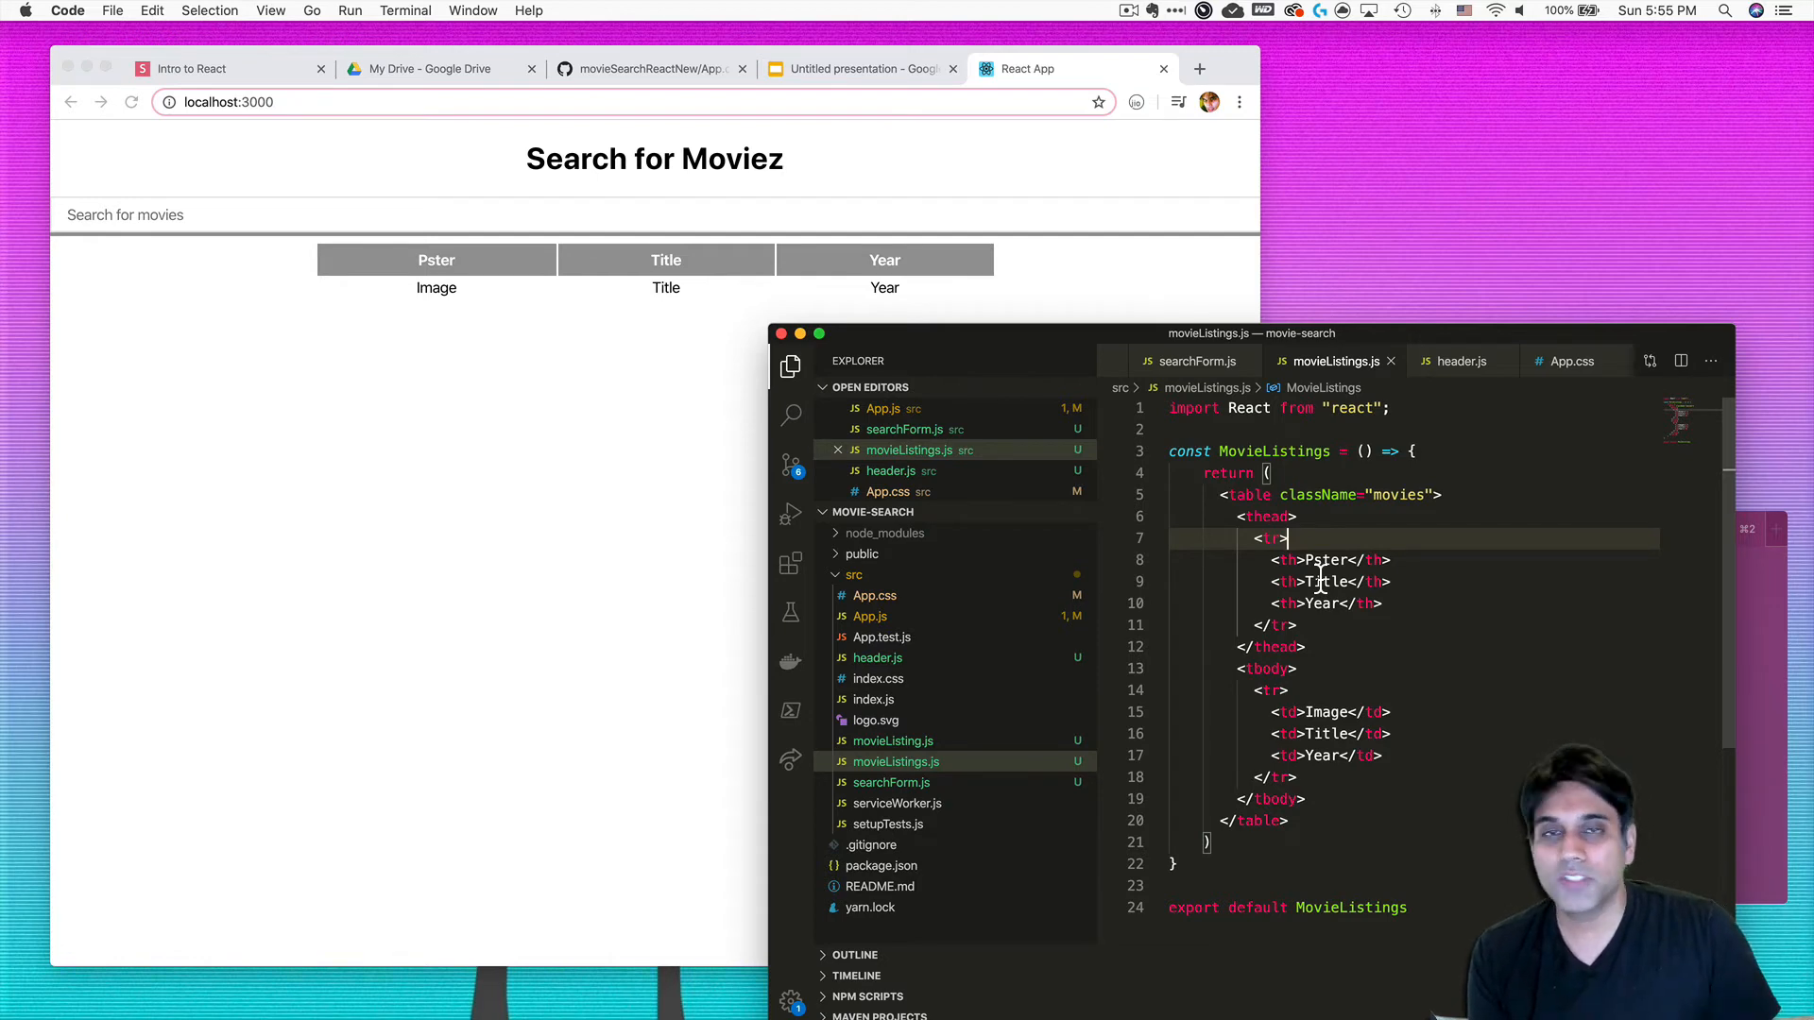
{"action": "mouse_move", "coordinate": [1406, 533]}
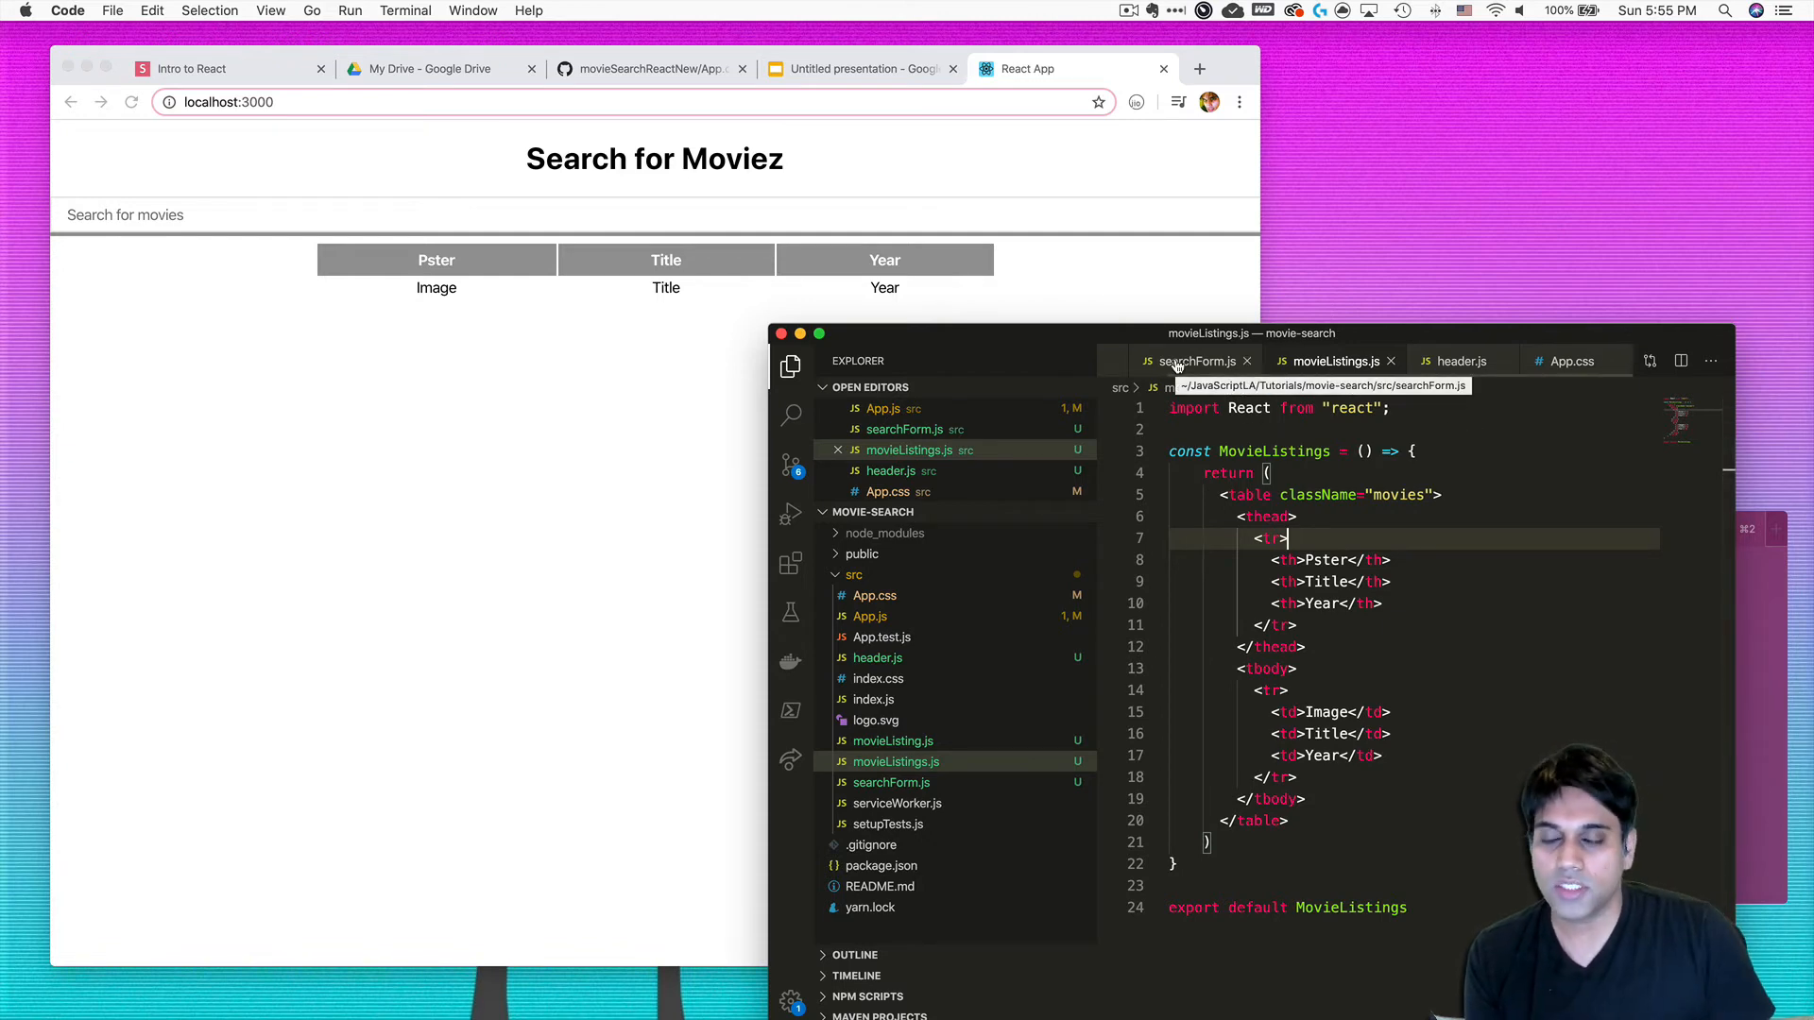
{"action": "left_click", "coordinate": [1194, 361]}
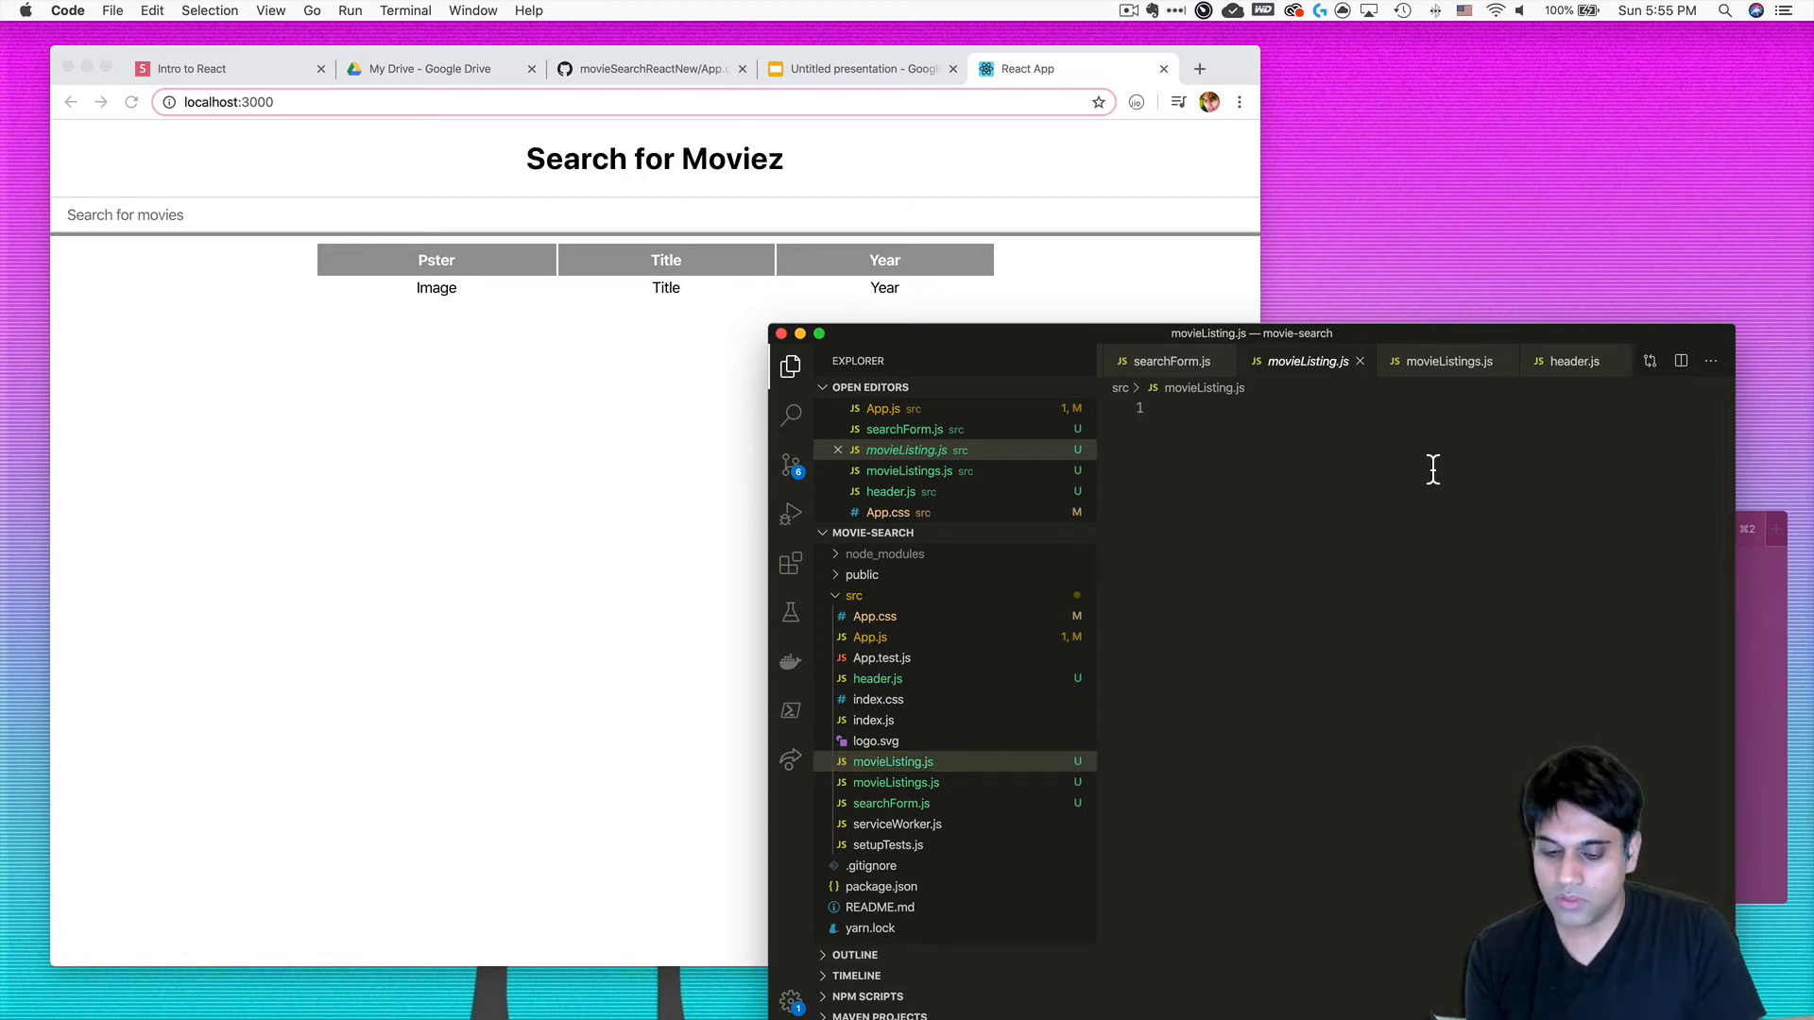
- Add the line import React from 'react' at the top of movieListing.js
{"action": "type", "text": "import"}
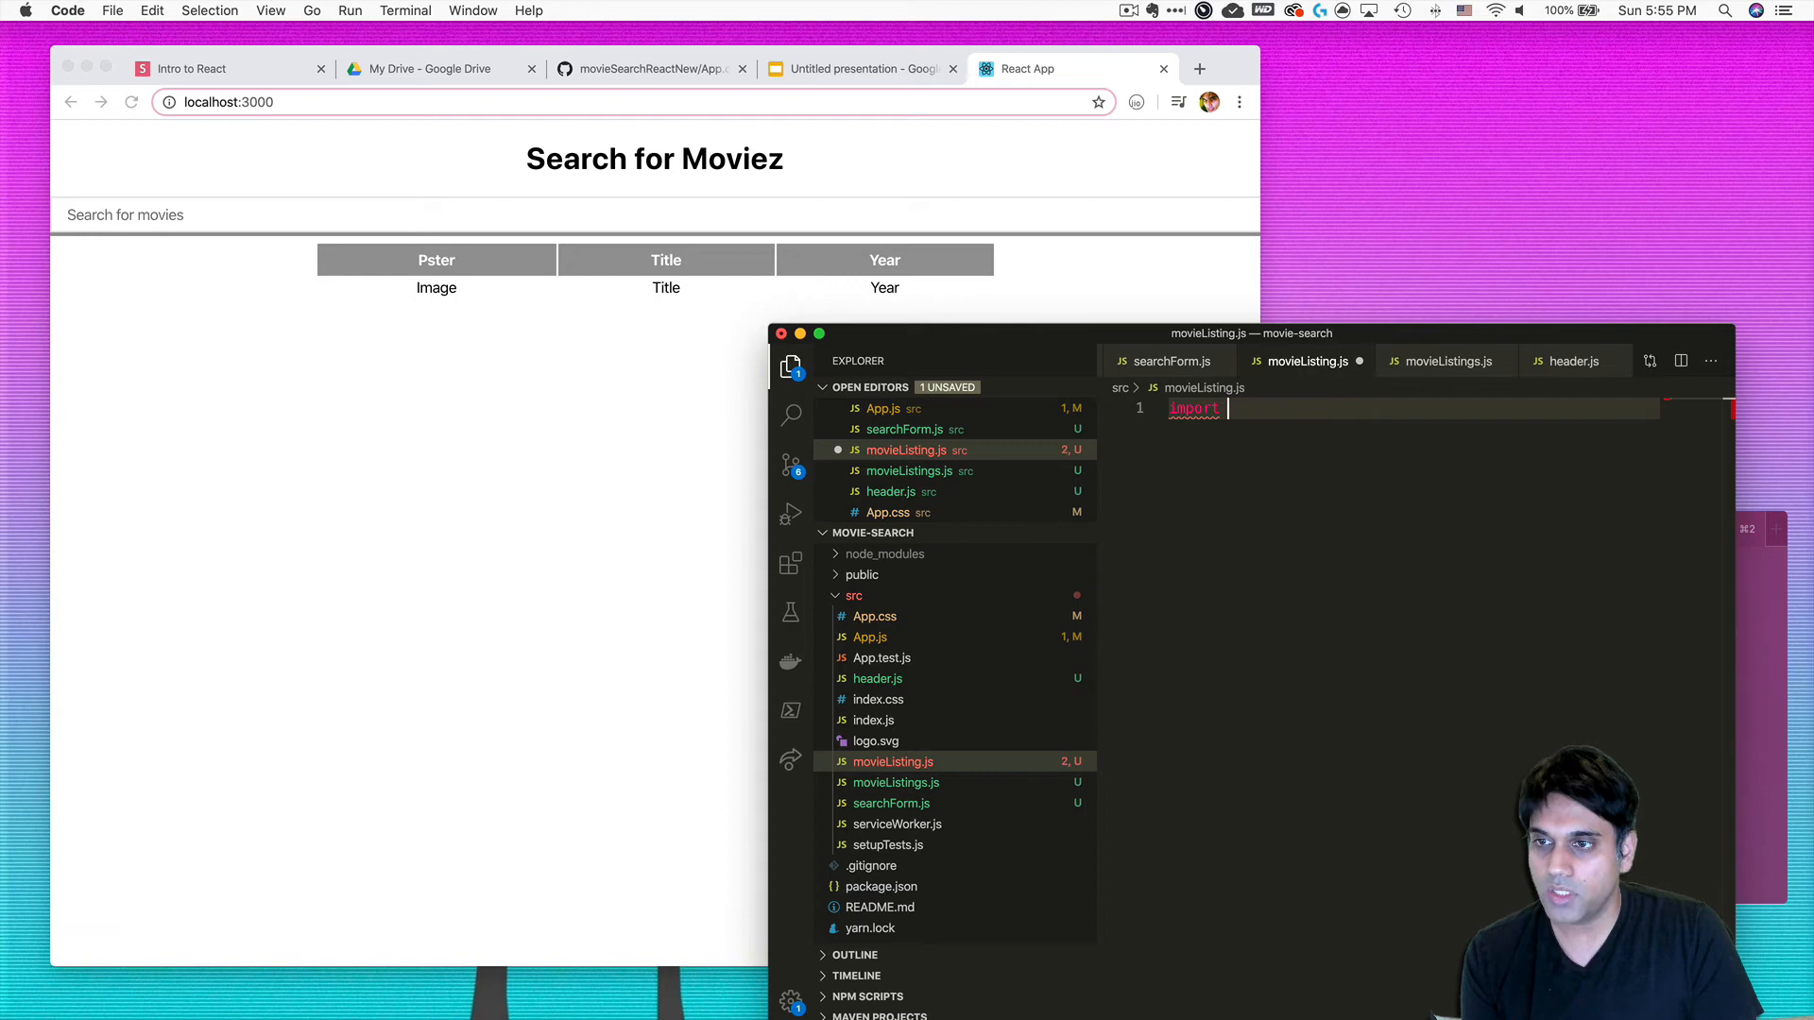
{"action": "type", "text": "React f"}
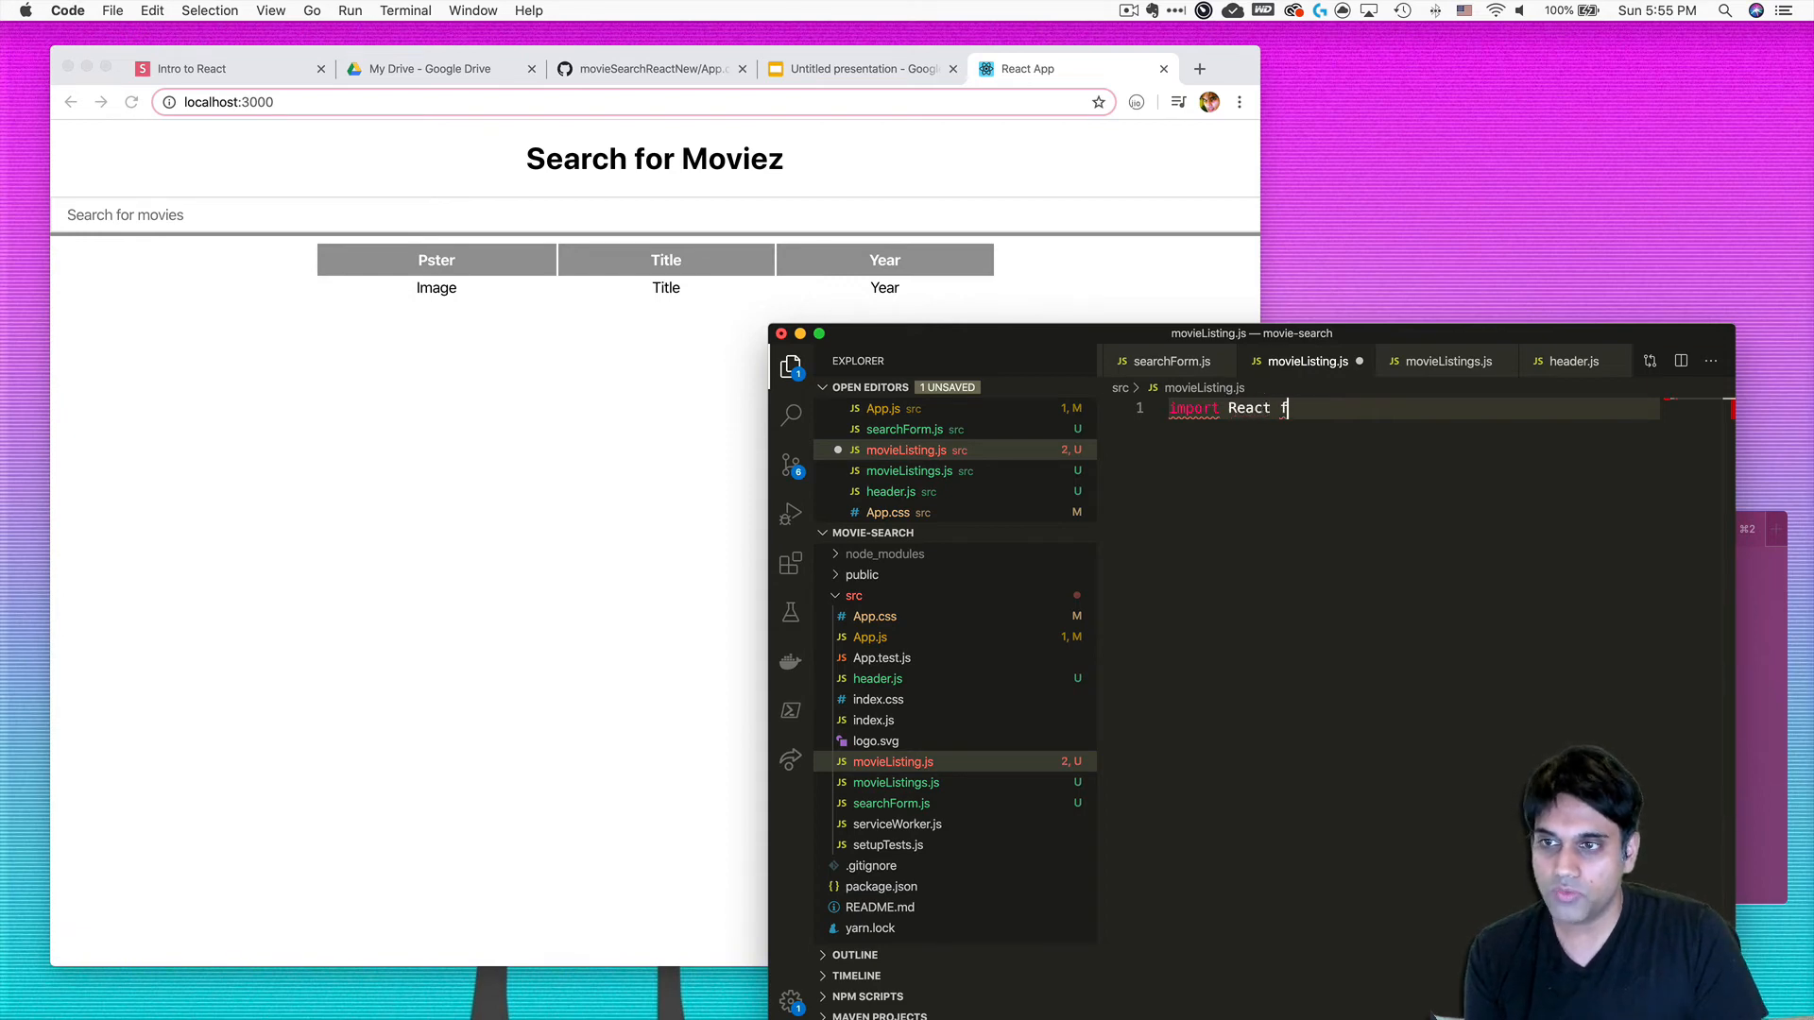
{"action": "type", "text": "from"}
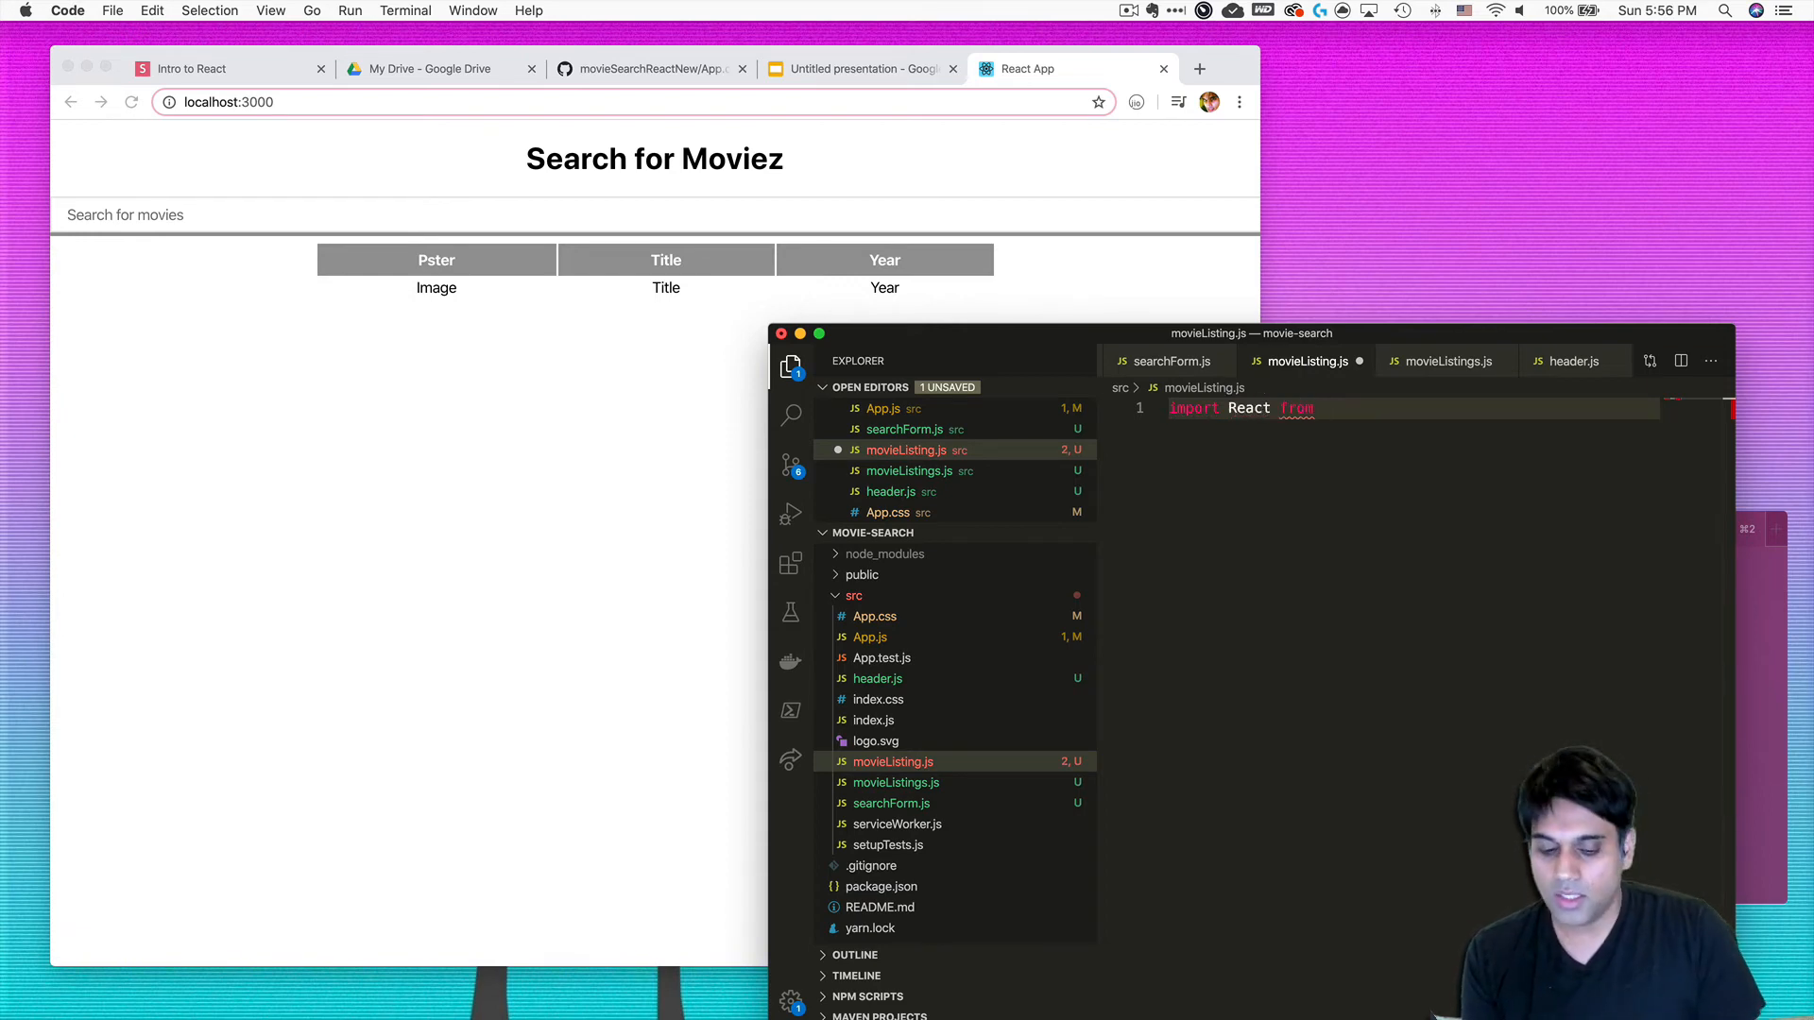
{"action": "type", "text": "'react'"}
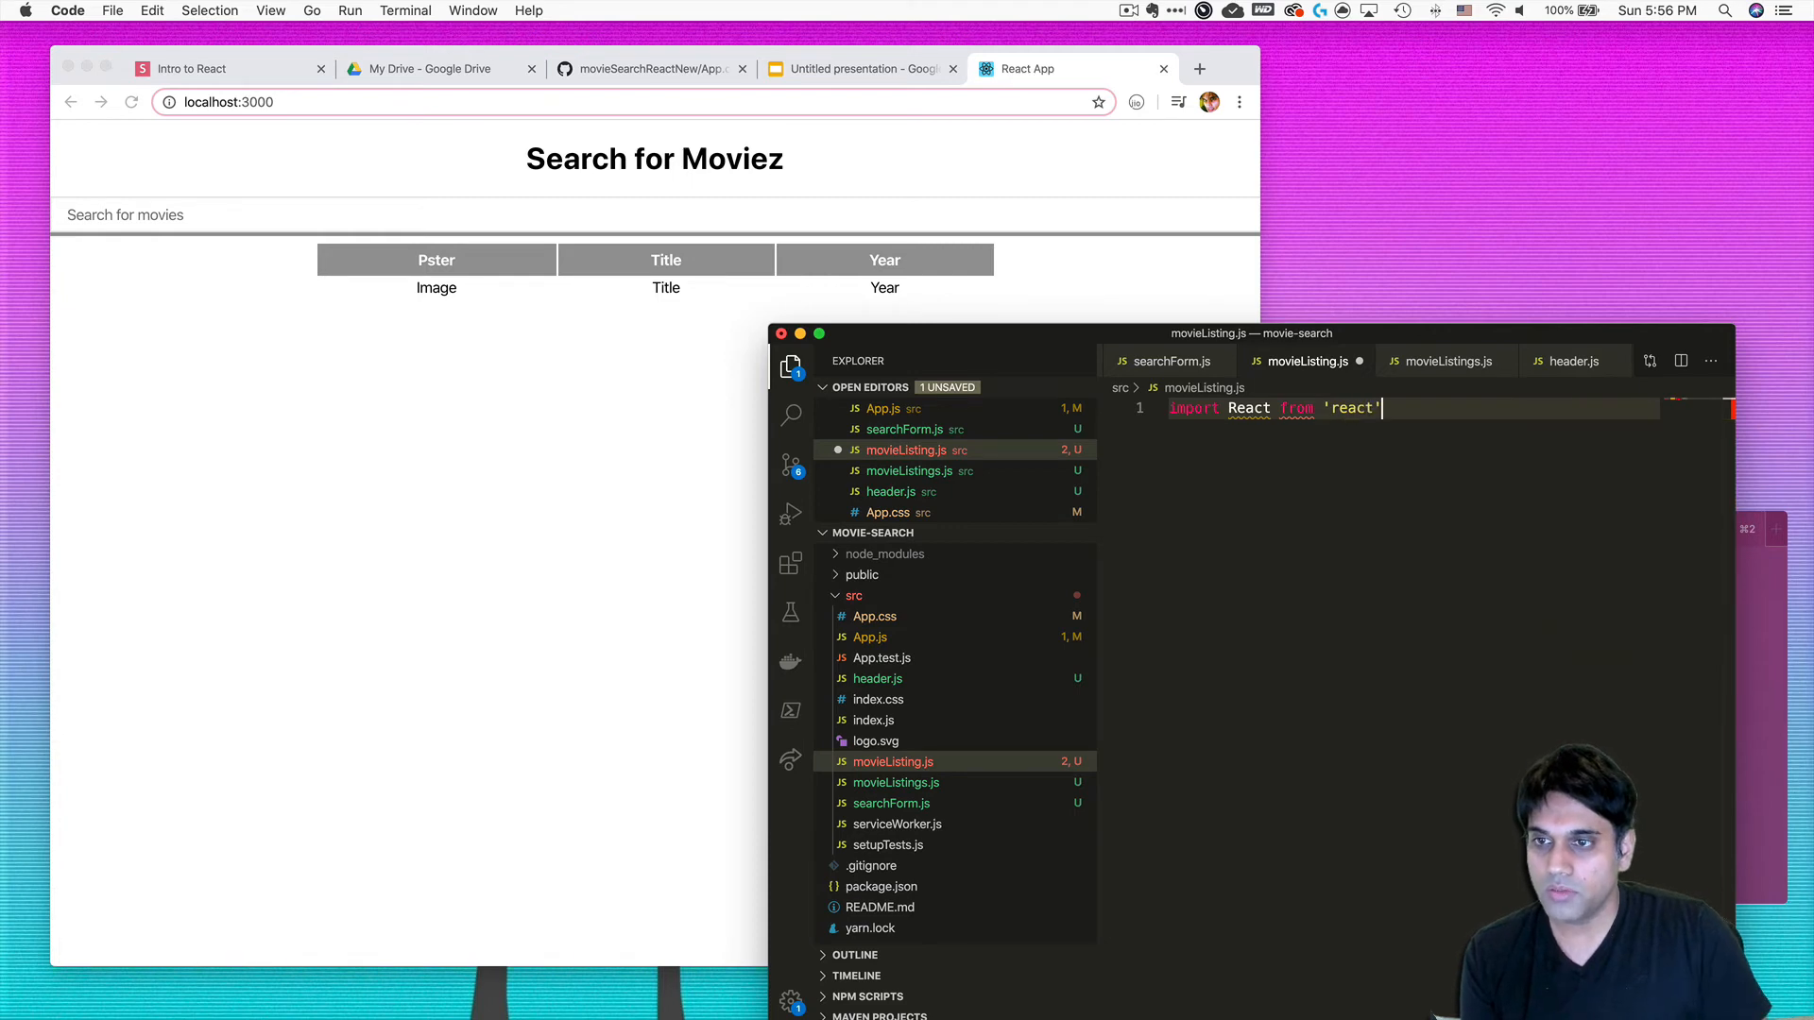
{"action": "key", "text": "Enter"}
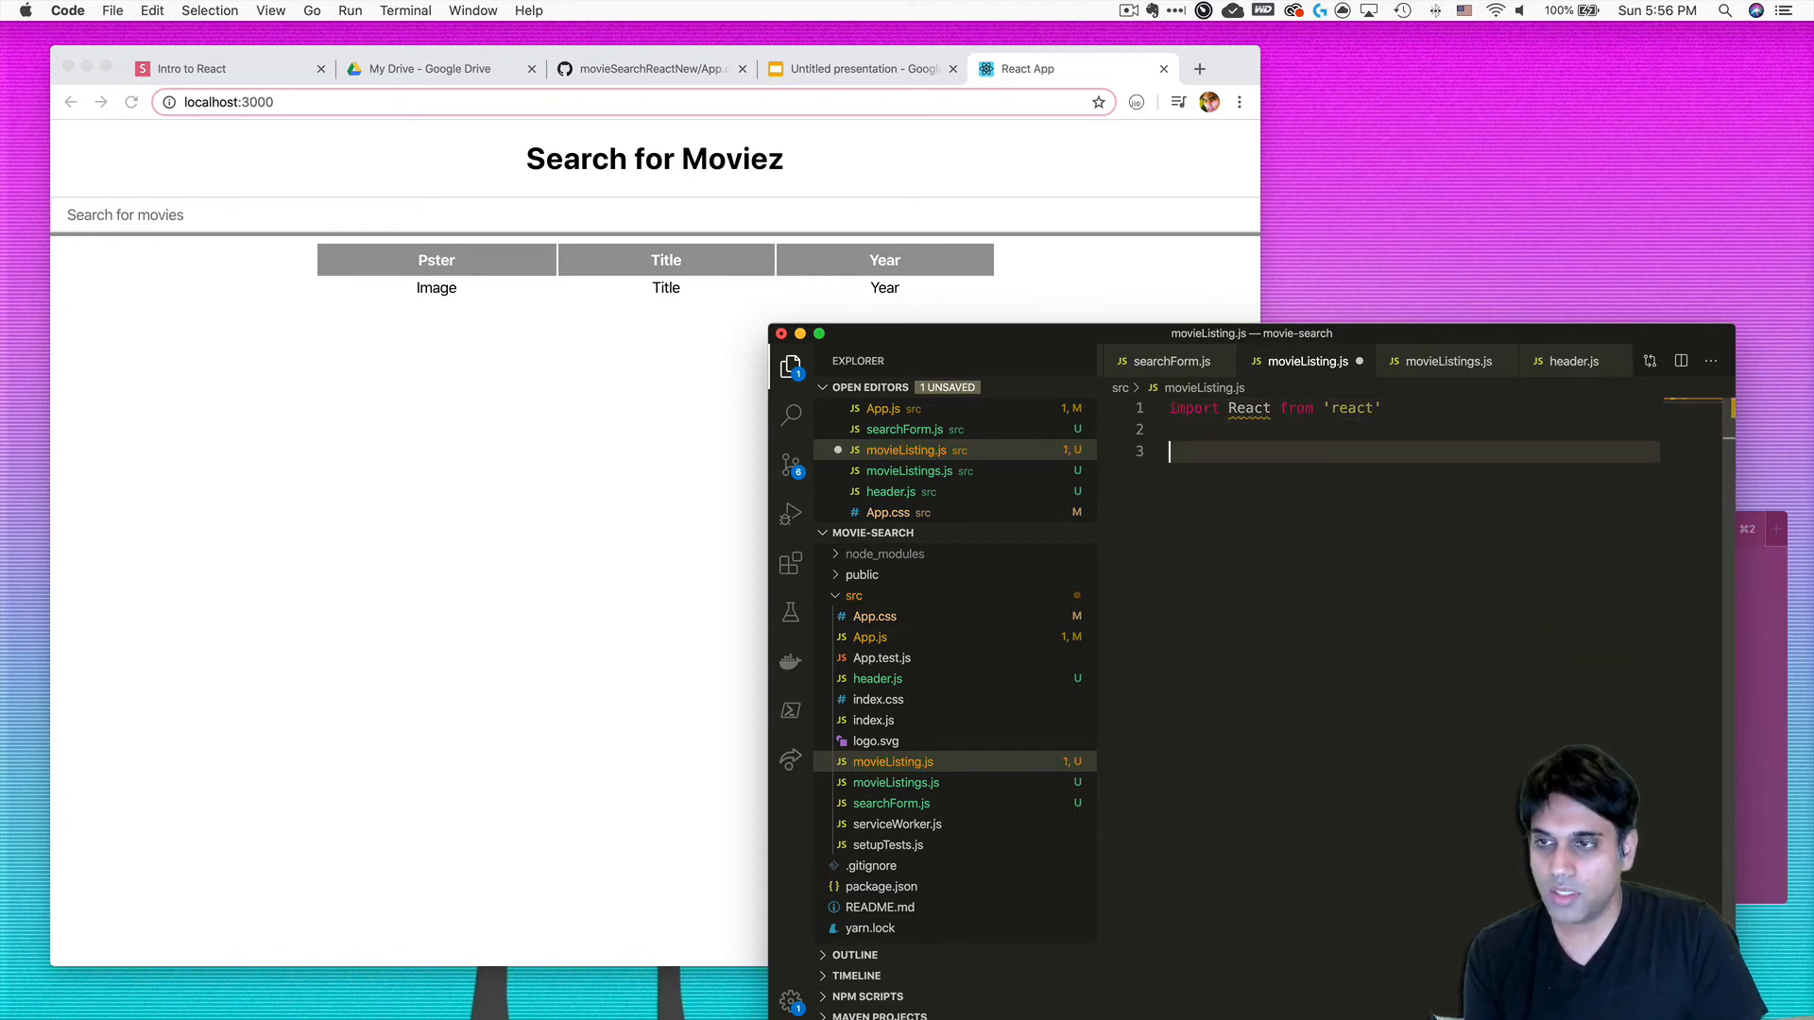
- Define const MovieListing = () => { with a return ( begun inside it
{"action": "type", "text": "const"}
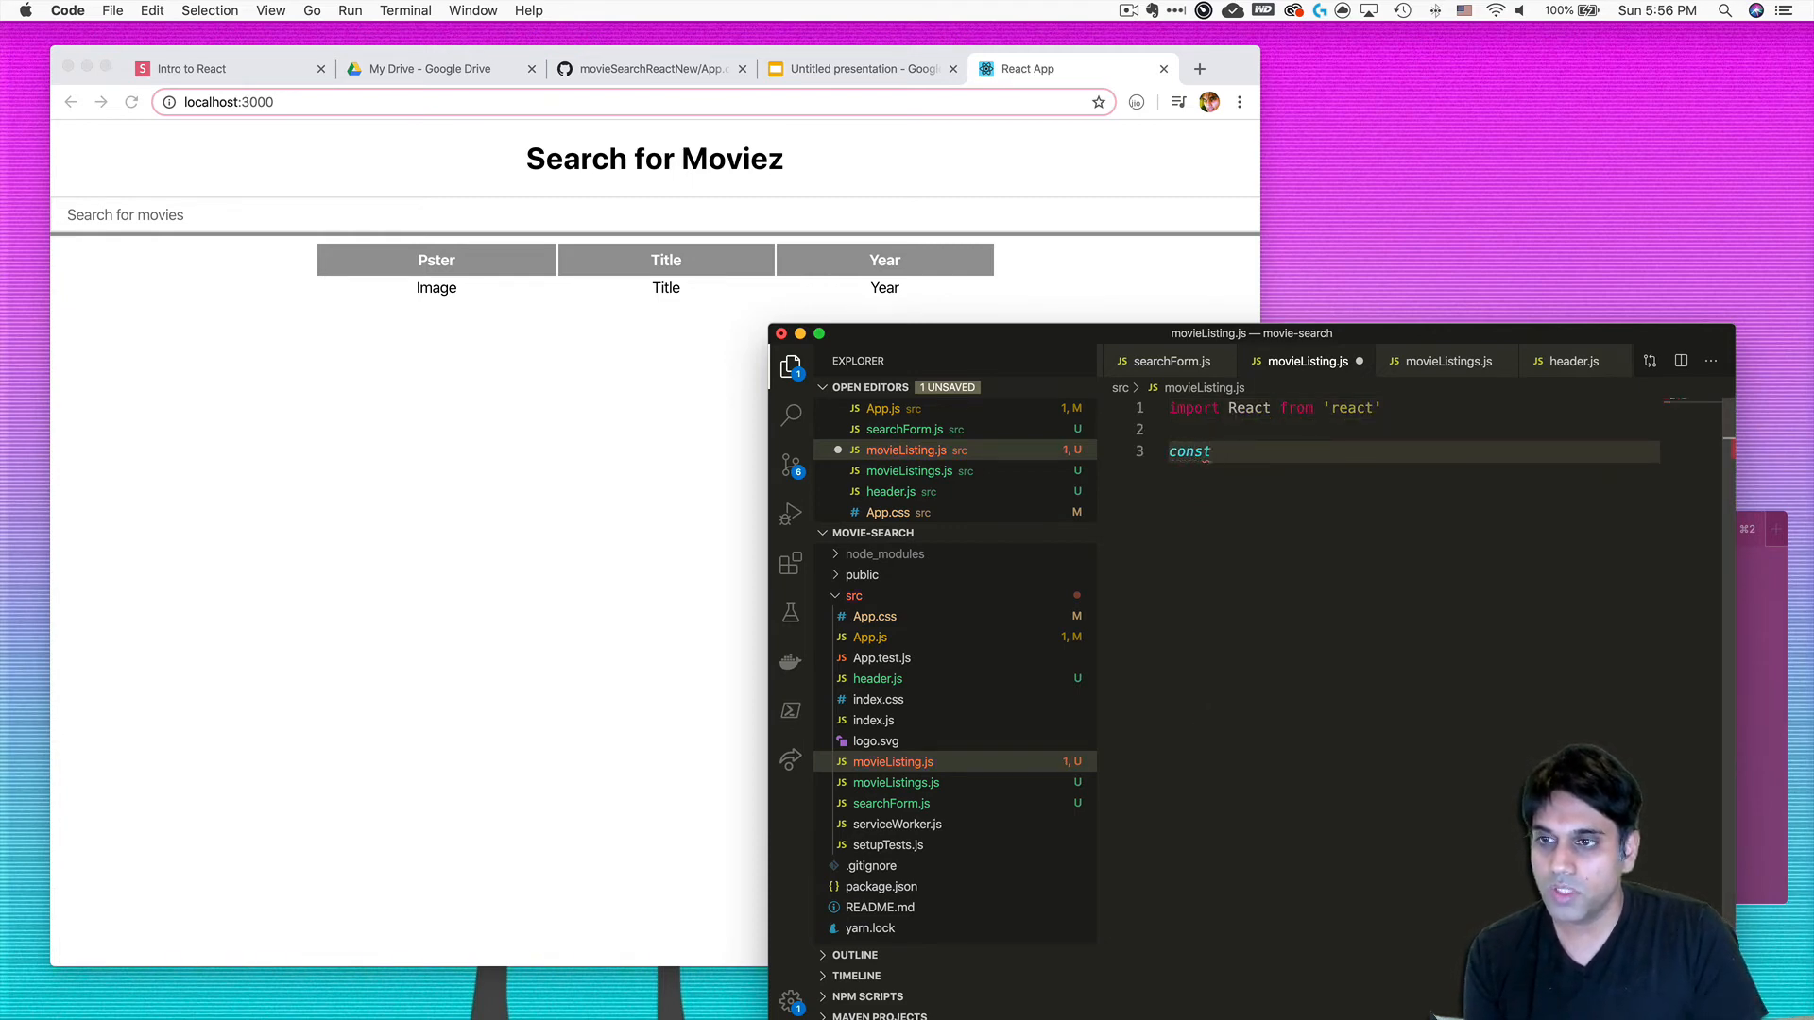
{"action": "type", "text": "MovieListing = ("}
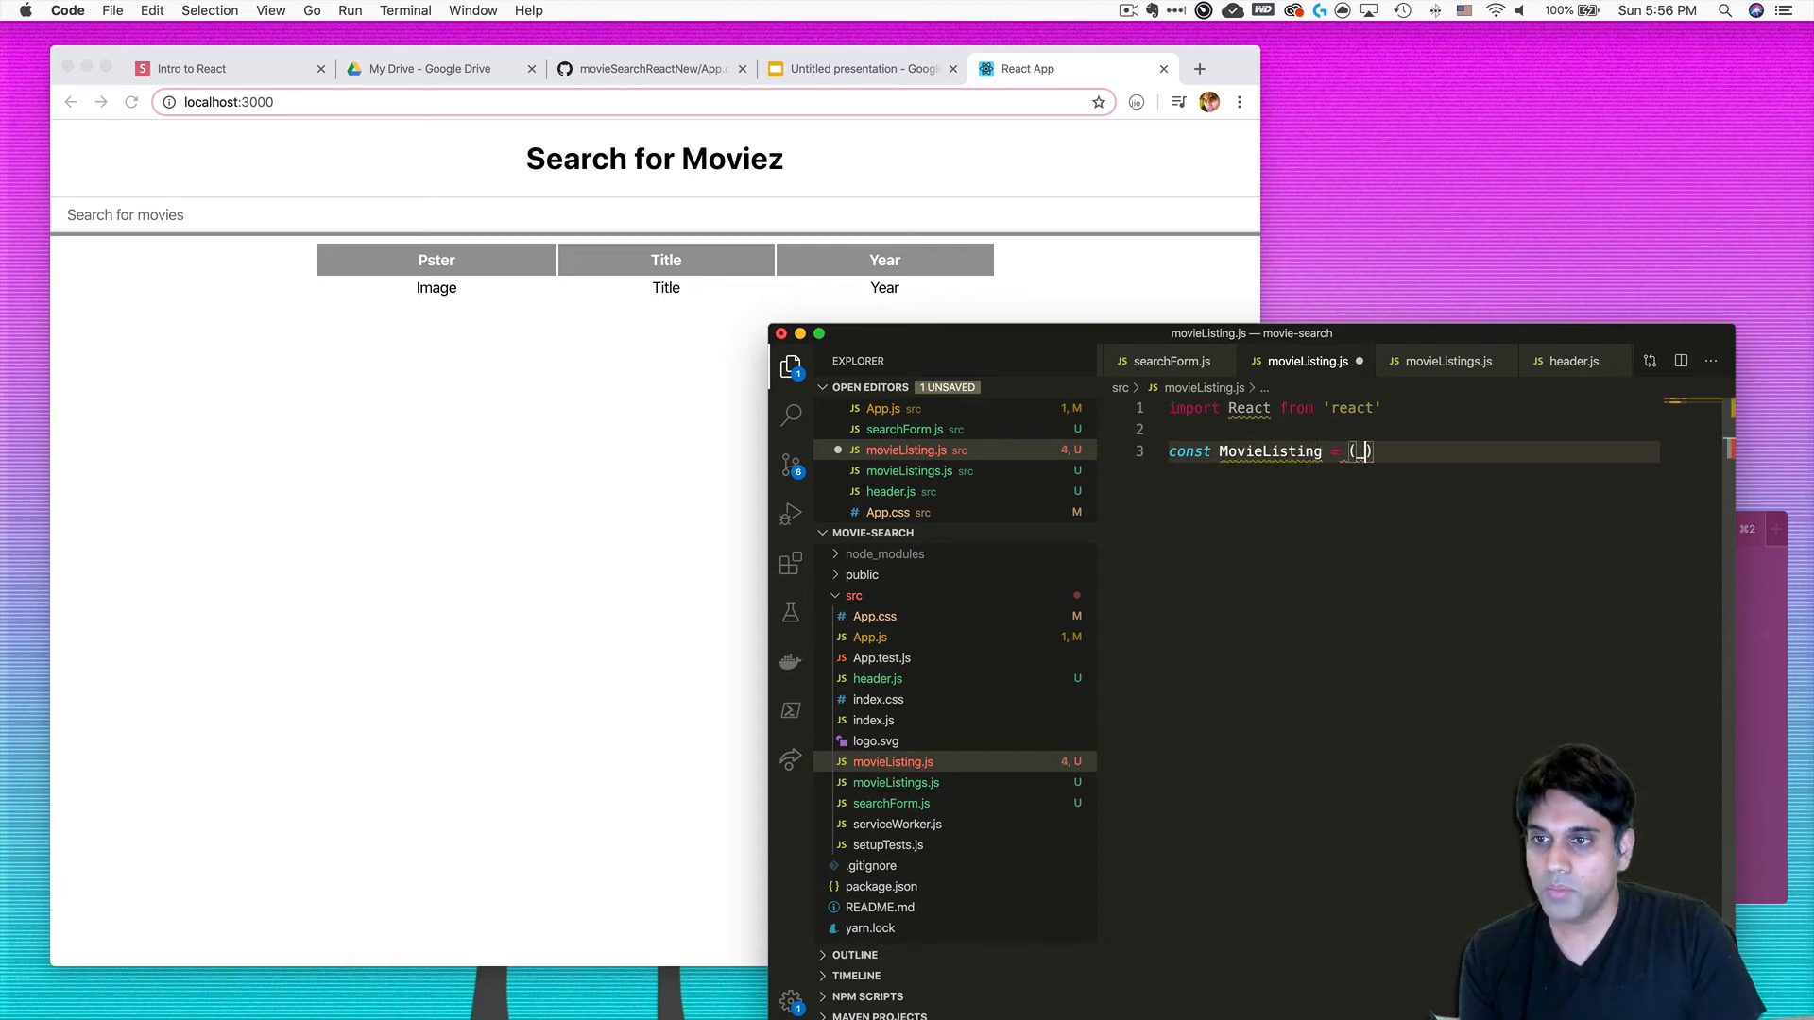
{"action": "type", "text": ")"}
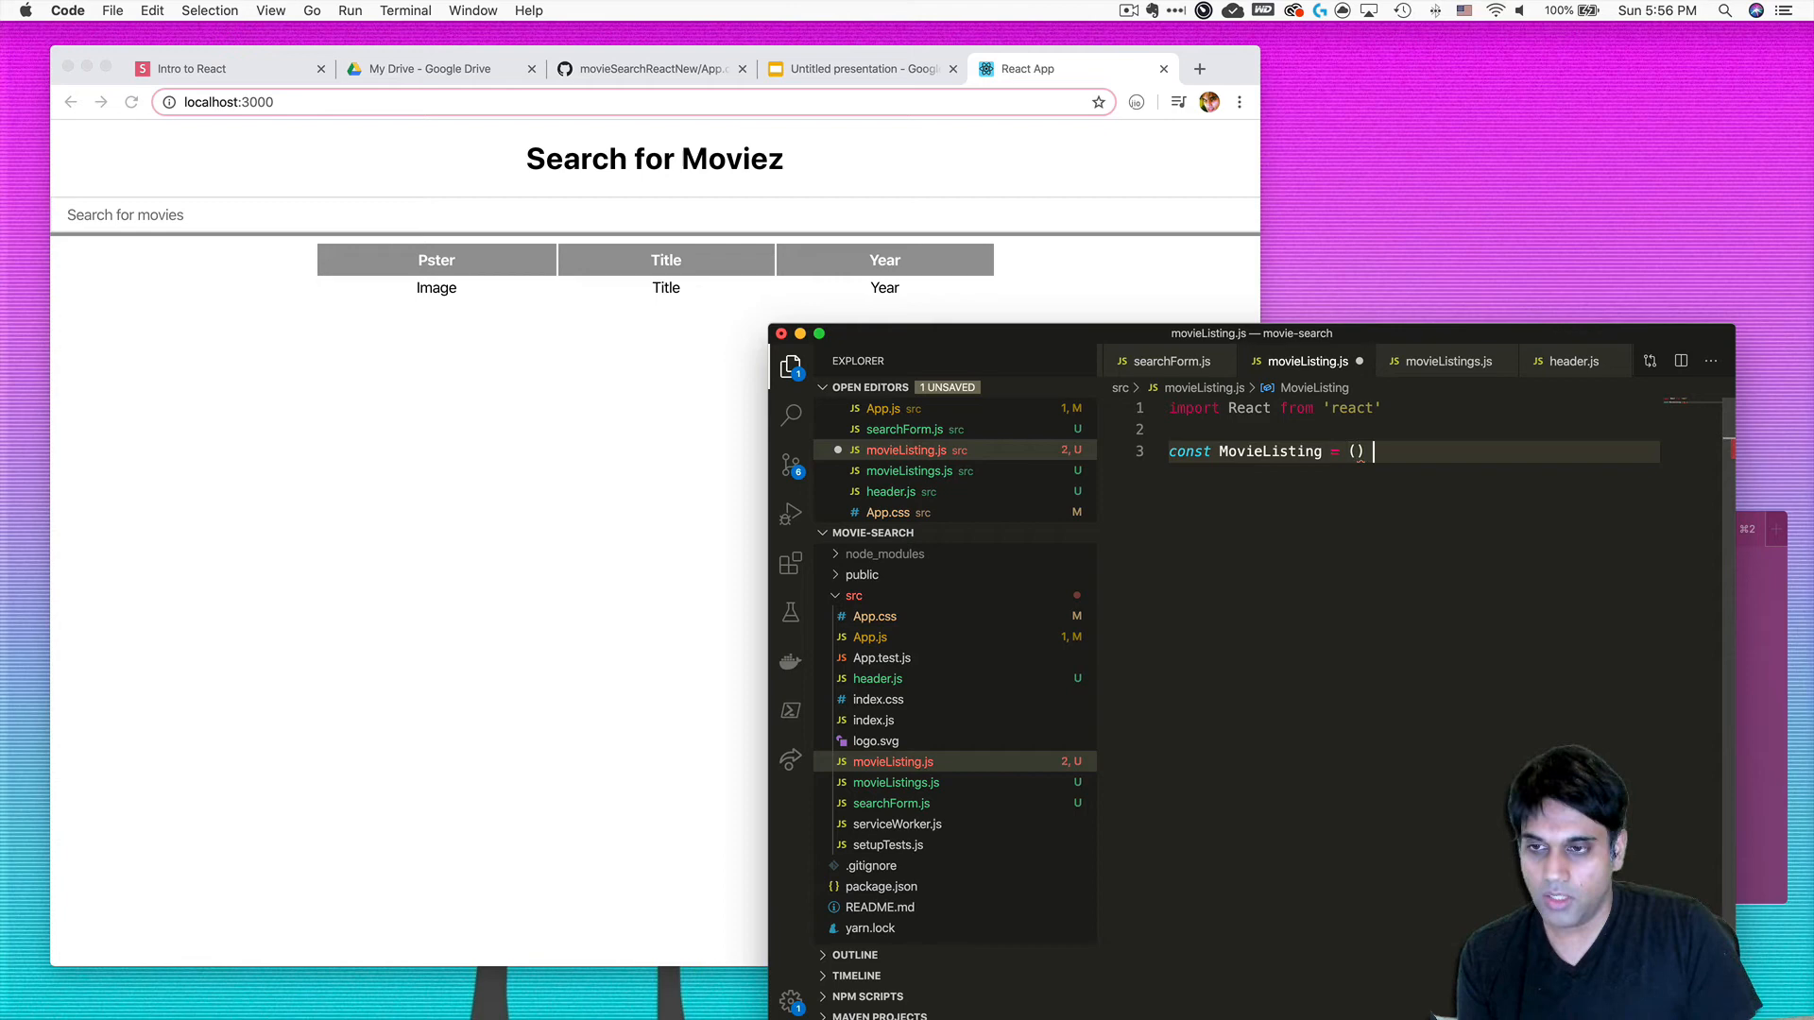
{"action": "type", "text": "=> {"}
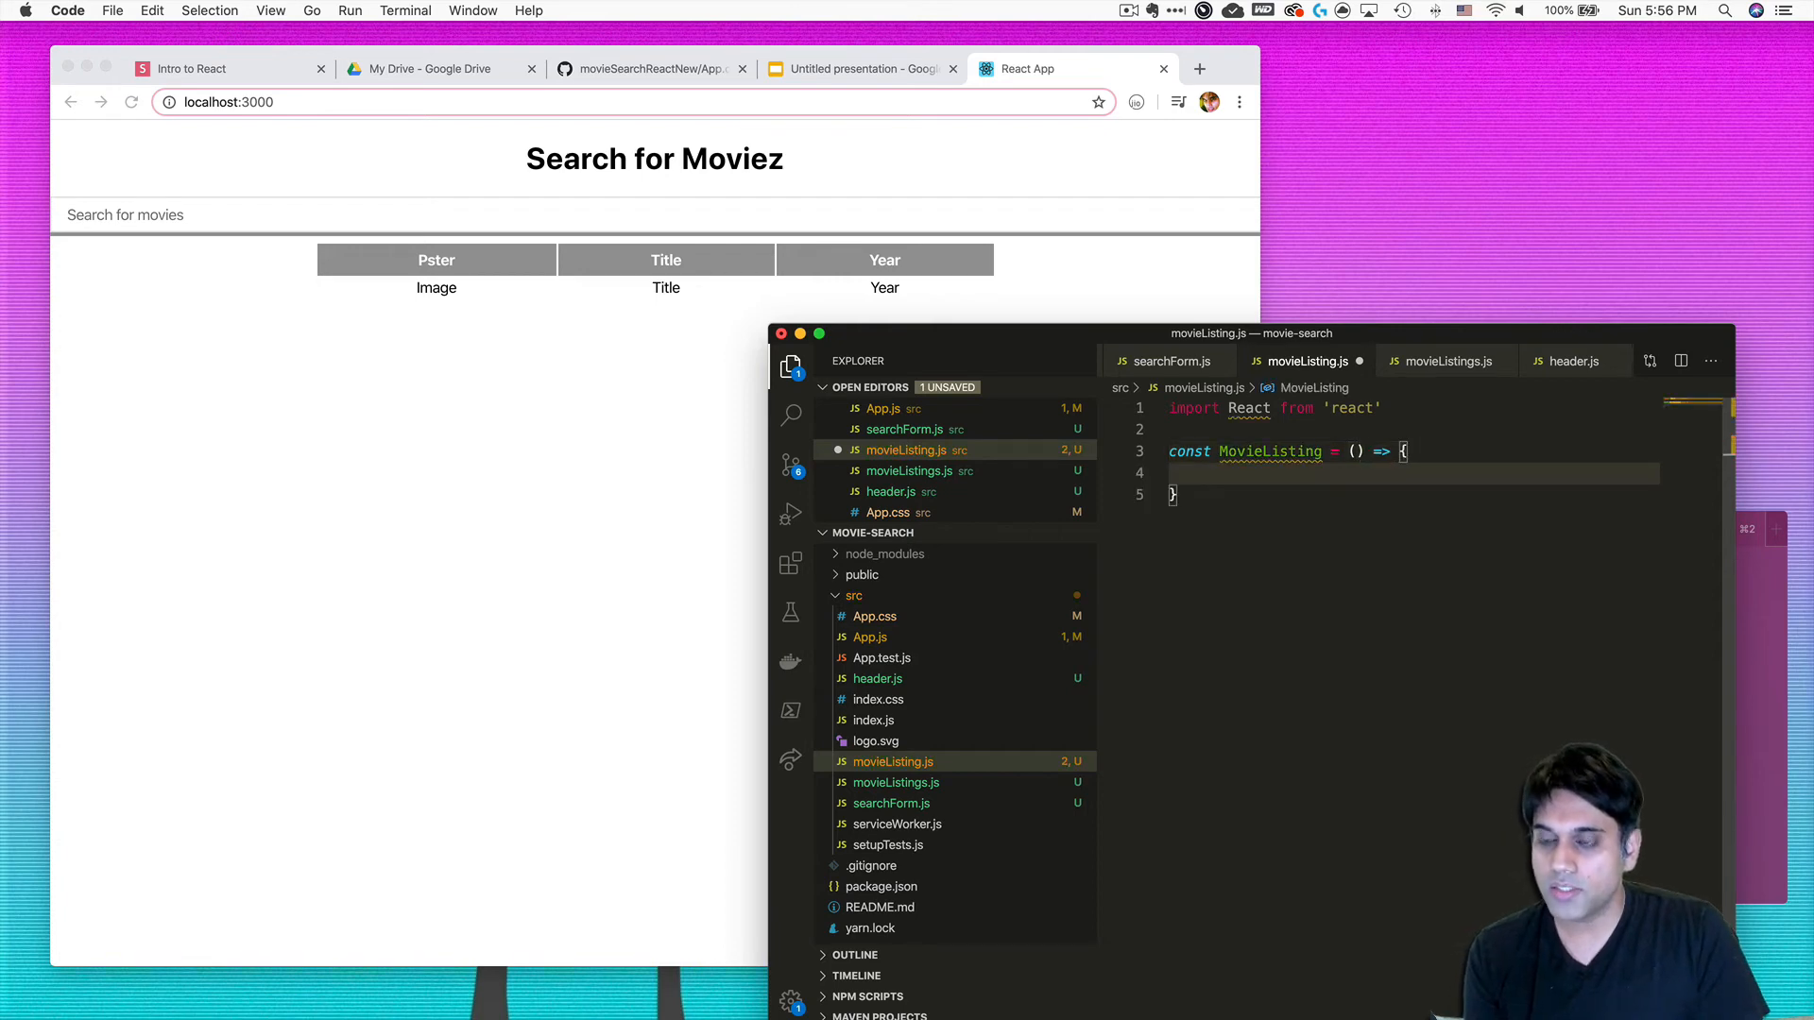
{"action": "type", "text": "return"}
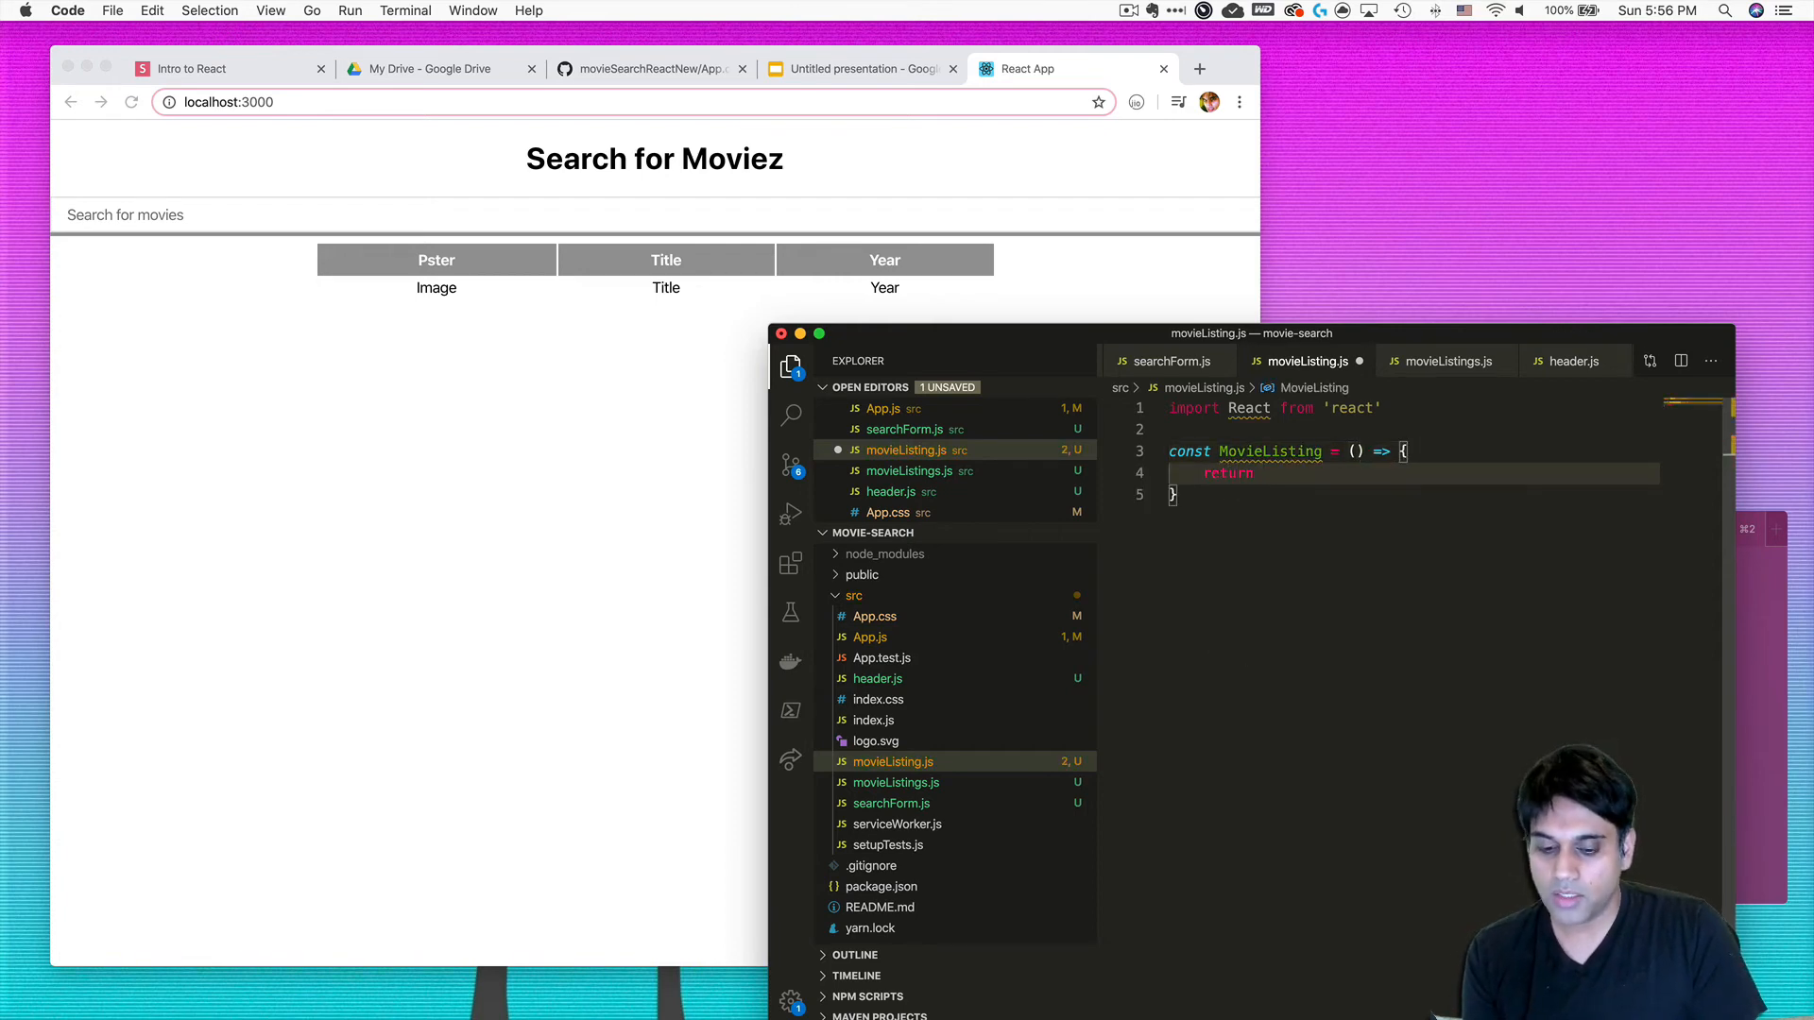
{"action": "type", "text": "("}
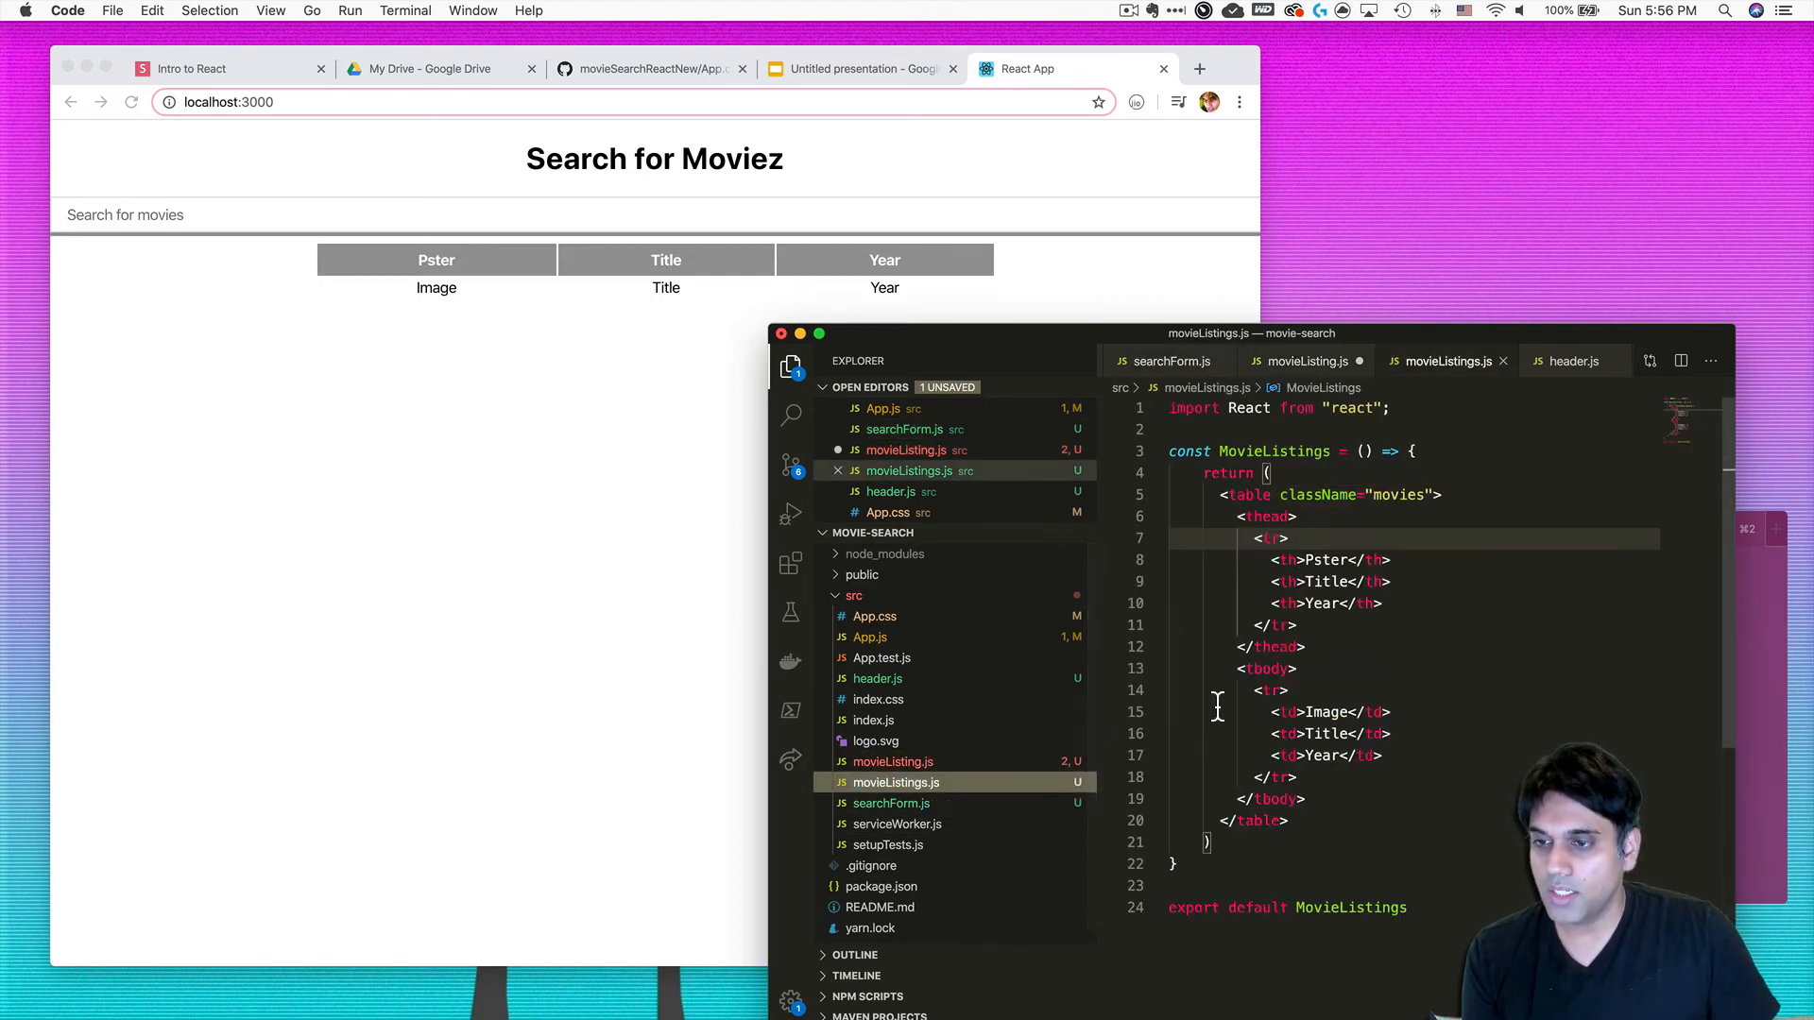
- Move the Image/Title/Year <tr> into MovieListing's return and add export default MovieListing
{"action": "left_click_drag", "start_coordinate": [1255, 691], "coordinate": [1296, 776]}
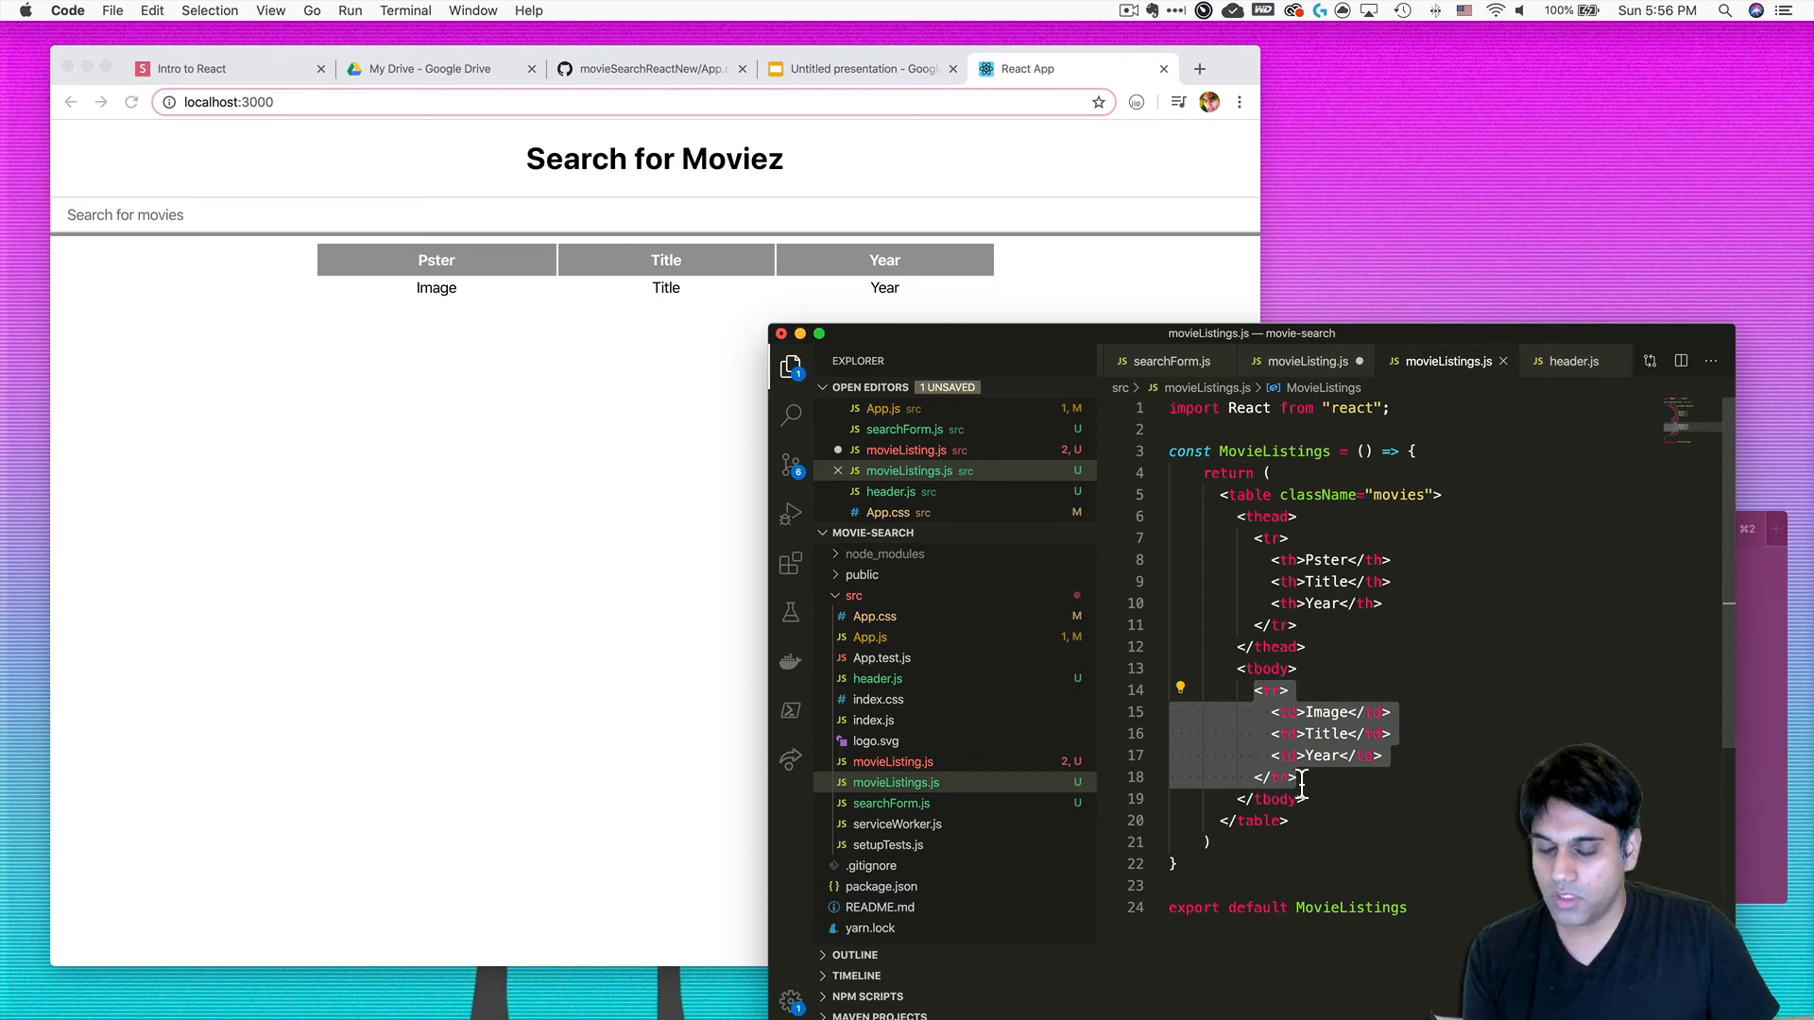
{"action": "left_click", "coordinate": [1297, 361]}
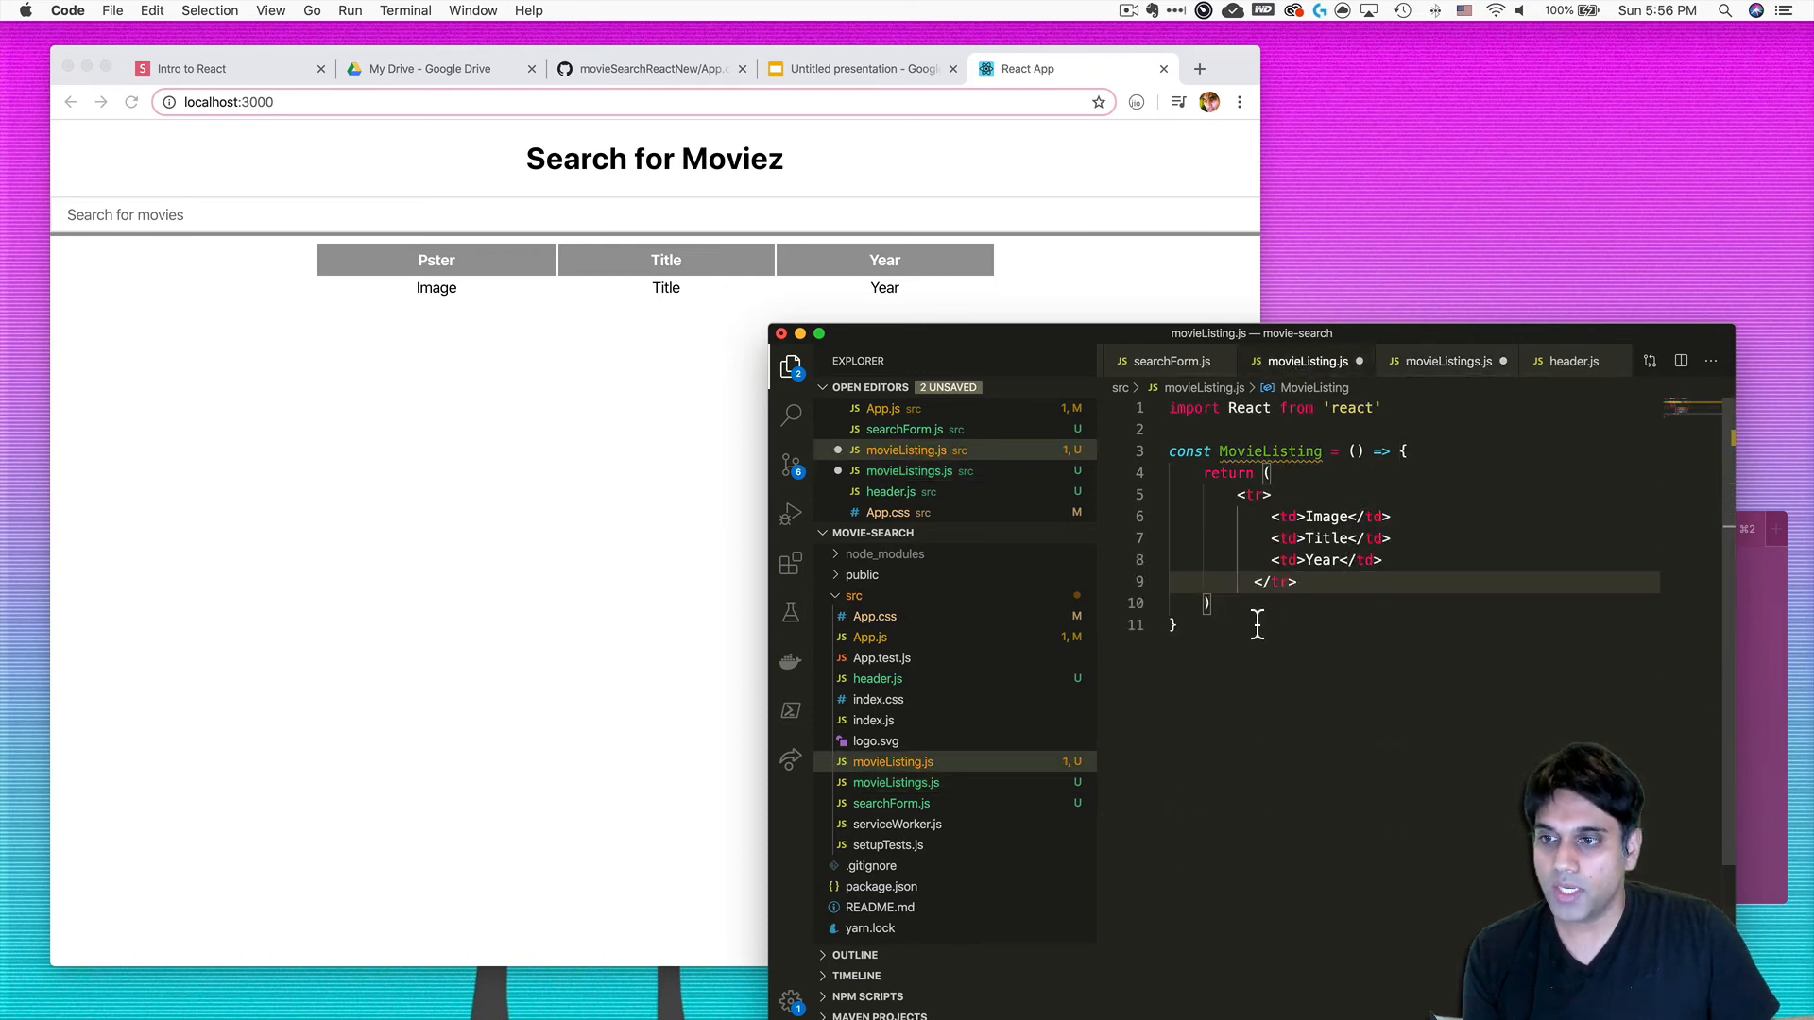
{"action": "type", "text": "]"}
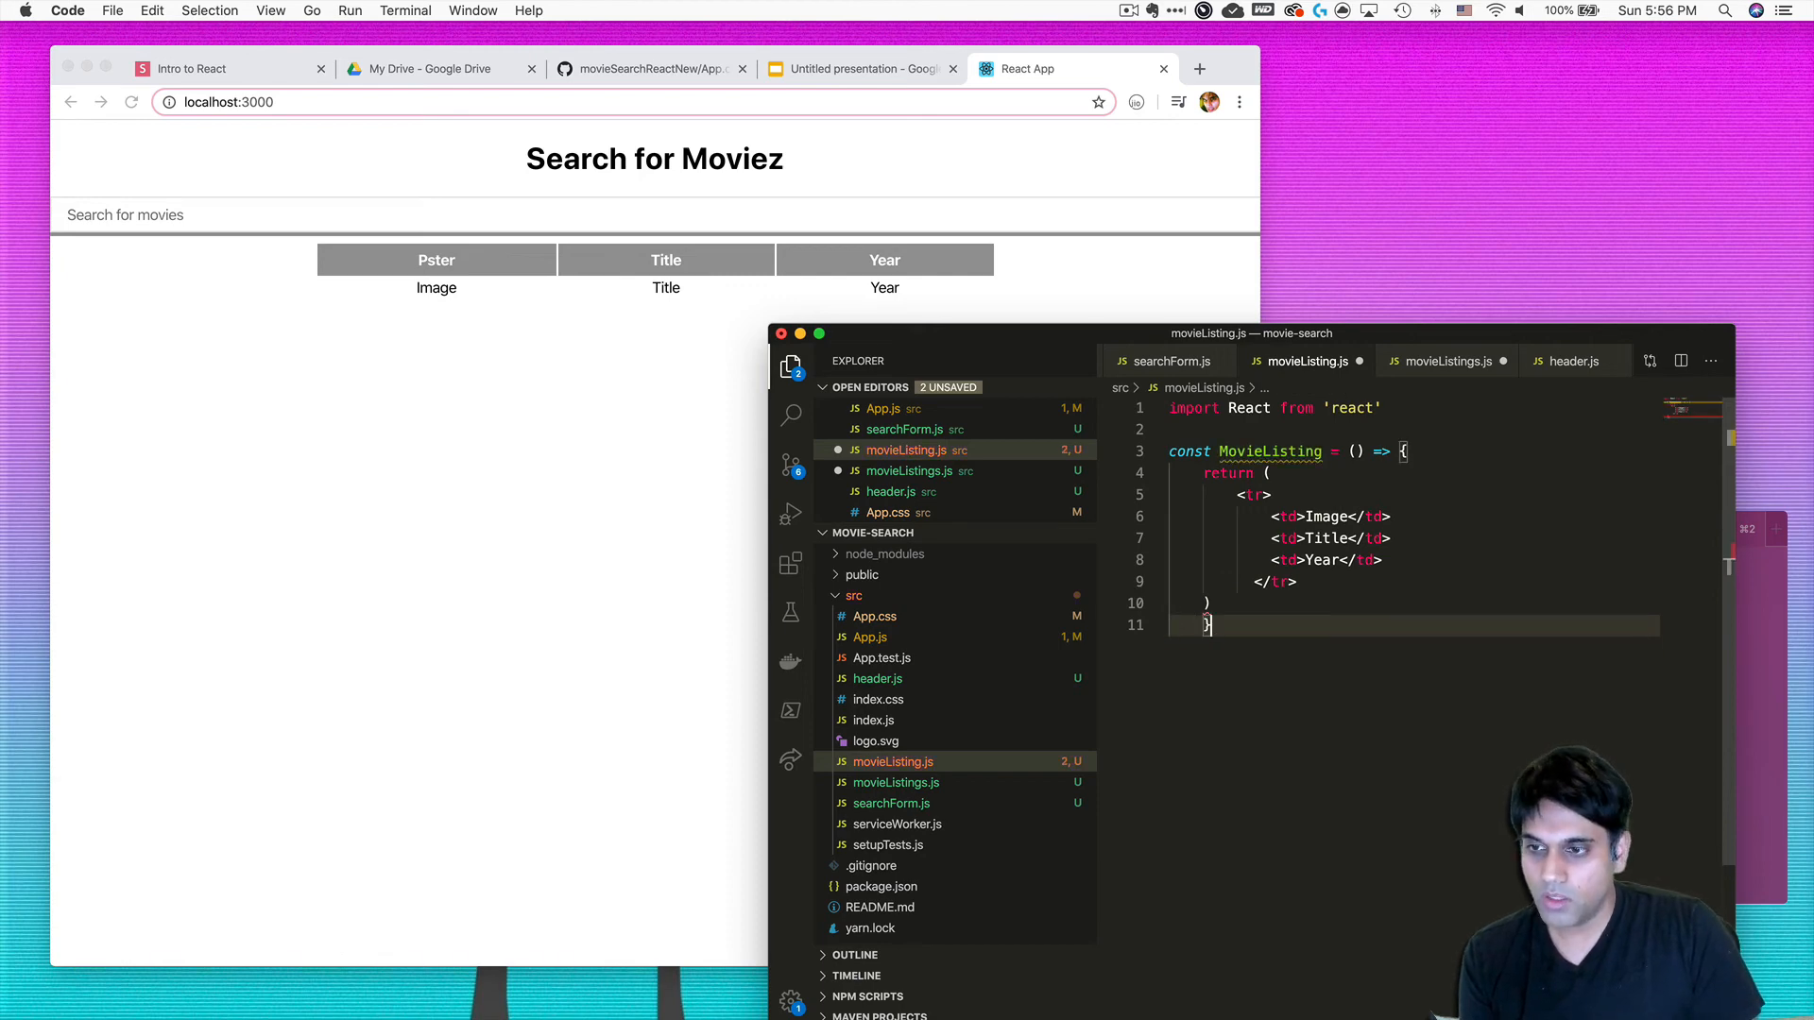
{"action": "type", "text": "export"}
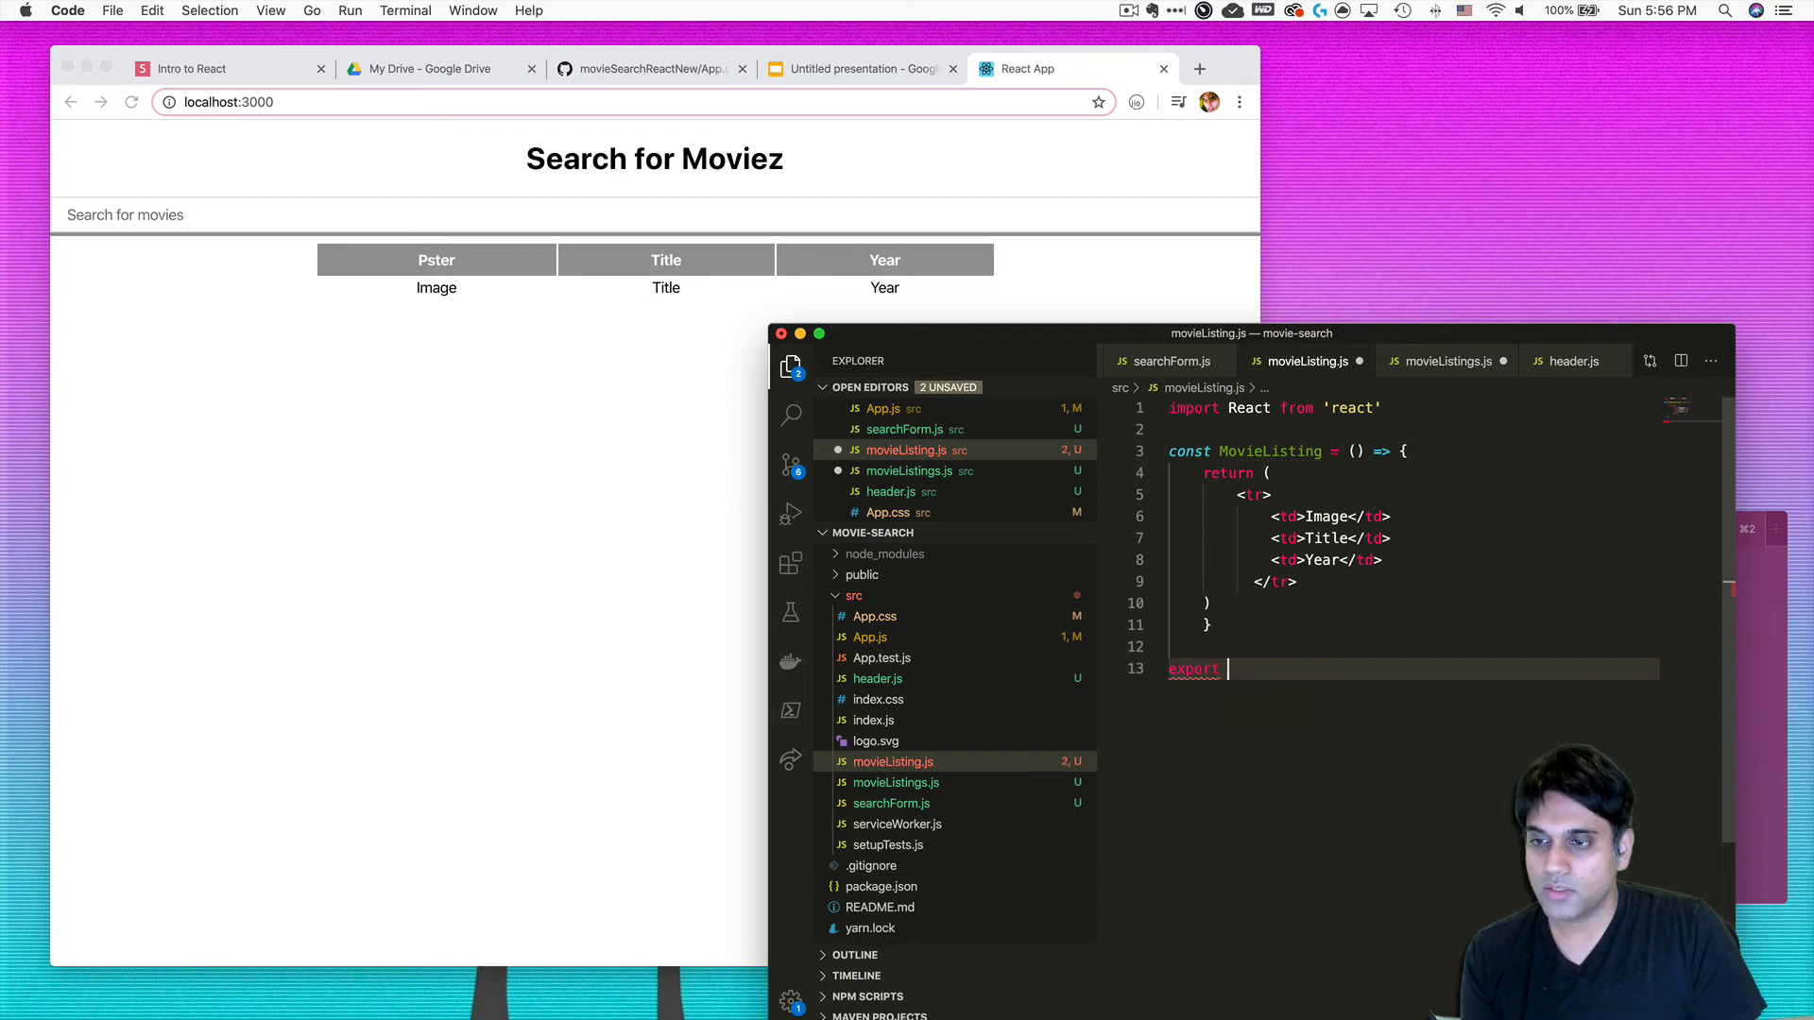
{"action": "type", "text": "default"}
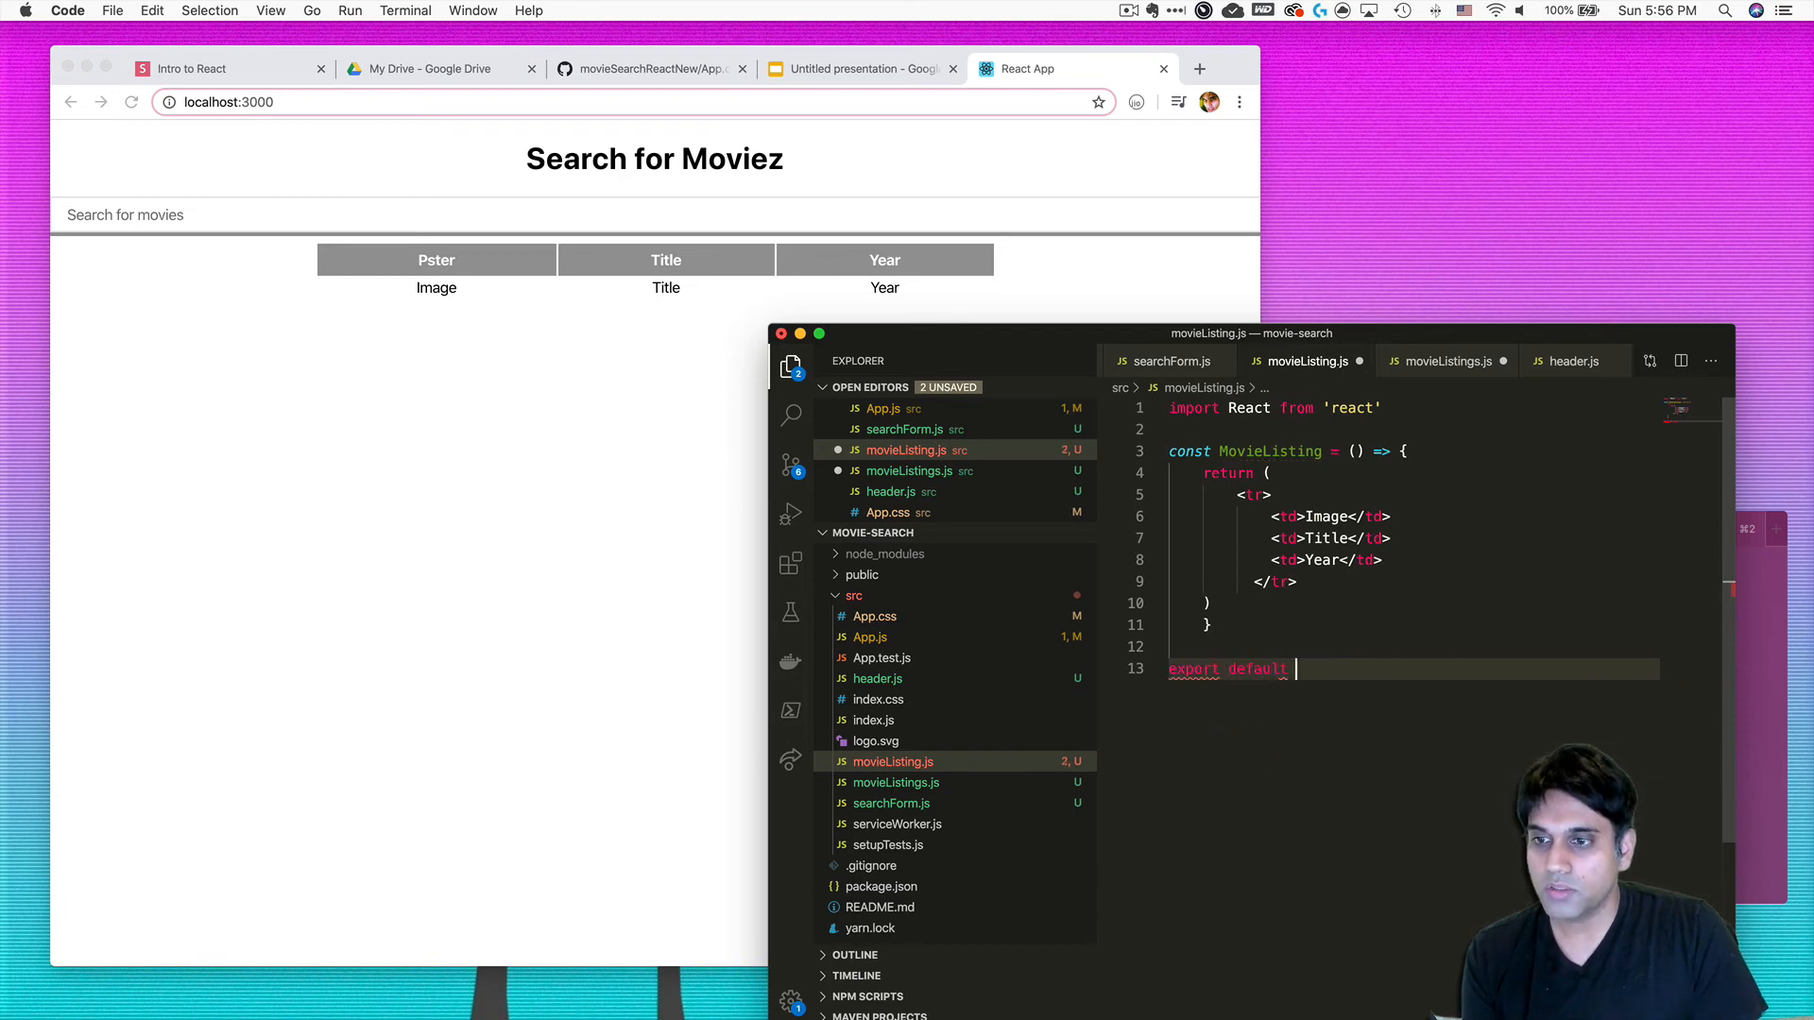
{"action": "type", "text": "MovieListing"}
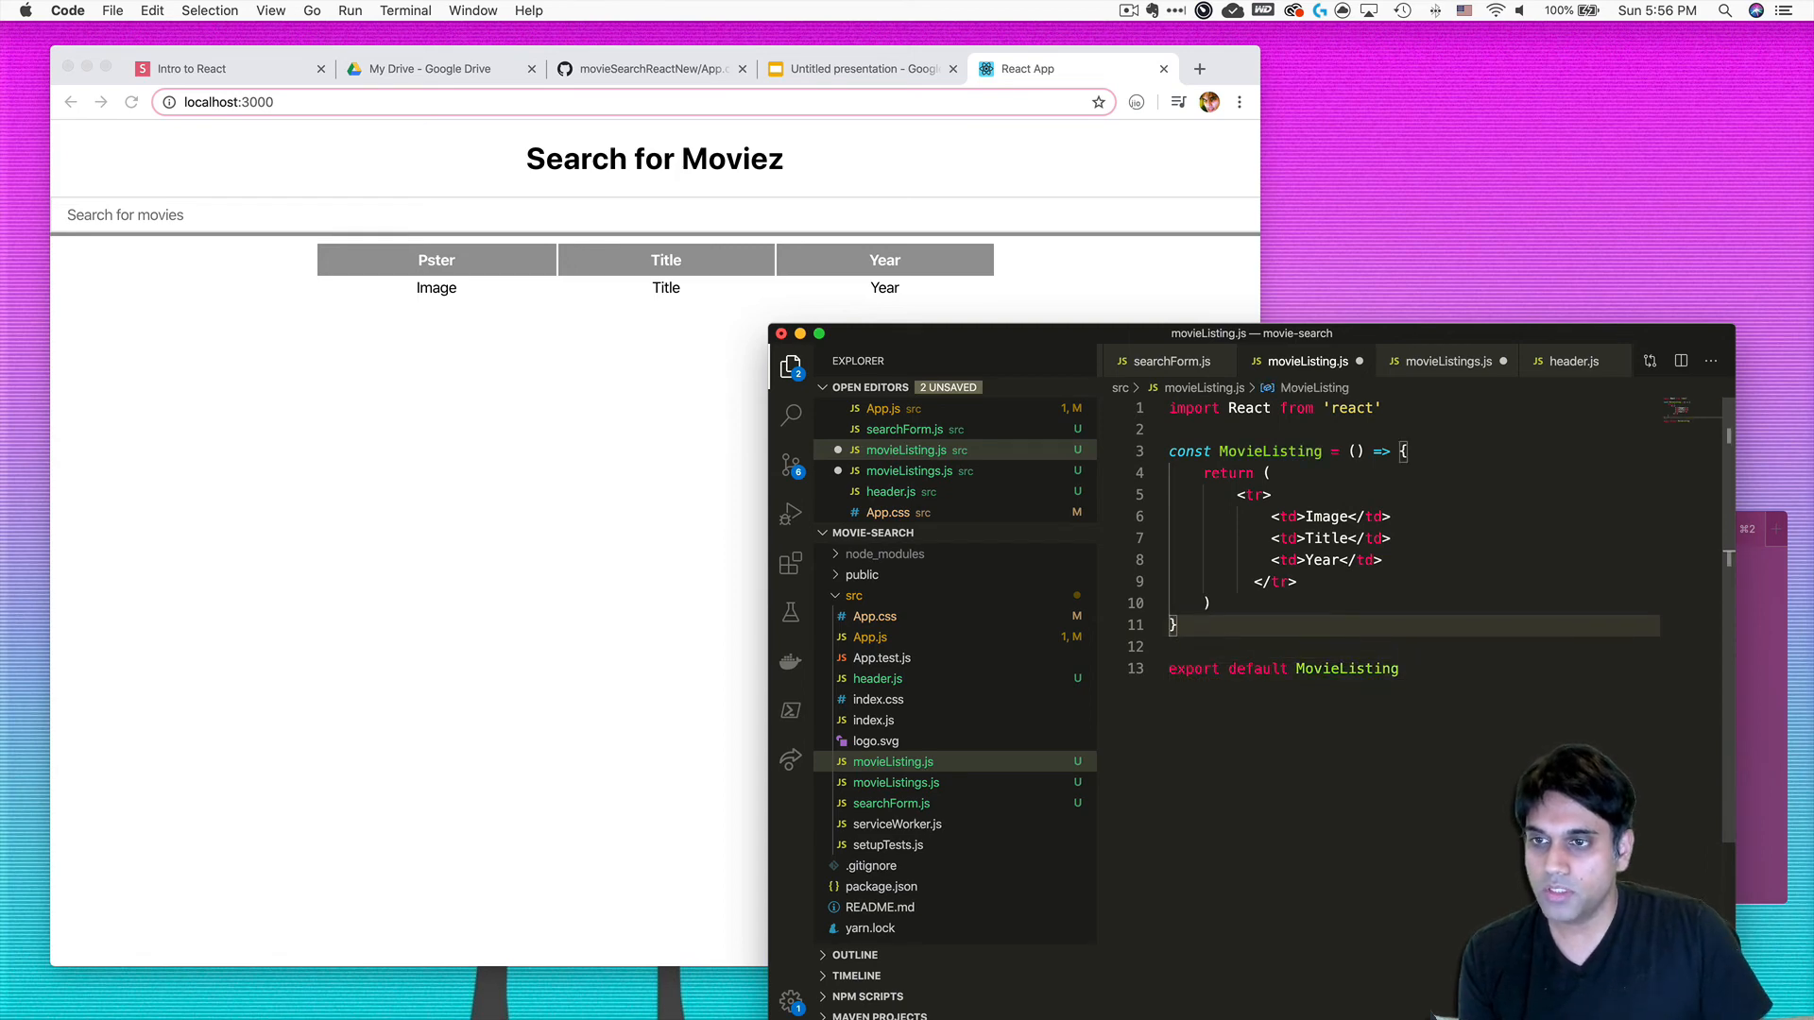
- Add import MovieListing from "./movieListing" in movieListings.js and start <MovieListing inside the tbody
{"action": "left_click", "coordinate": [1442, 361]}
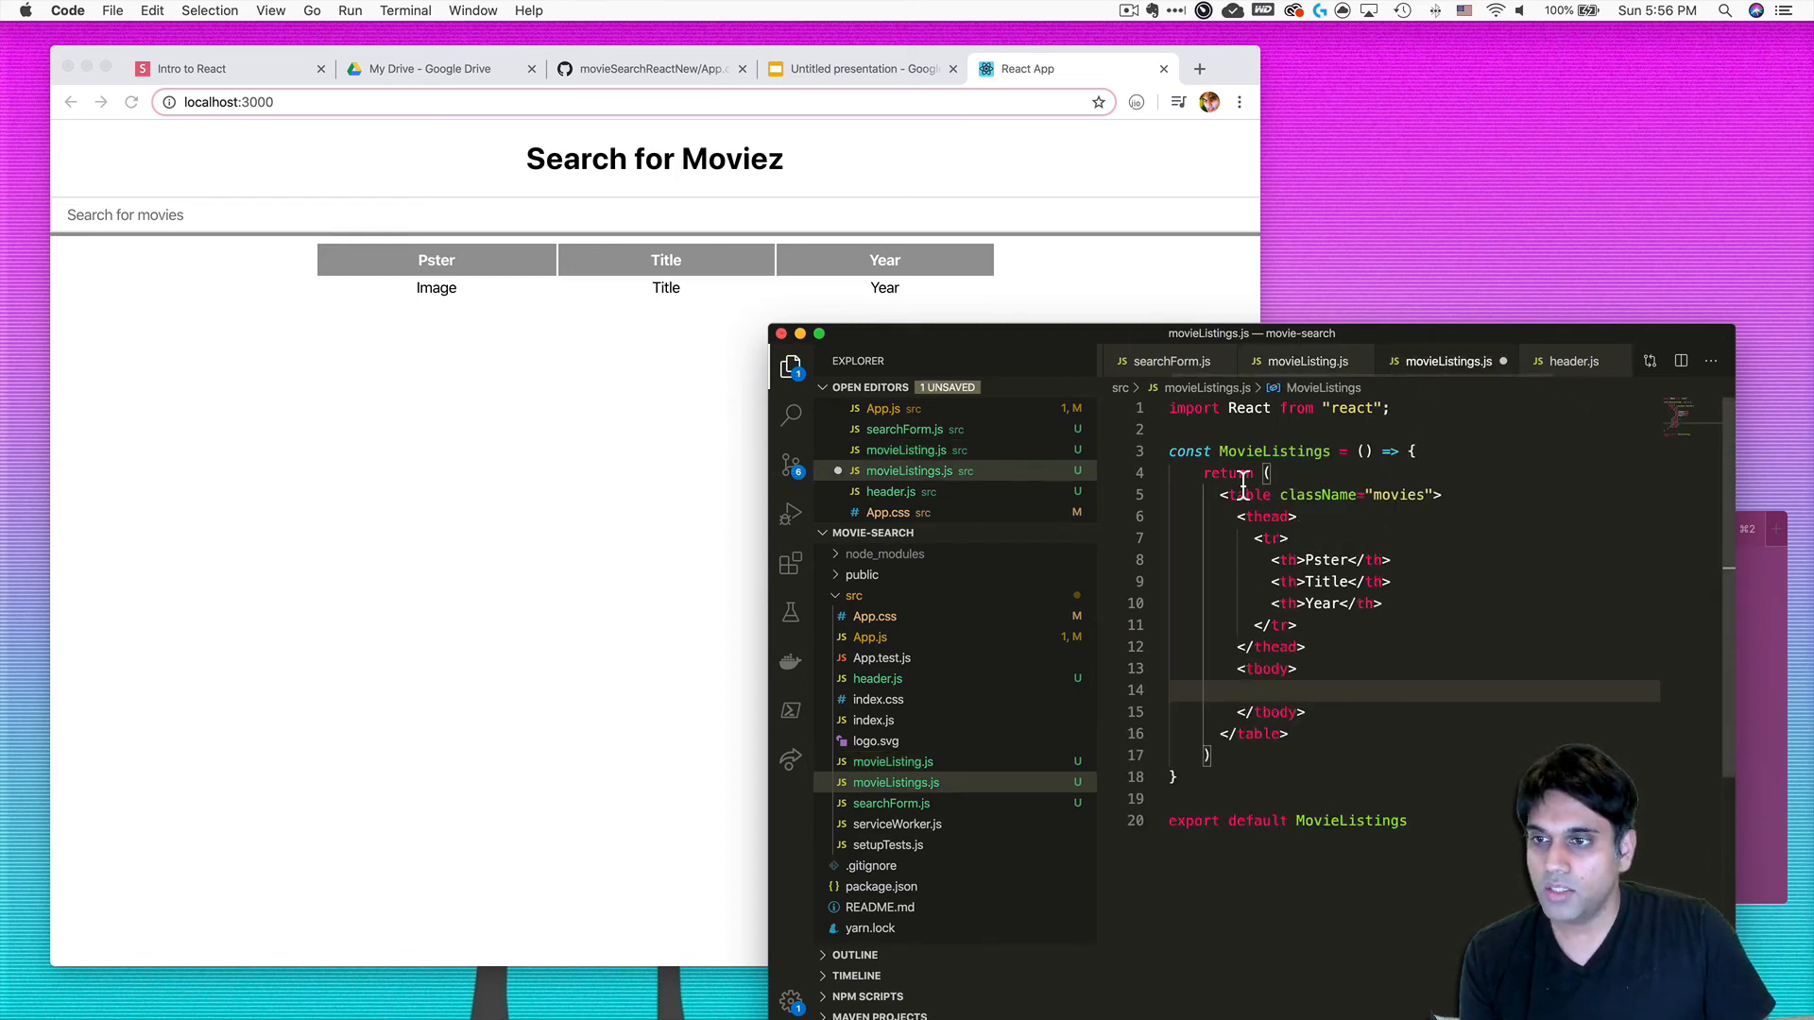
{"action": "type", "text": "ex"}
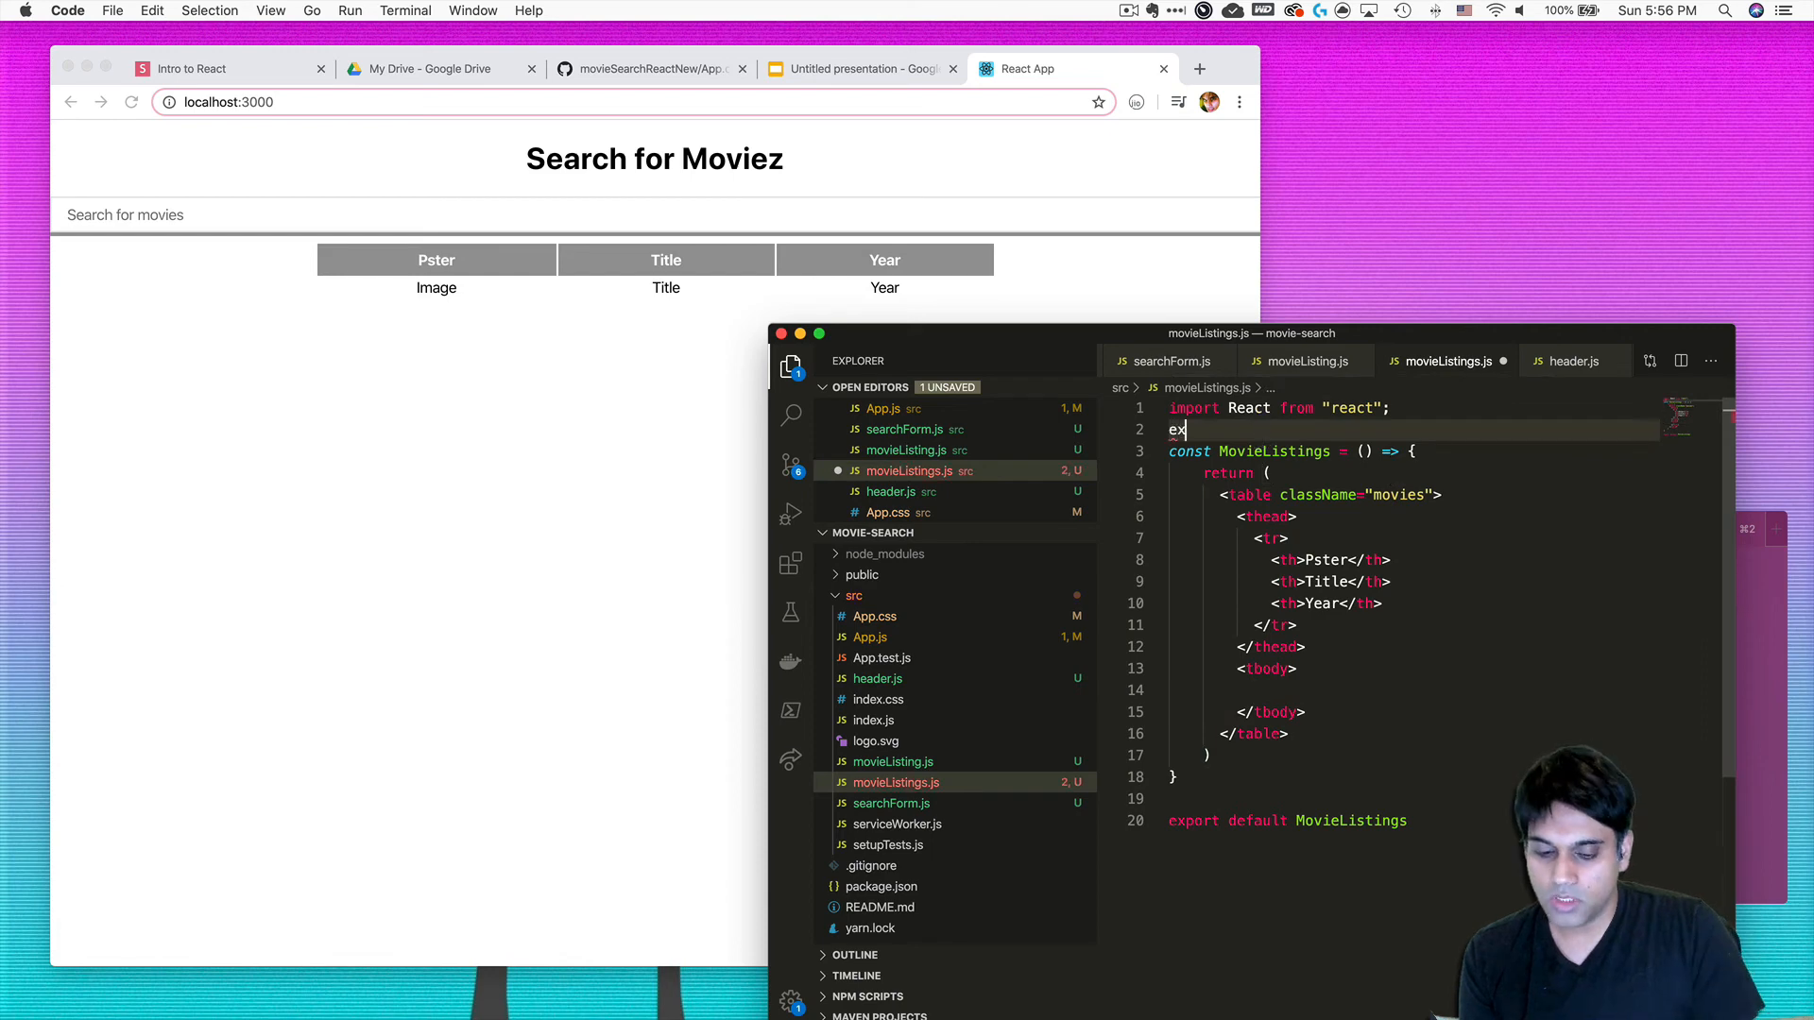
{"action": "type", "text": "import"}
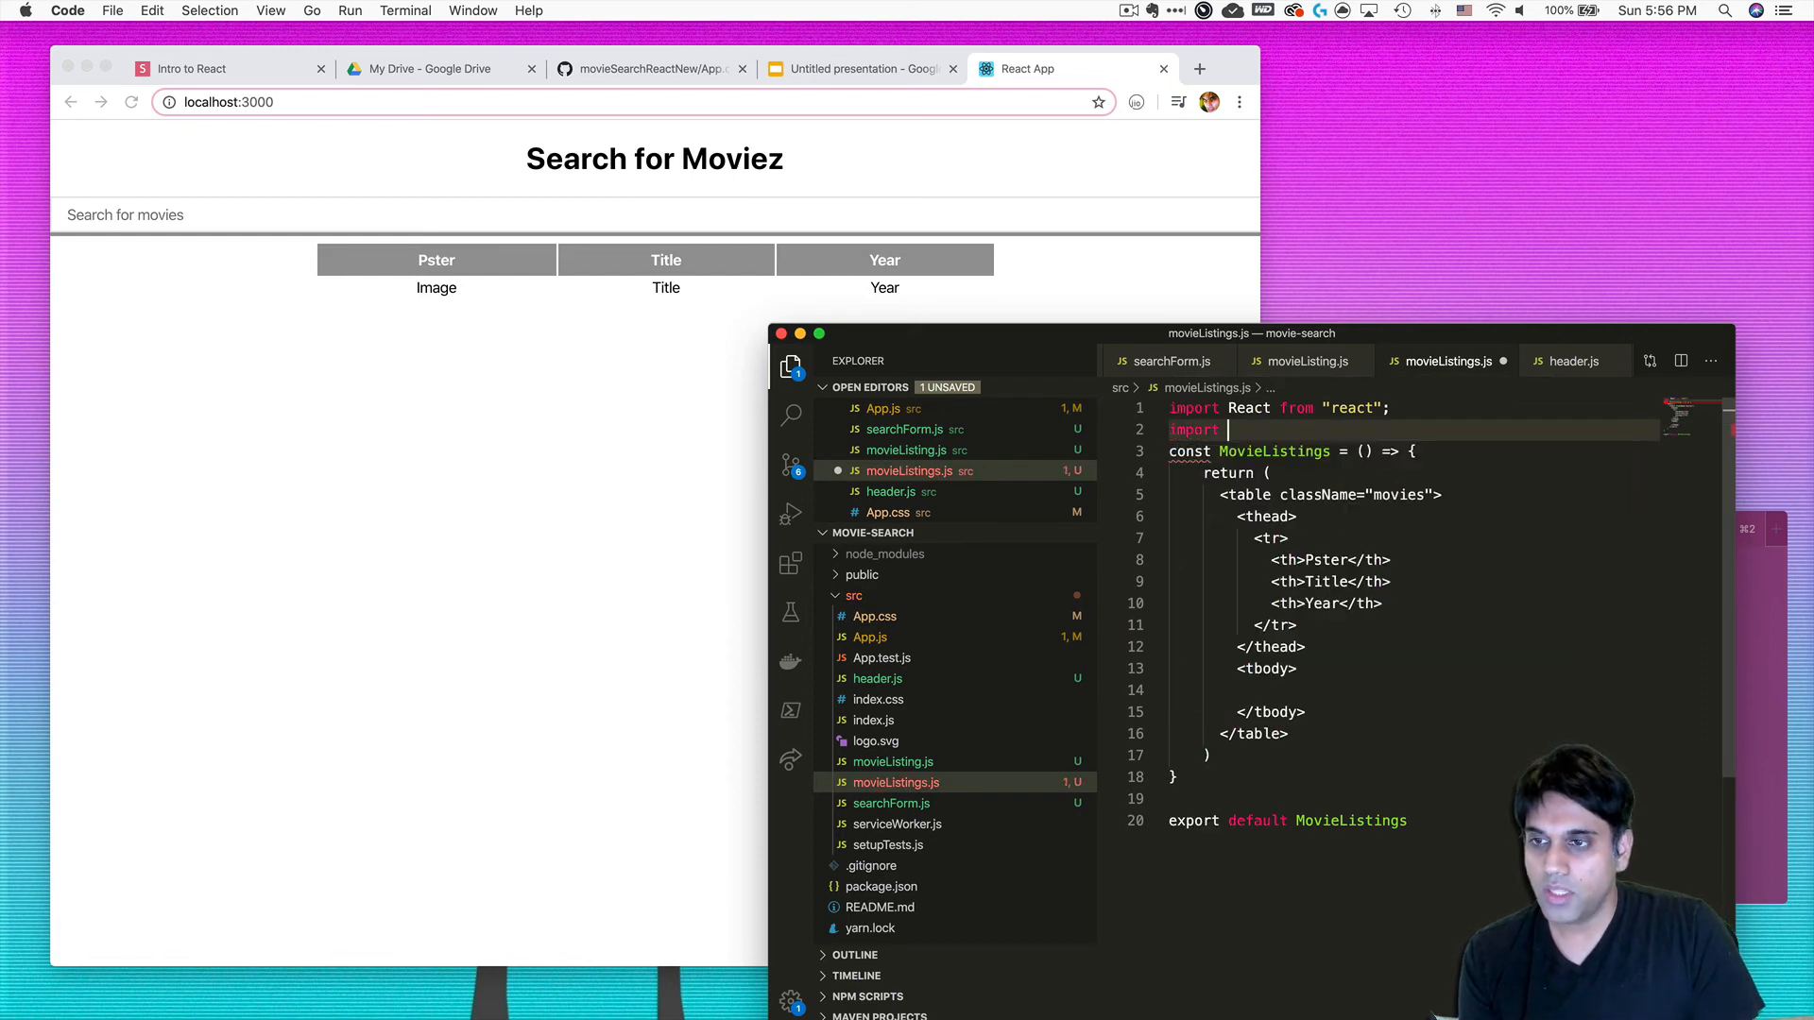
{"action": "type", "text": "MovieListing from \""}
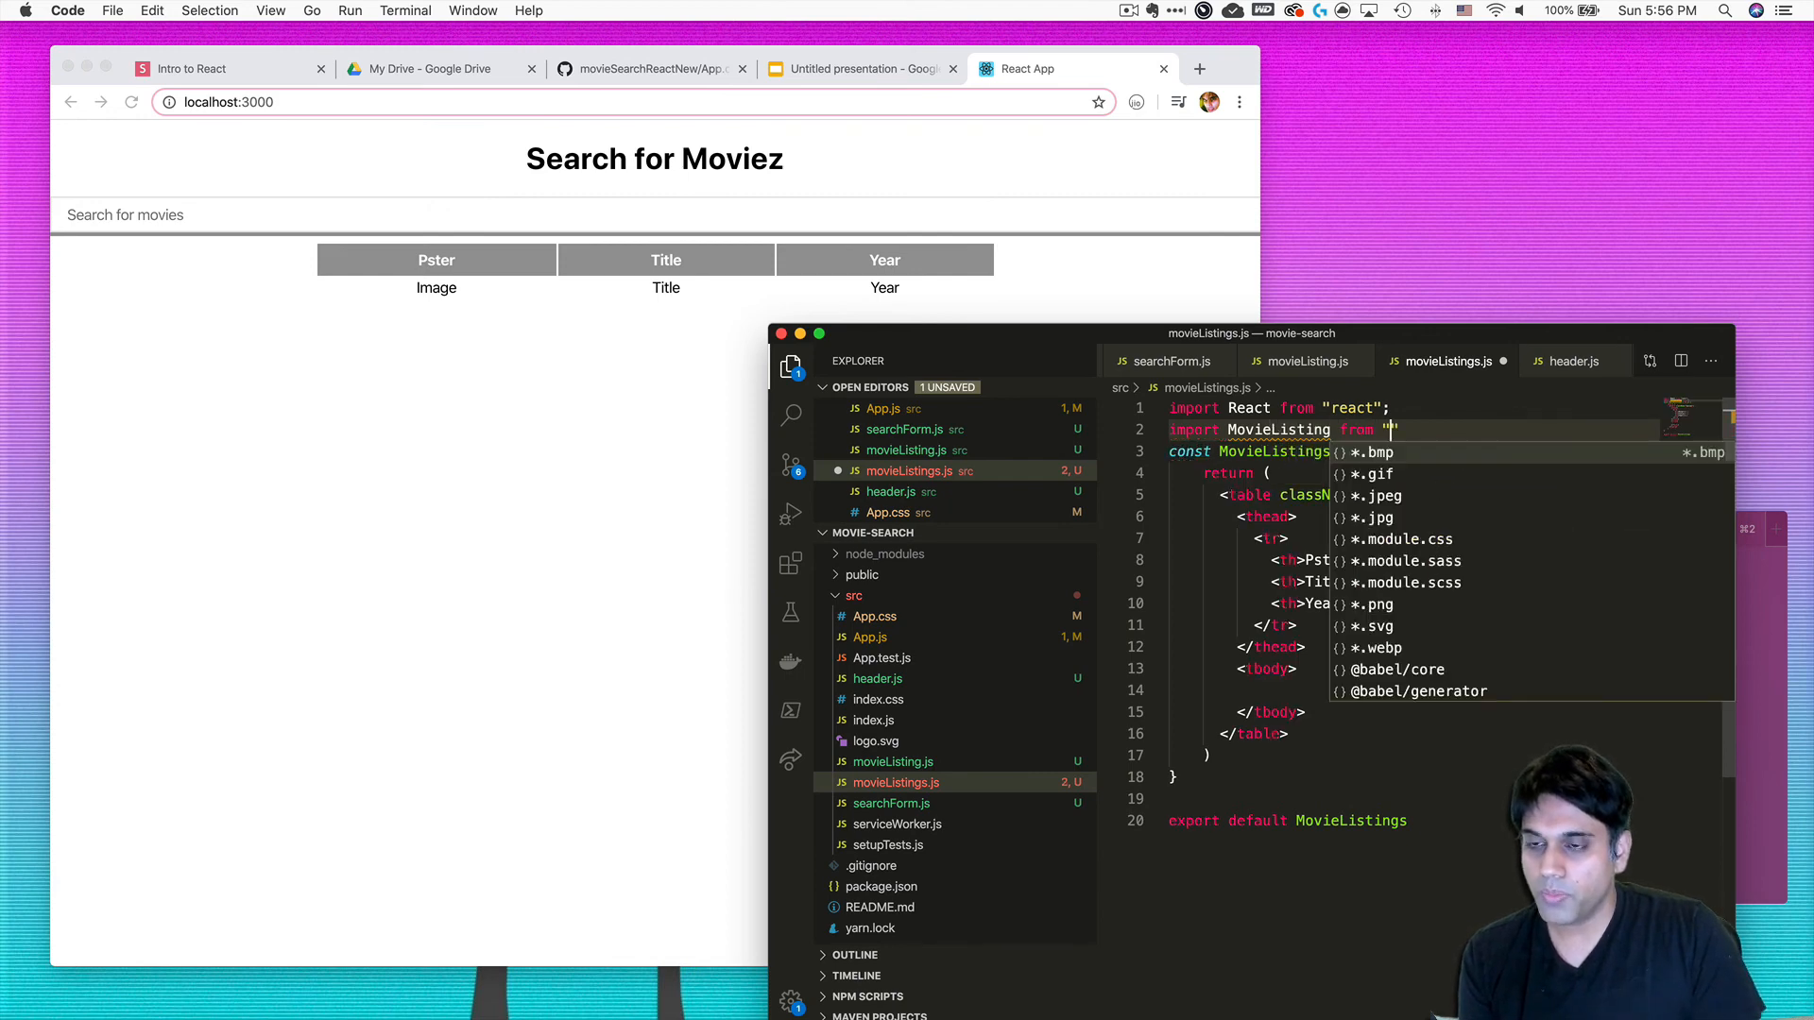
{"action": "type", "text": "./movieListing"}
{"action": "left_click", "coordinate": [1445, 710]}
{"action": "type", "text": ">"}
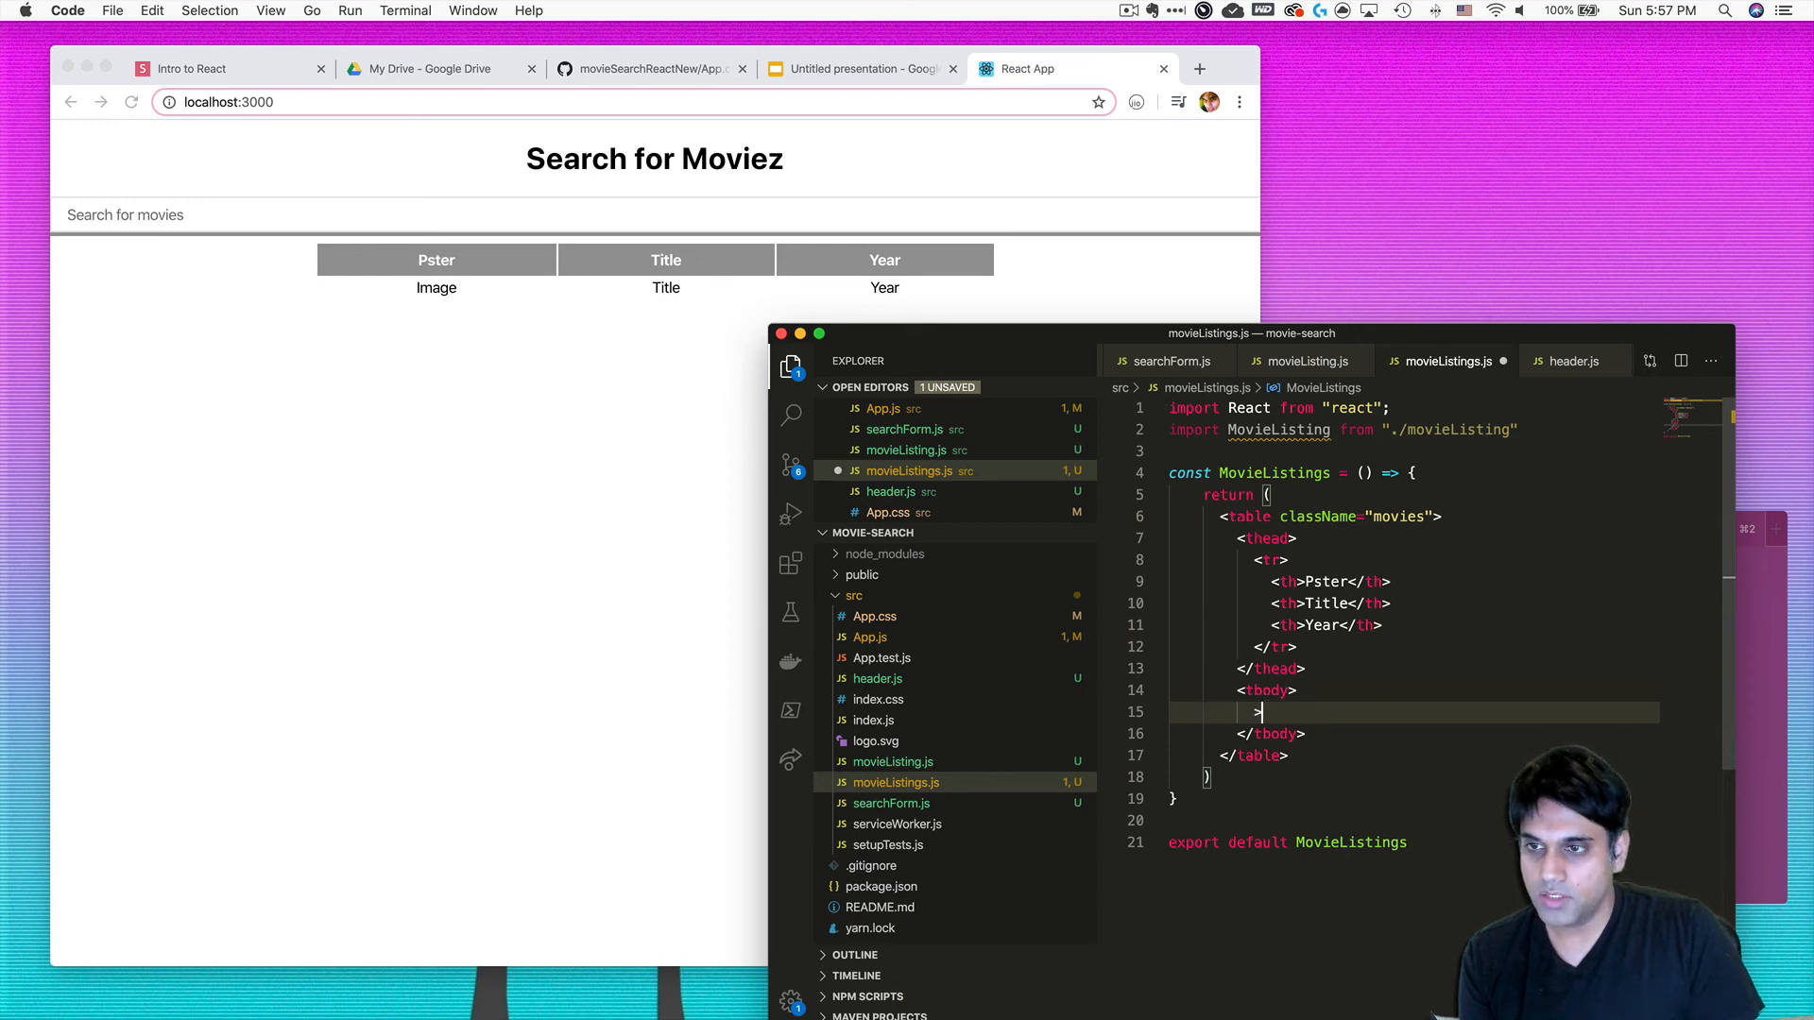
{"action": "key", "text": "Backspace"}
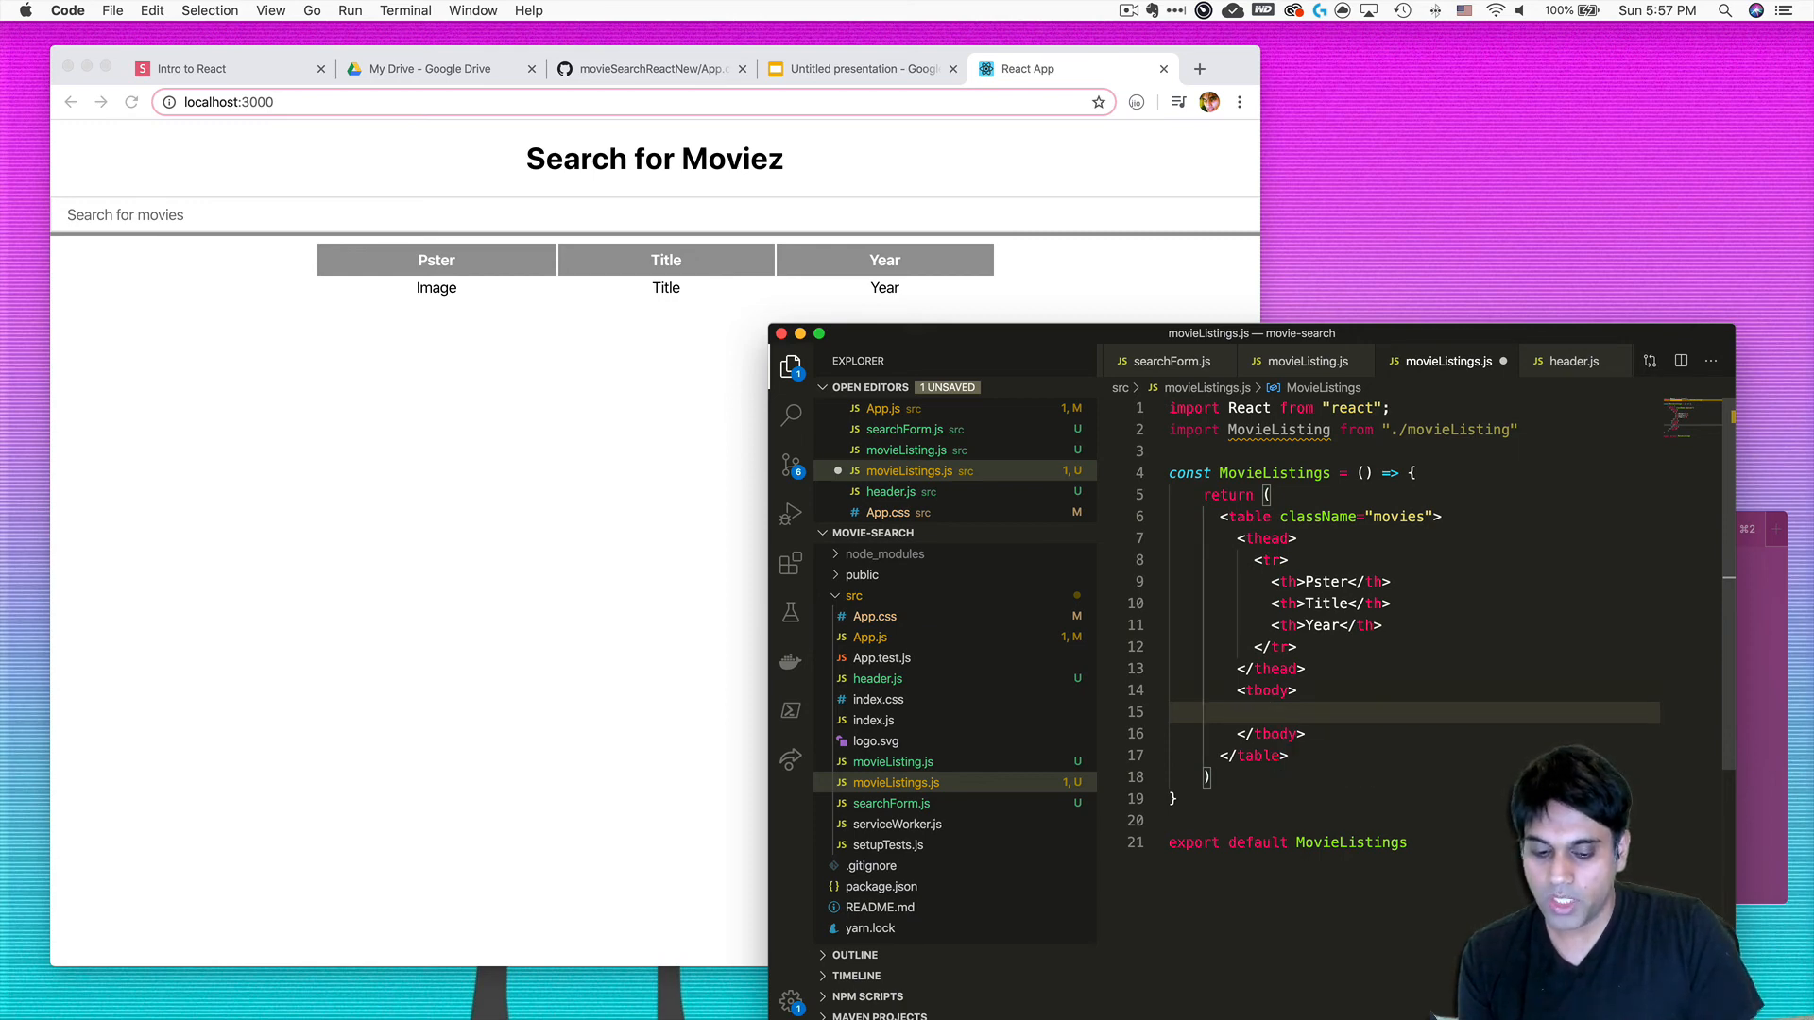
{"action": "type", "text": "<MovieListing"}
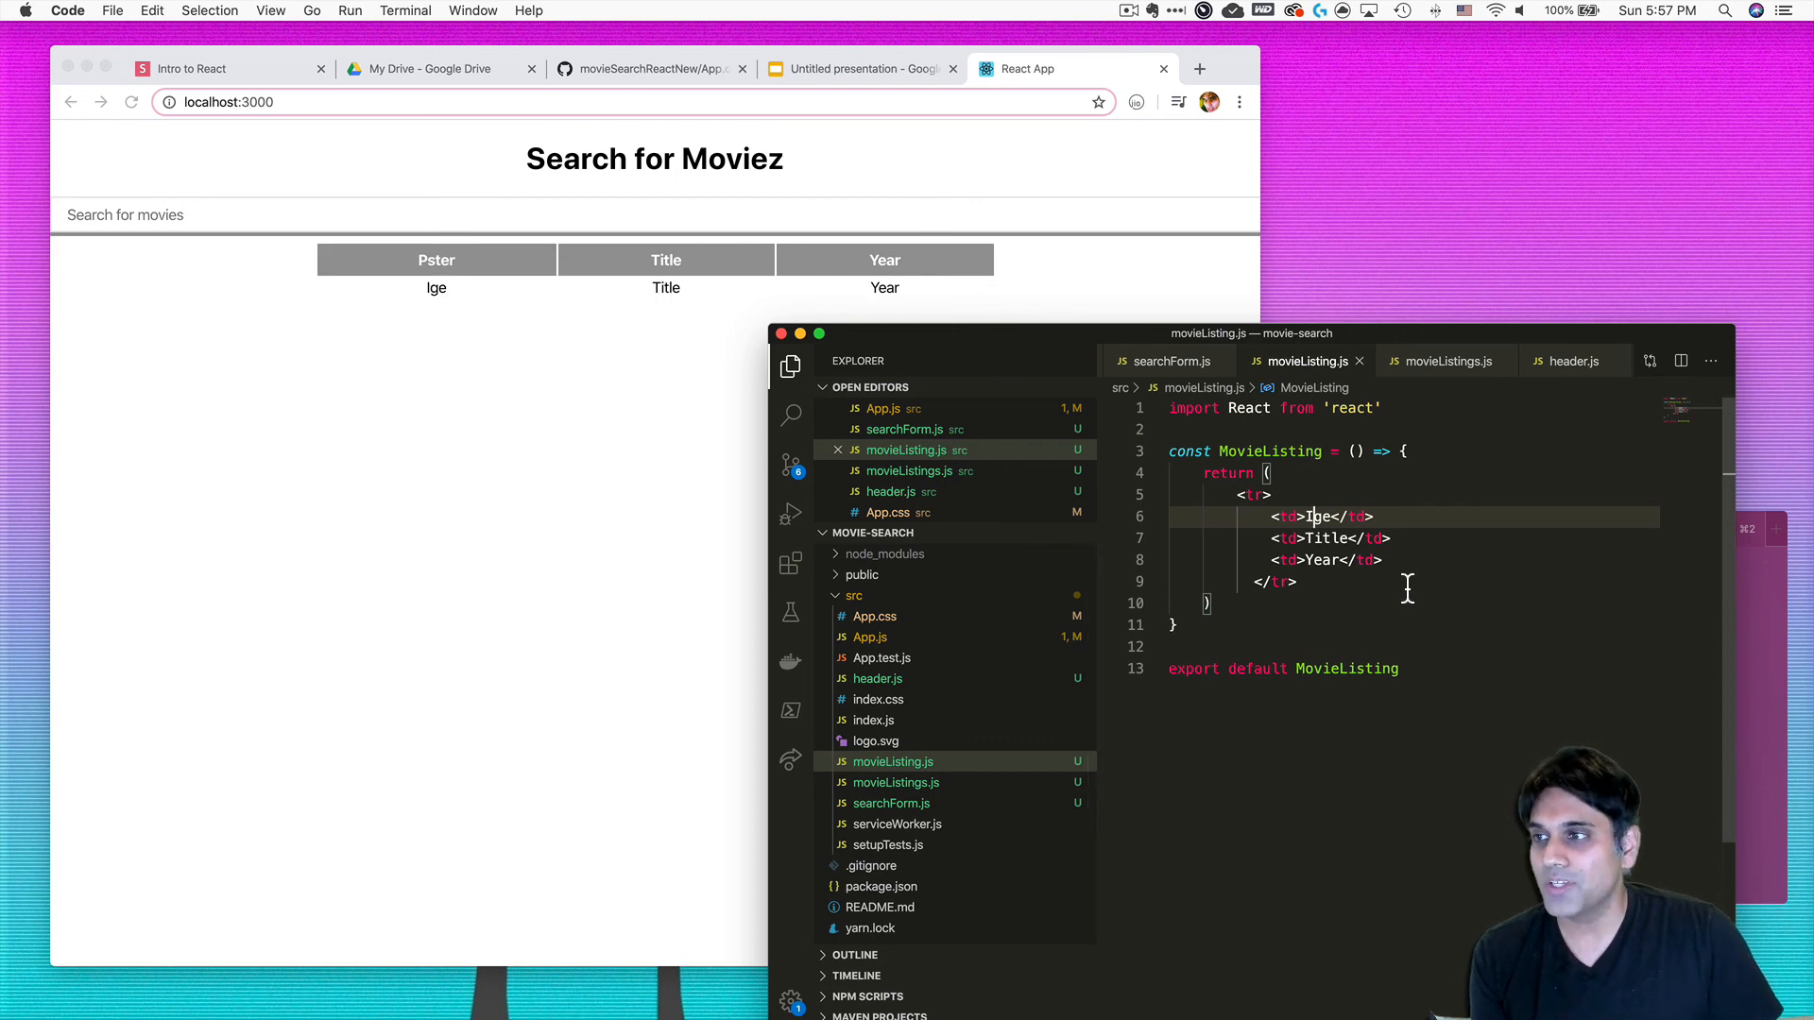
{"action": "mouse_move", "coordinate": [1455, 476]}
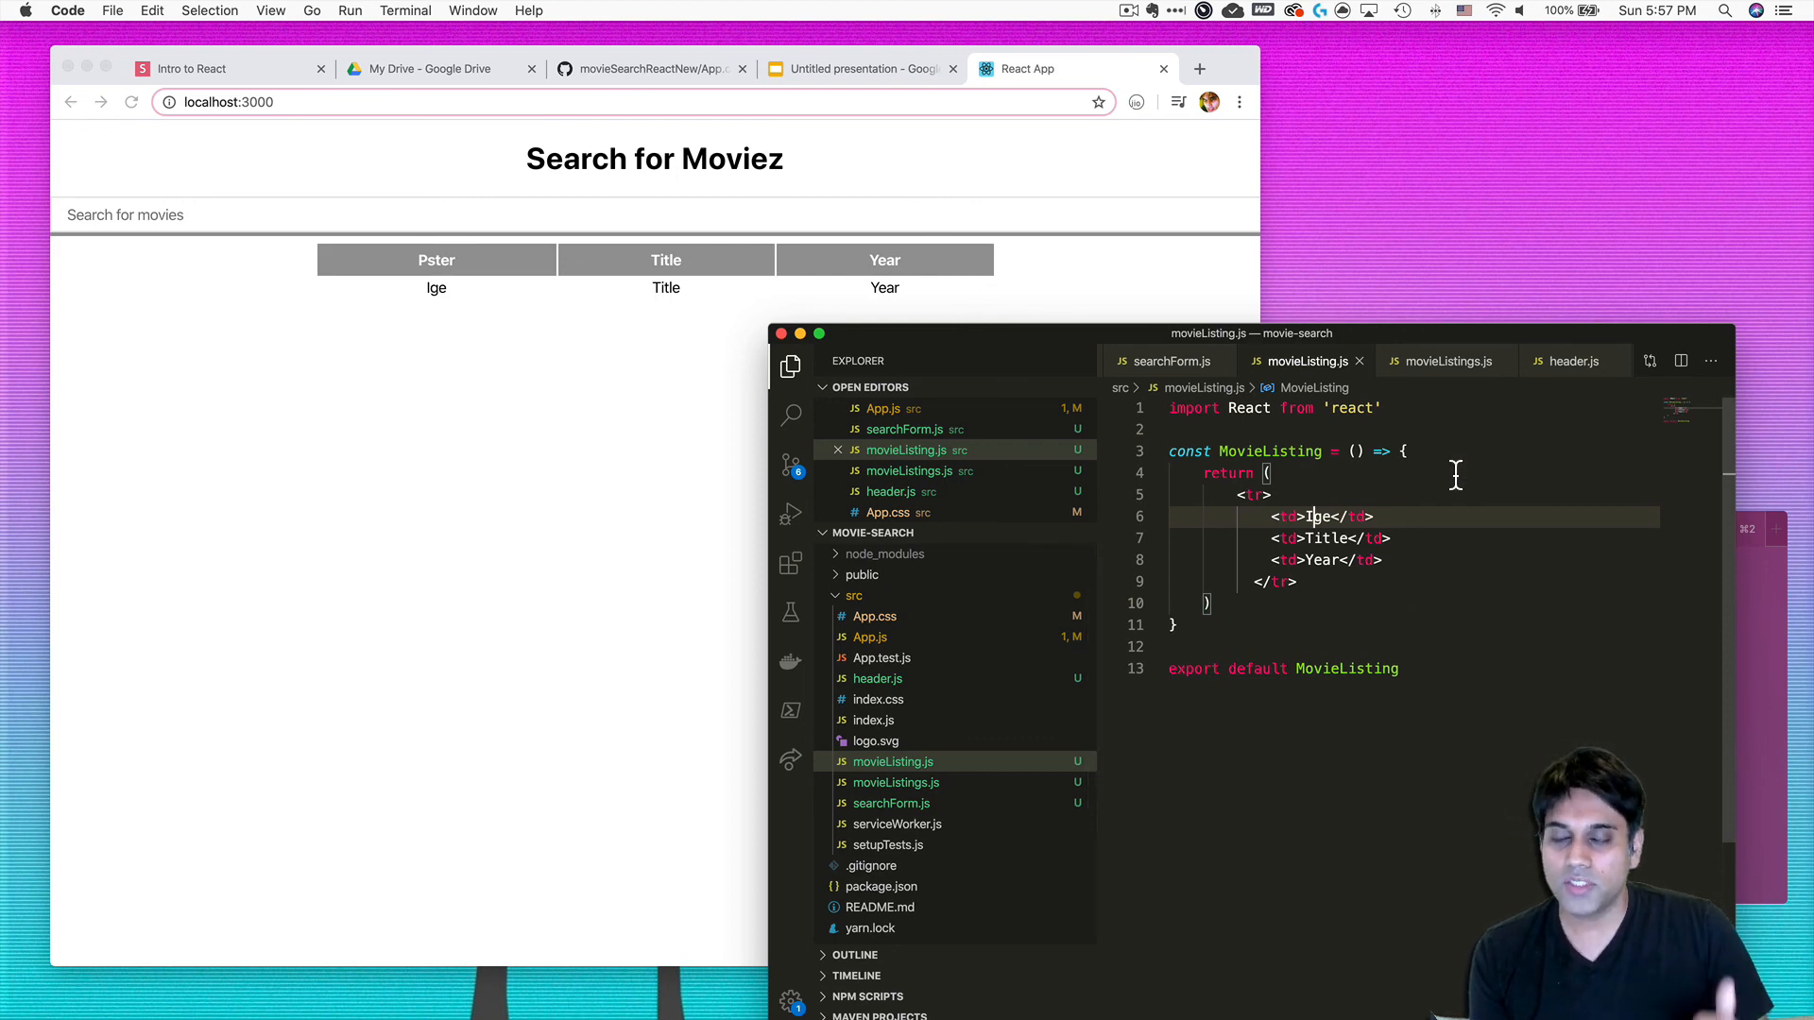